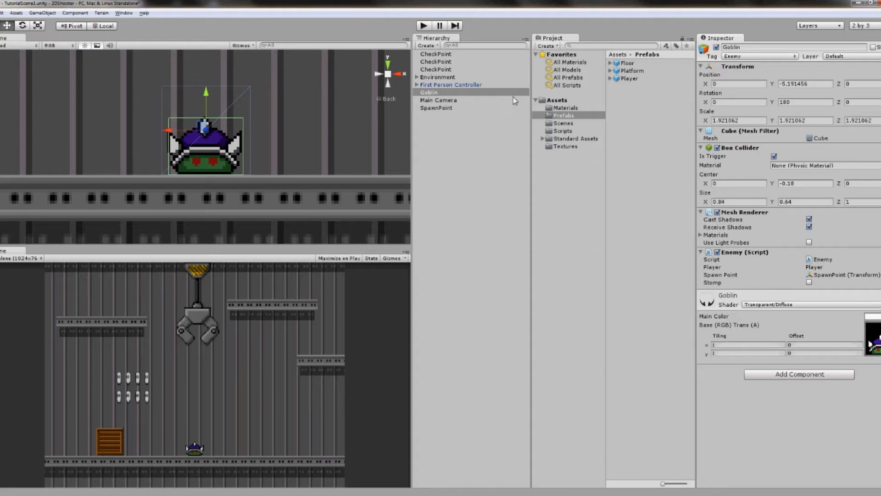
# Create a new cube in the scene overlapping the Goblin enemy.
pyautogui.click(429, 93)
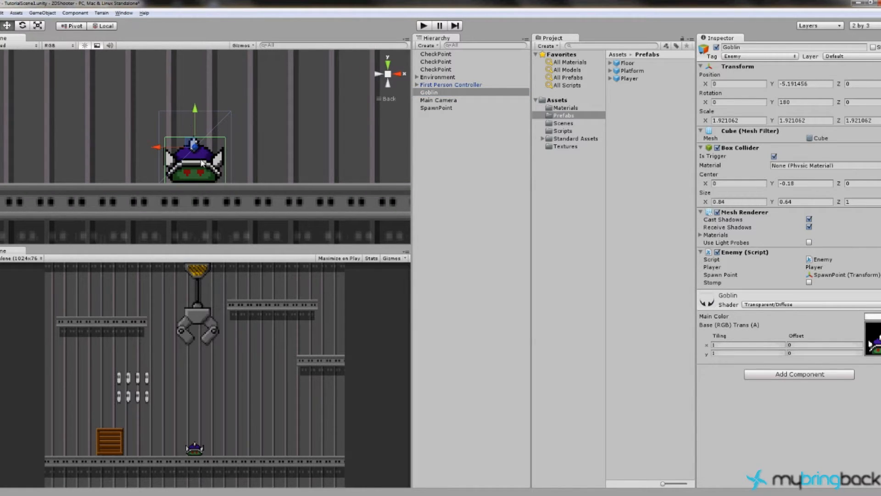
pyautogui.moveTo(236, 98)
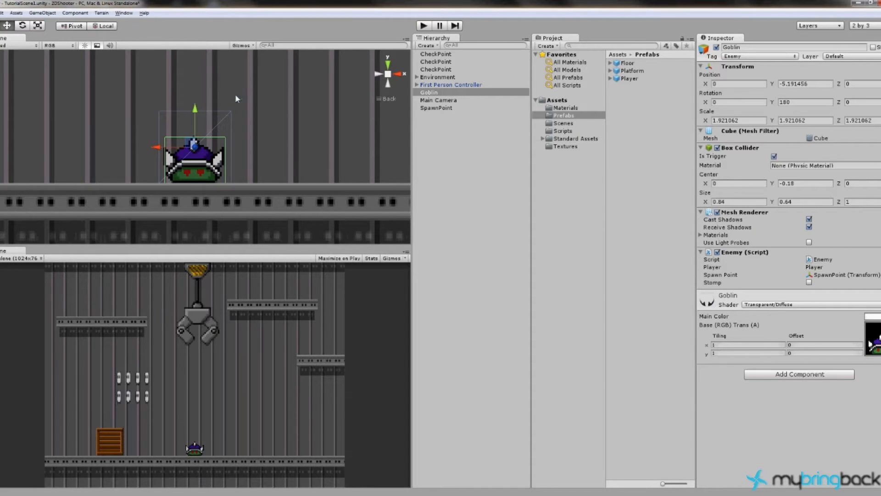
pyautogui.moveTo(186, 151)
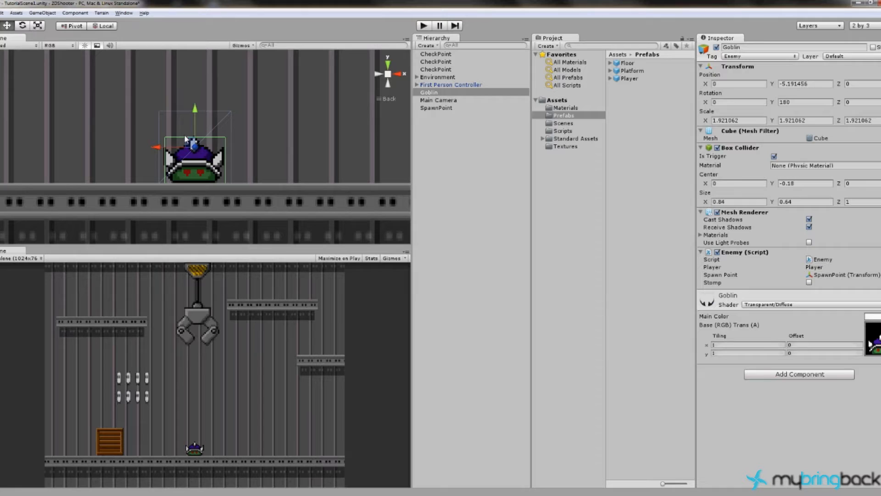
pyautogui.click(42, 12)
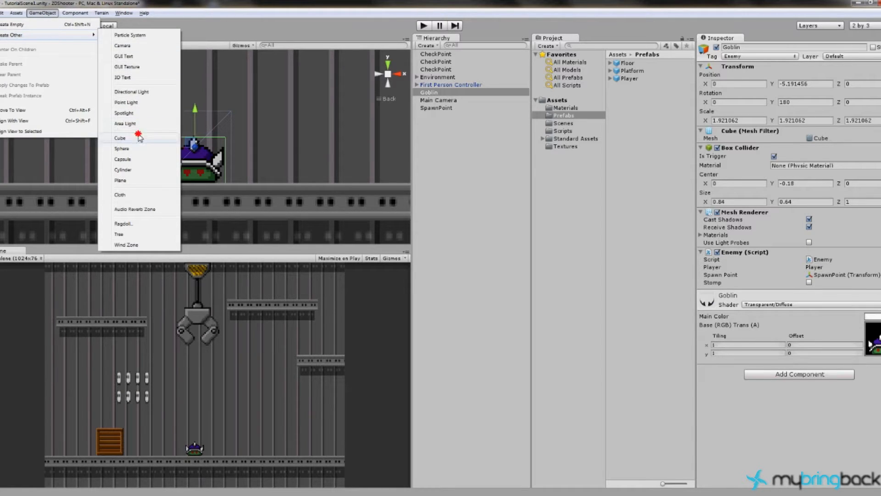
pyautogui.click(120, 138)
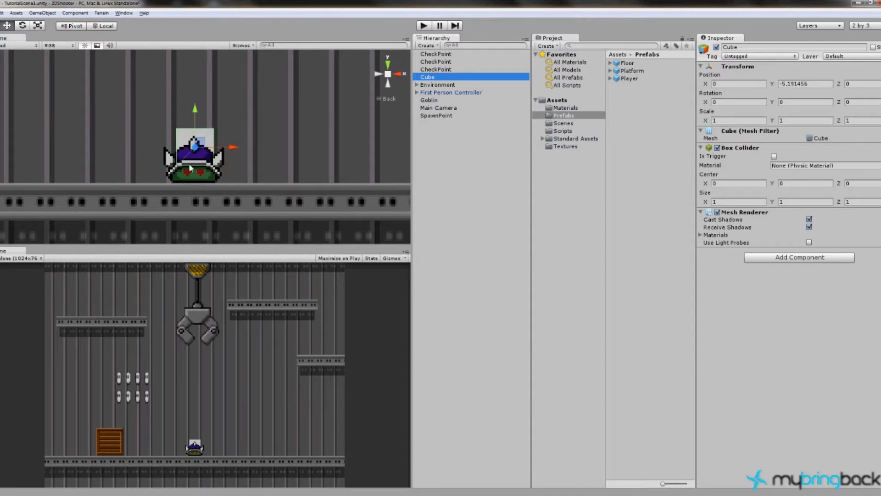
pyautogui.moveTo(275, 154)
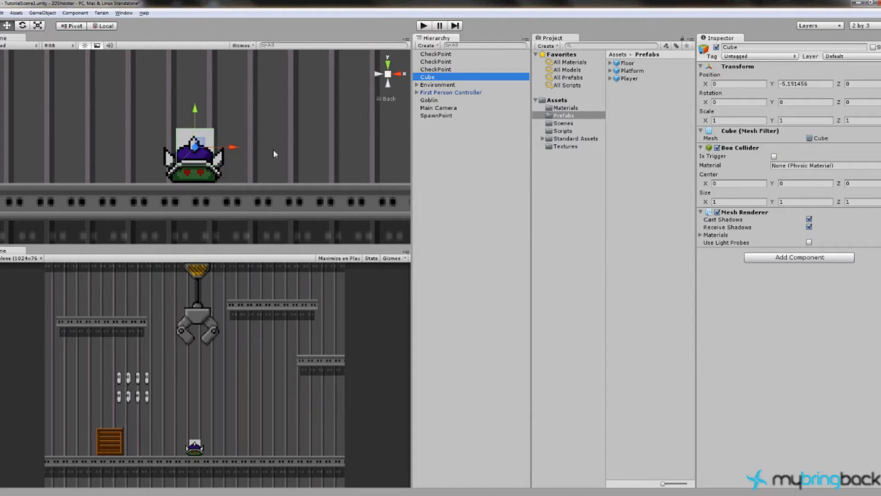
pyautogui.moveTo(188, 148)
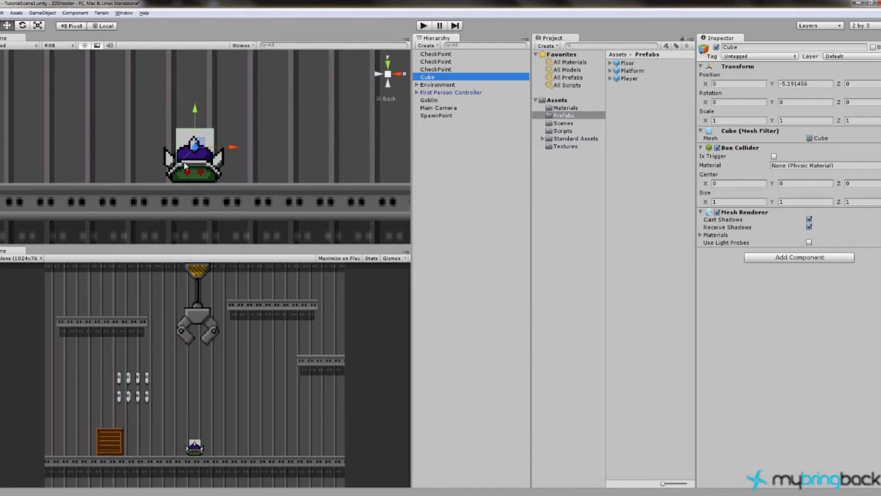
pyautogui.moveTo(177, 118)
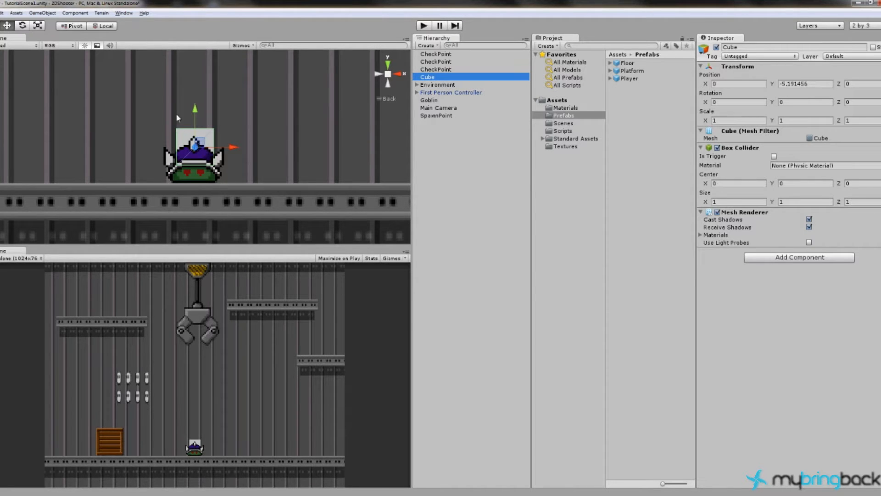
pyautogui.moveTo(194, 135)
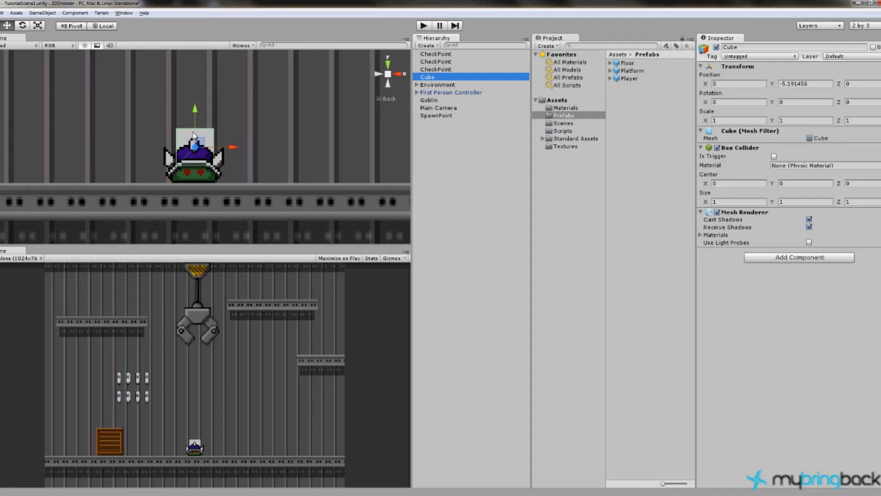
pyautogui.moveTo(209, 153)
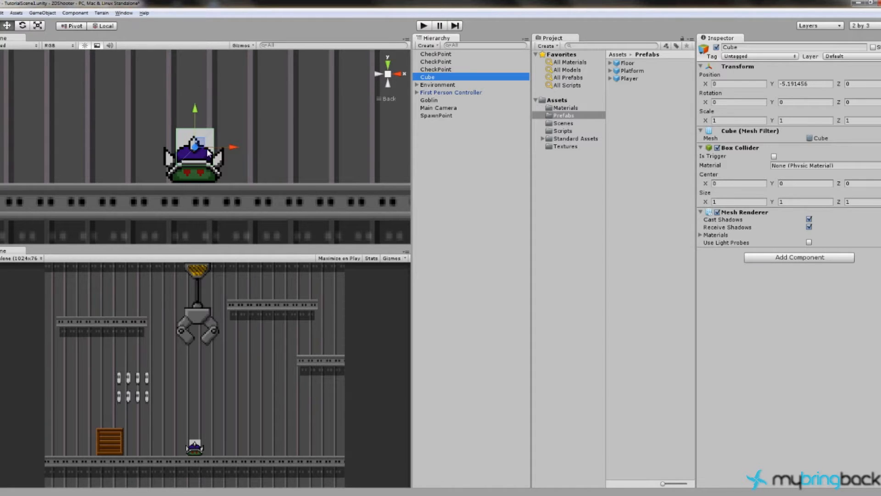
pyautogui.moveTo(196, 130)
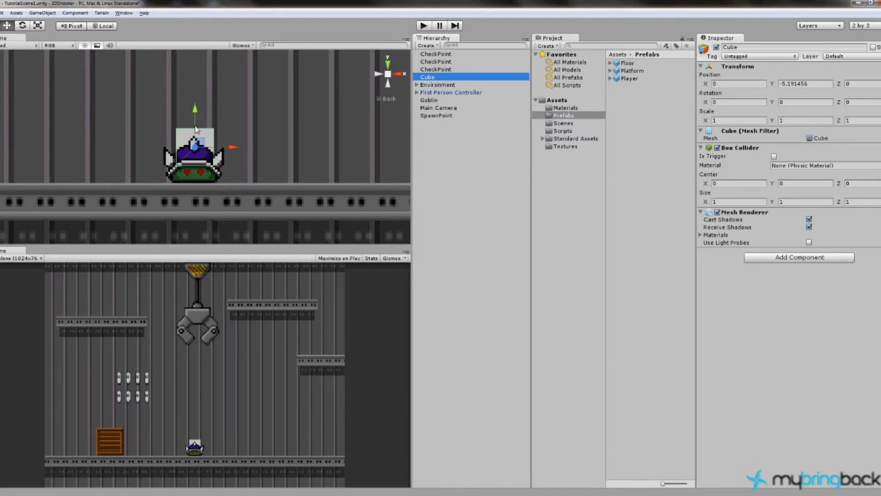
pyautogui.moveTo(457, 111)
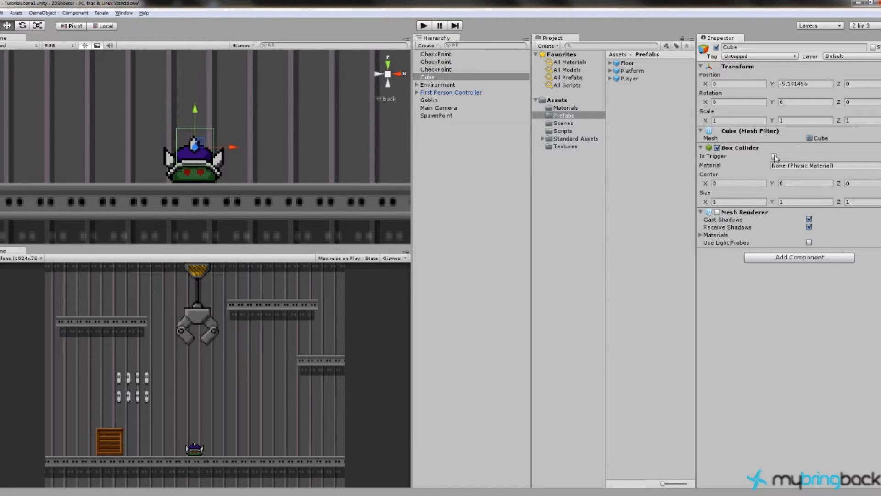
# Make the cube's Box Collider a trigger, parent the cube under Goblin, and select Goblin.
pyautogui.click(774, 156)
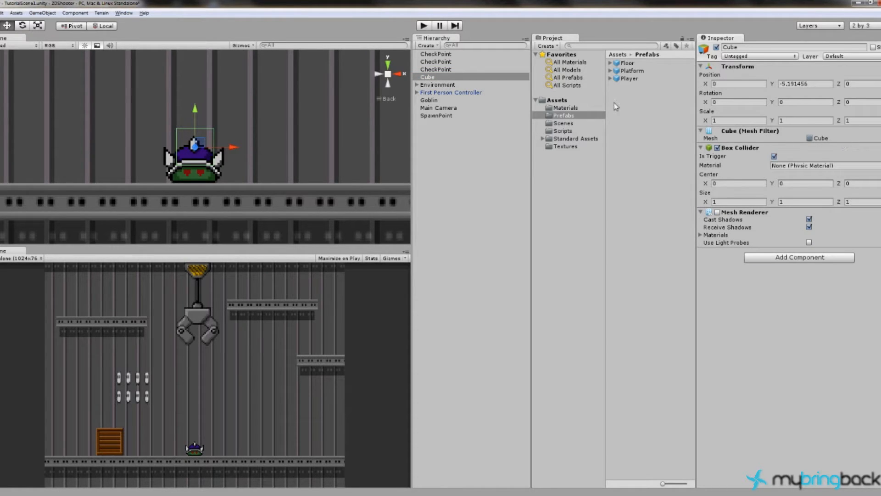
pyautogui.click(430, 100)
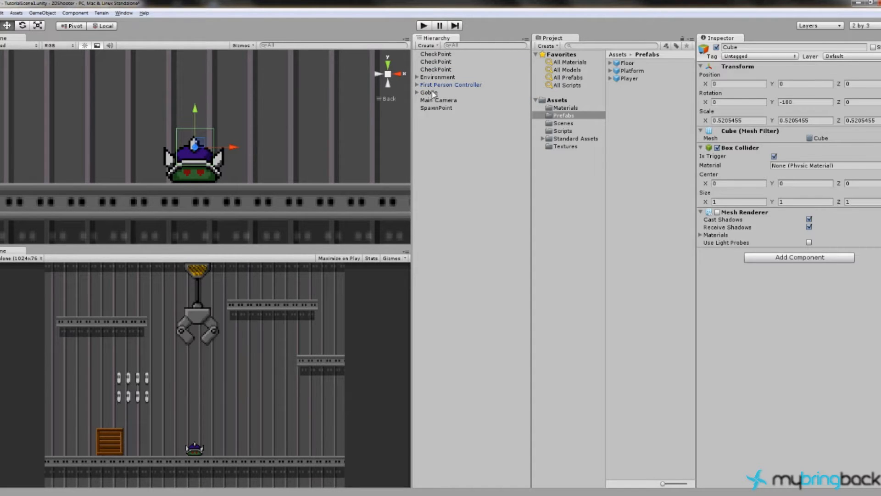
pyautogui.click(430, 92)
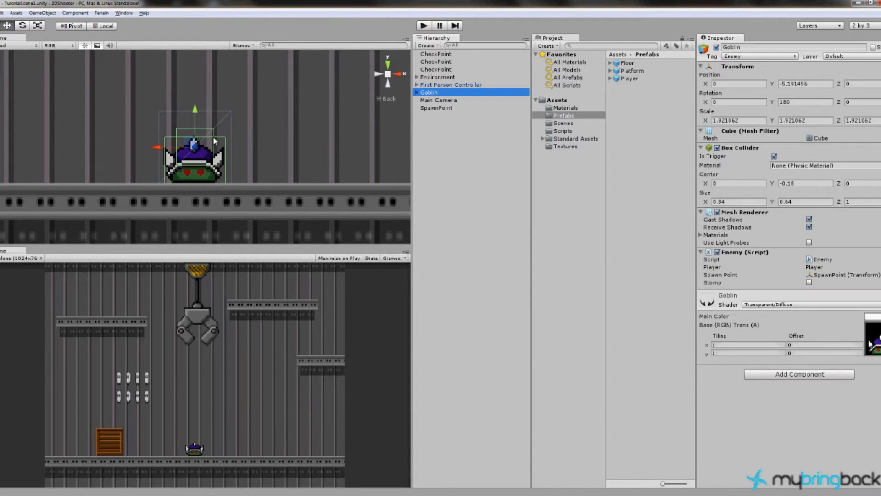
pyautogui.moveTo(180, 133)
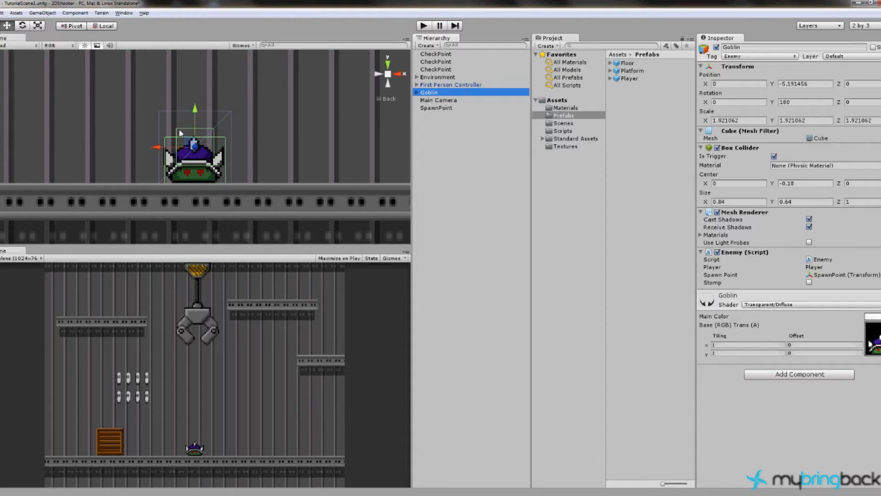
pyautogui.moveTo(220, 138)
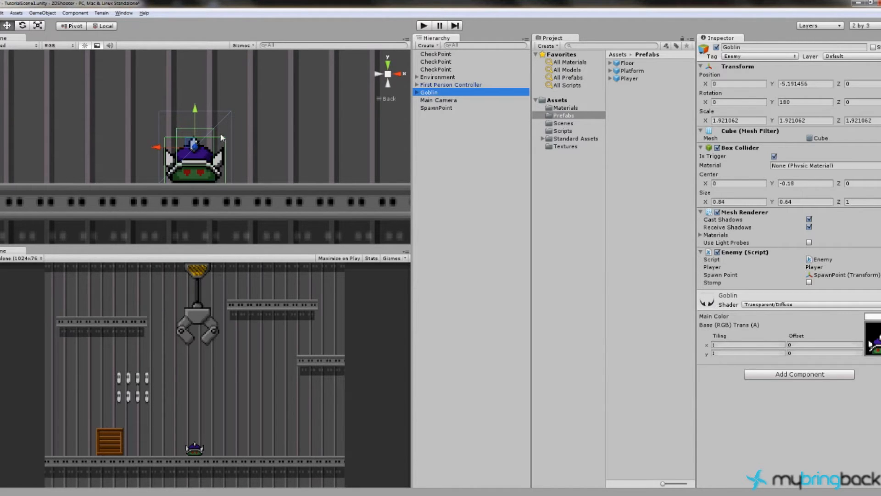
pyautogui.moveTo(218, 183)
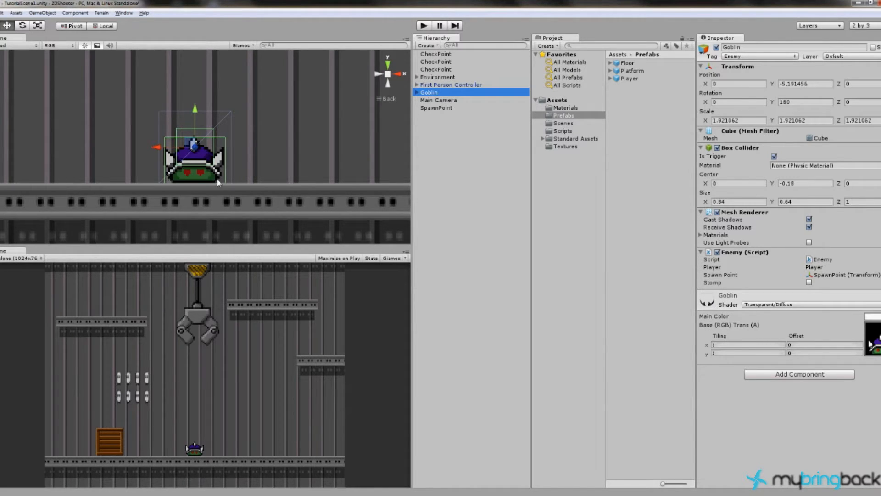
pyautogui.moveTo(167, 140)
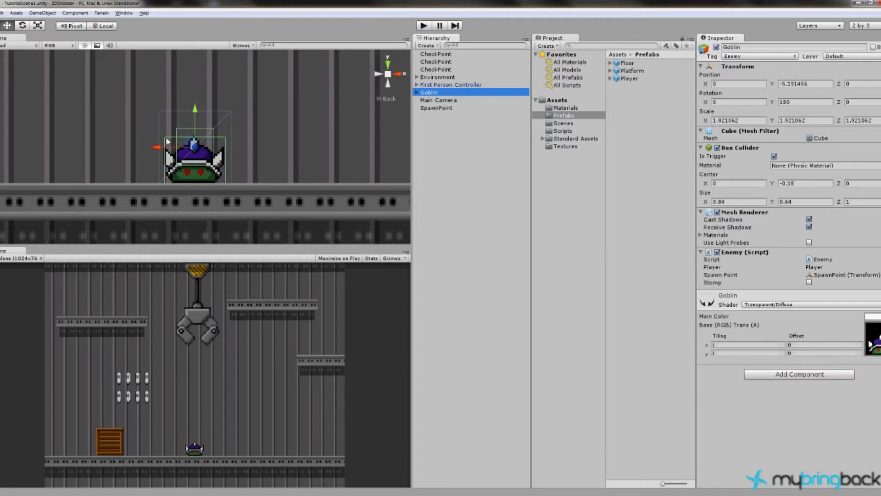
pyautogui.moveTo(198, 142)
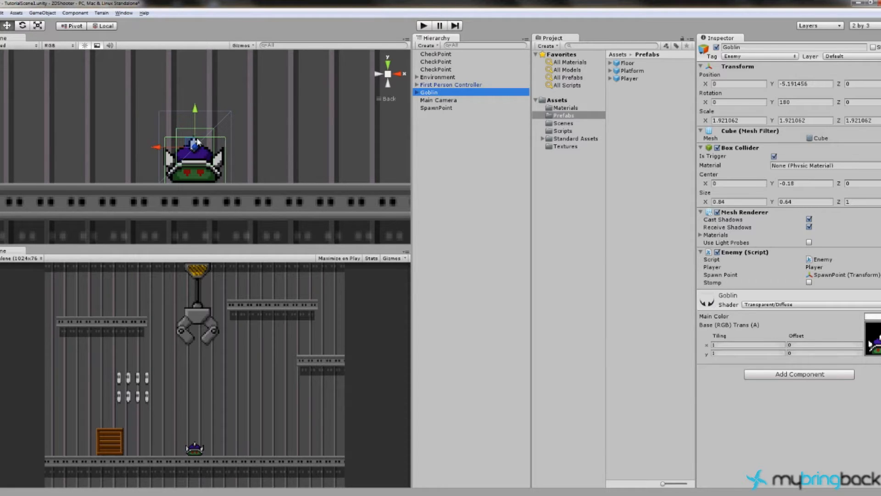
pyautogui.moveTo(204, 130)
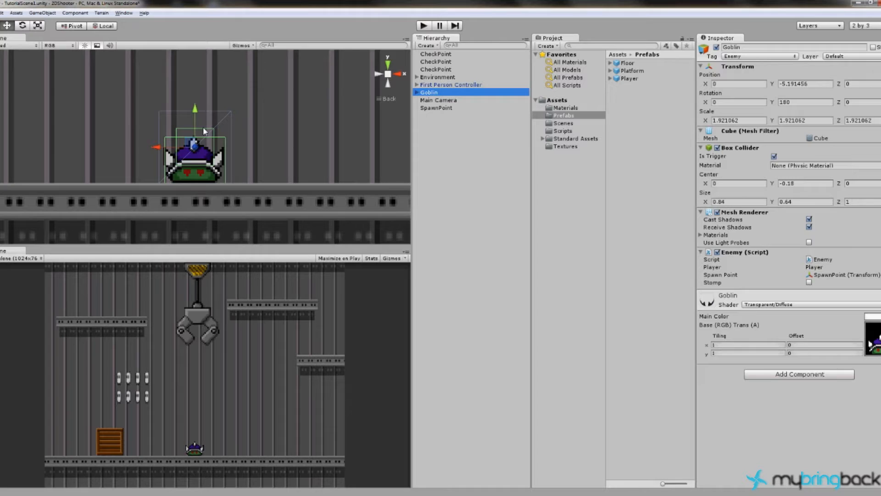
pyautogui.moveTo(213, 133)
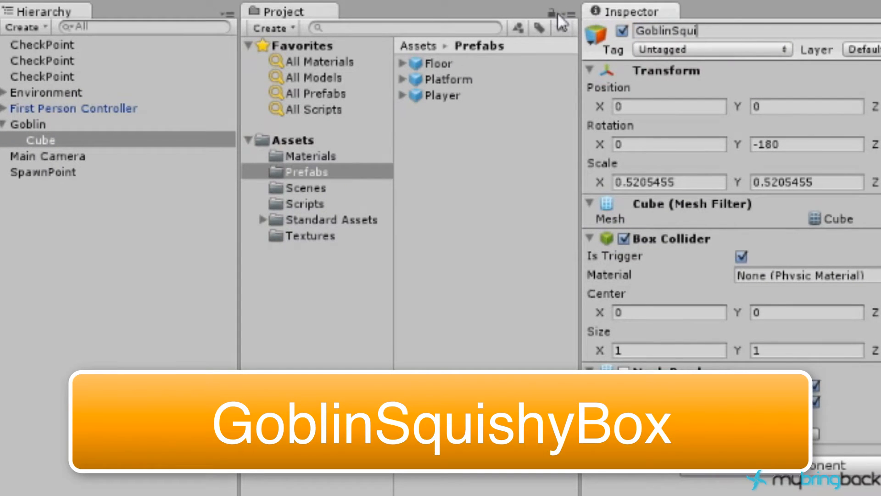
# Rename the Goblin's child cube to GoblinSquishyBox and reselect it.
pyautogui.write('shyBox')
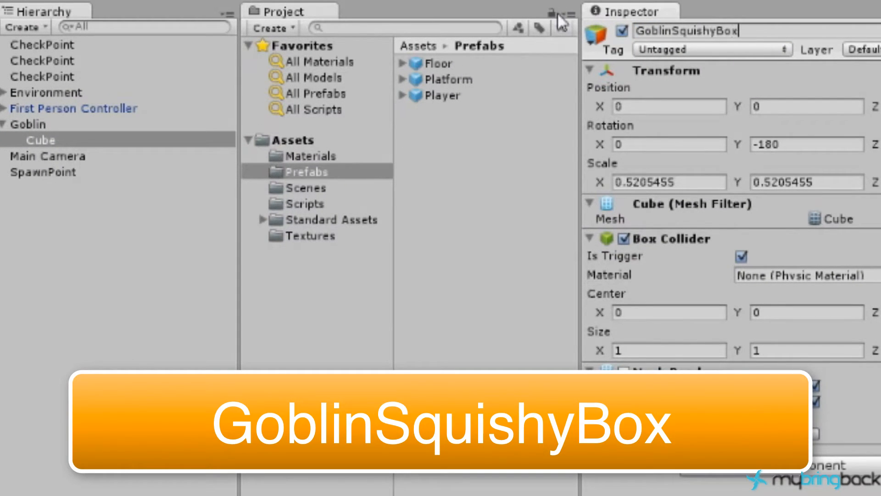
pyautogui.click(28, 124)
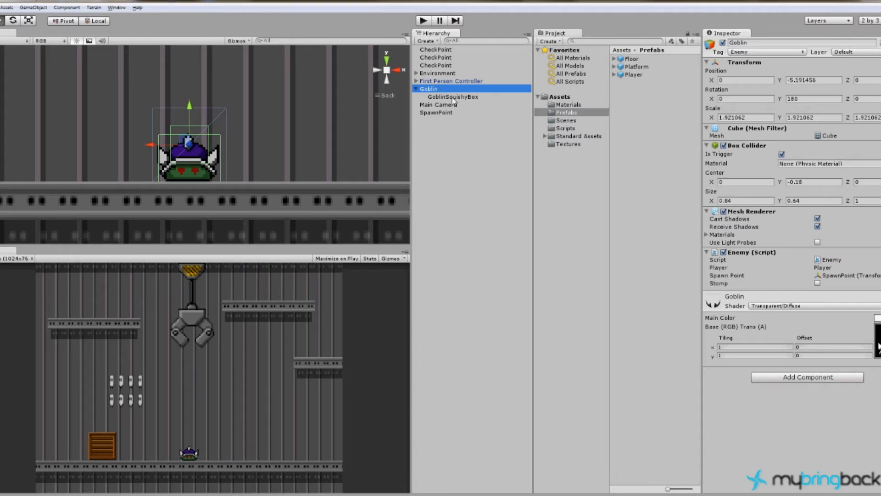
pyautogui.click(453, 96)
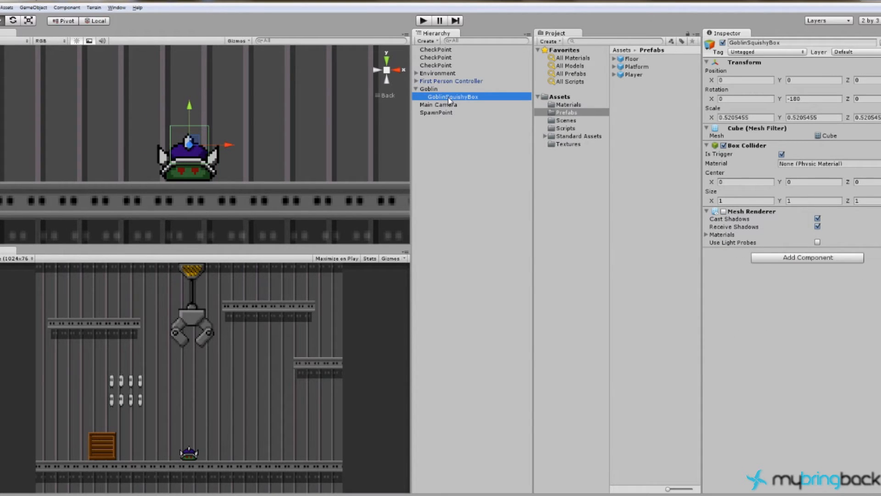
pyautogui.click(429, 89)
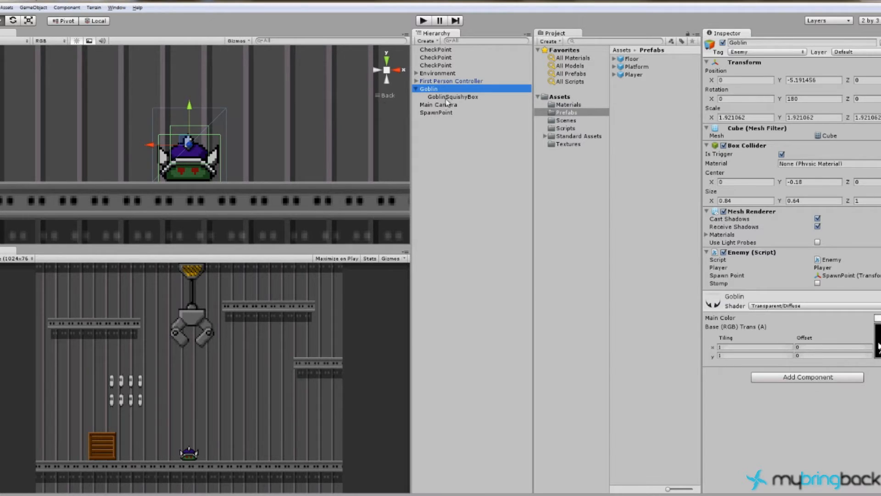
pyautogui.click(453, 96)
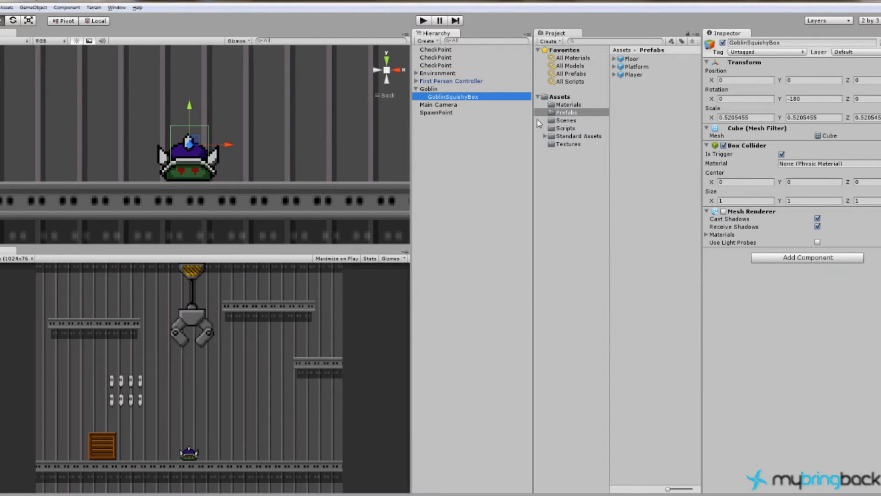
# Create a JavaScript asset named Stomp in the Scripts folder and open it for editing.
pyautogui.rightClick(564, 128)
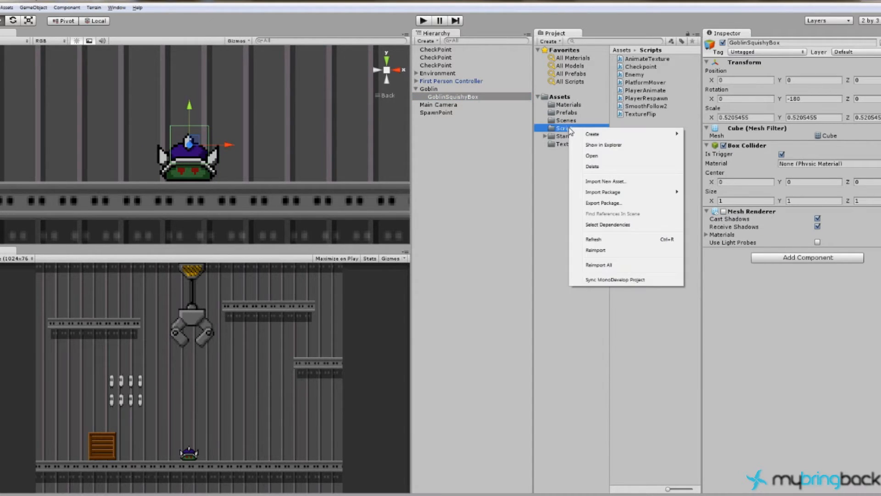
pyautogui.click(591, 133)
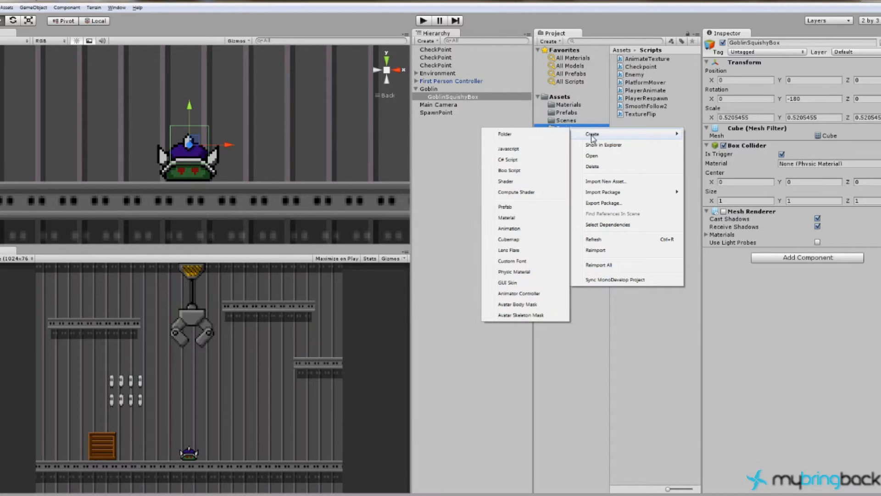
pyautogui.click(506, 159)
pyautogui.write('St')
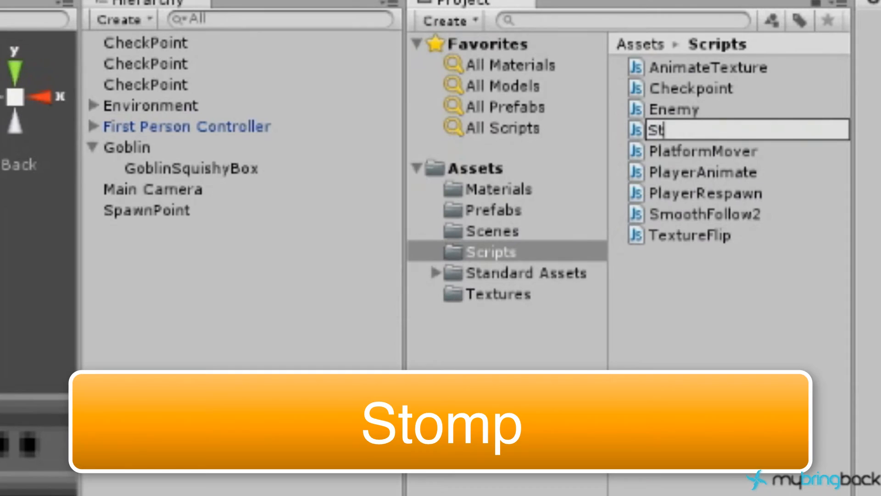
pyautogui.press('Return')
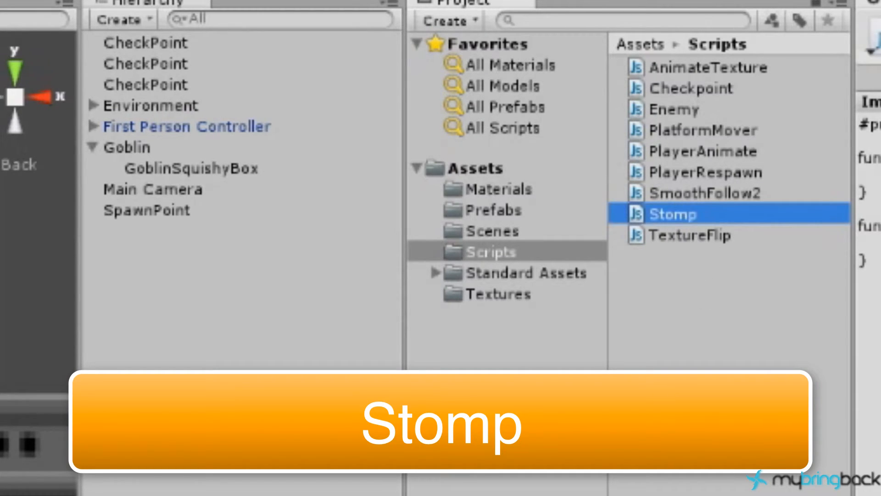
pyautogui.doubleClick(669, 214)
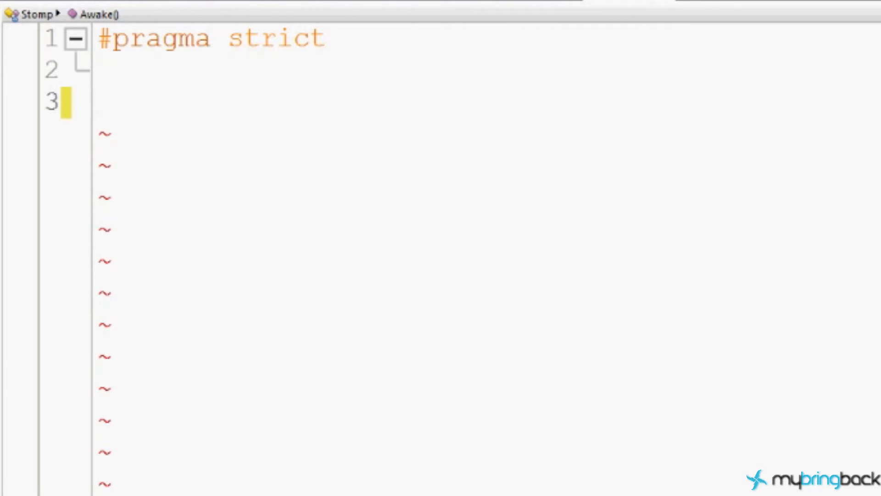
# Write an empty OnTriggerEnter(other : Collider) function in the Stomp script.
pyautogui.write('functio')
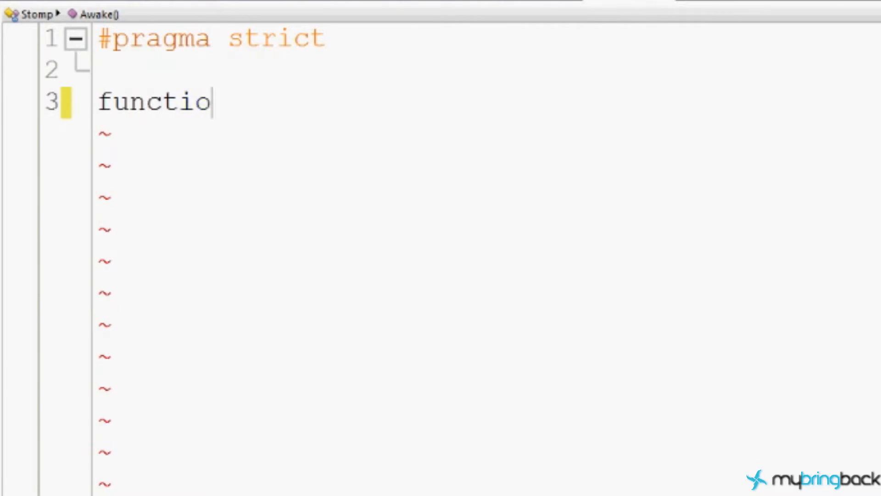
pyautogui.write('n On')
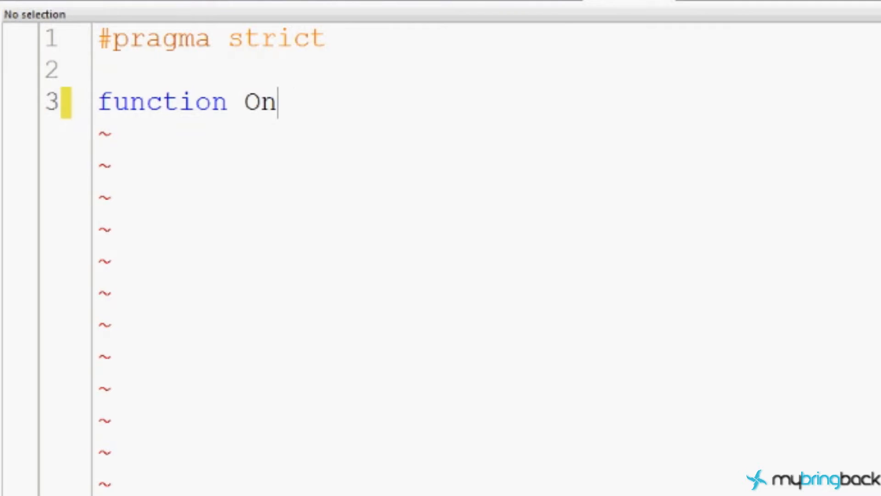
pyautogui.write('TriggerEnter')
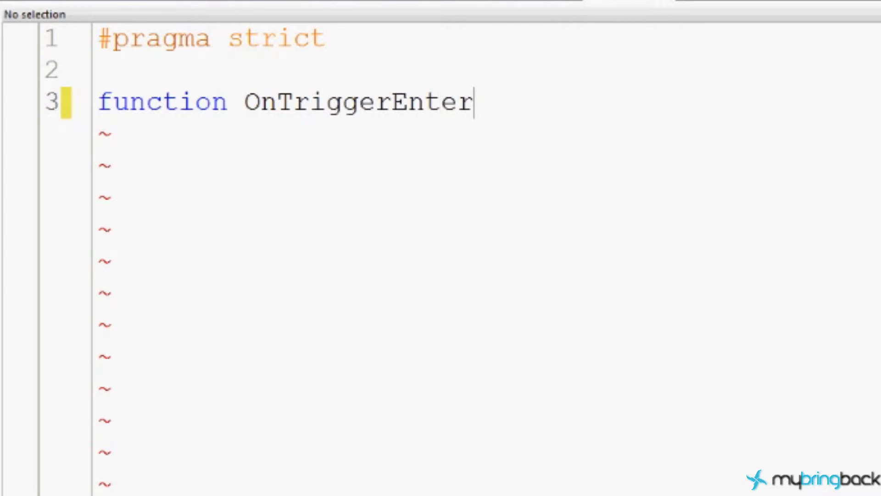
pyautogui.write('(other')
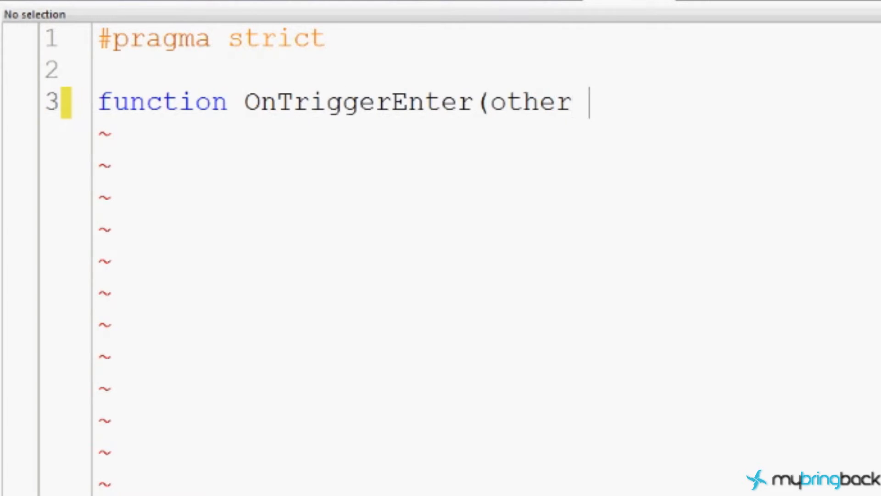
pyautogui.write(': Col')
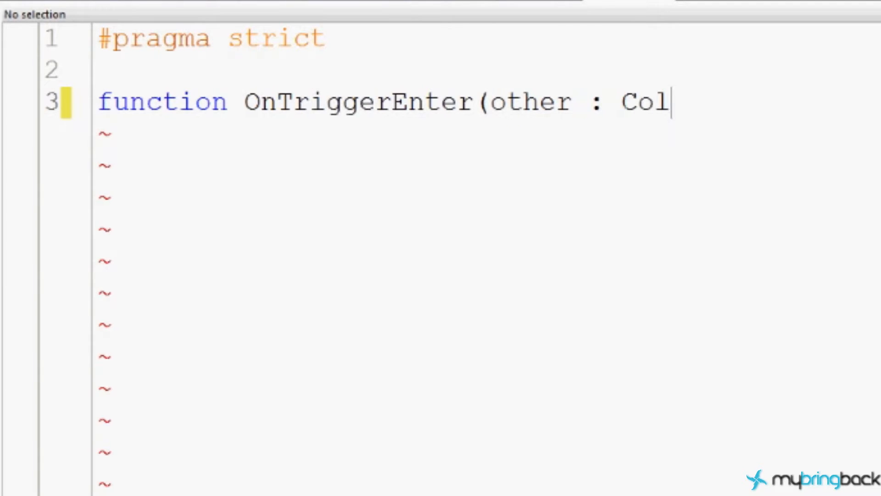
pyautogui.write('lider){')
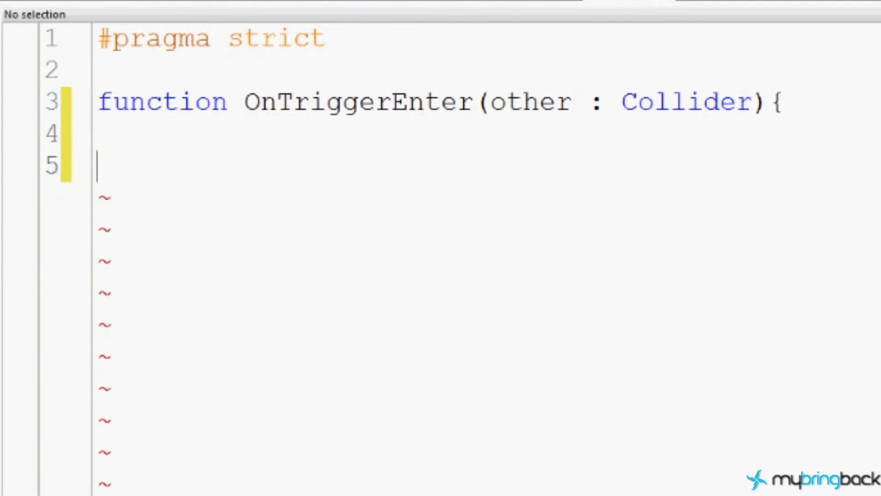
pyautogui.write('}')
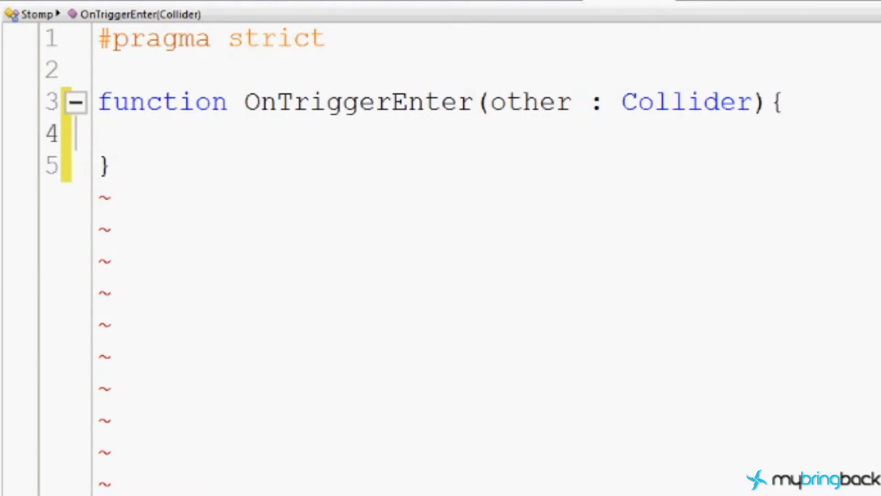
# Add an empty if(other.tag == "Player") check inside OnTriggerEnter.
pyautogui.write('if(')
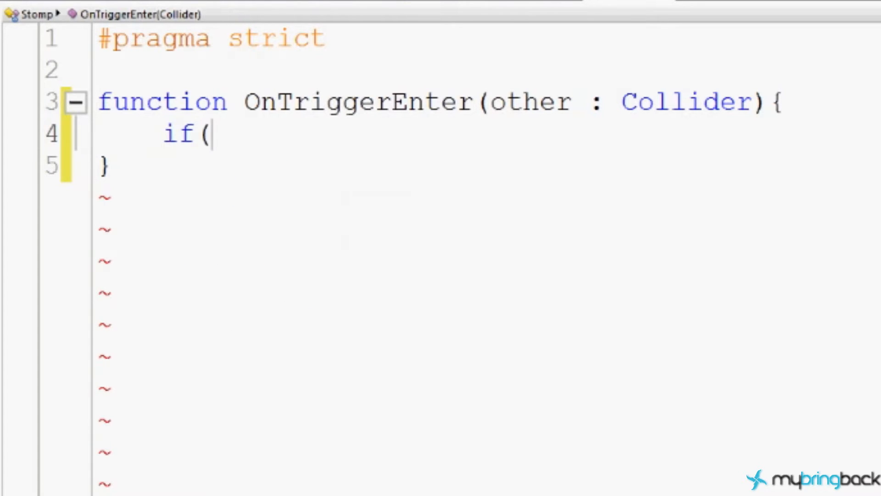
pyautogui.write('other.tag')
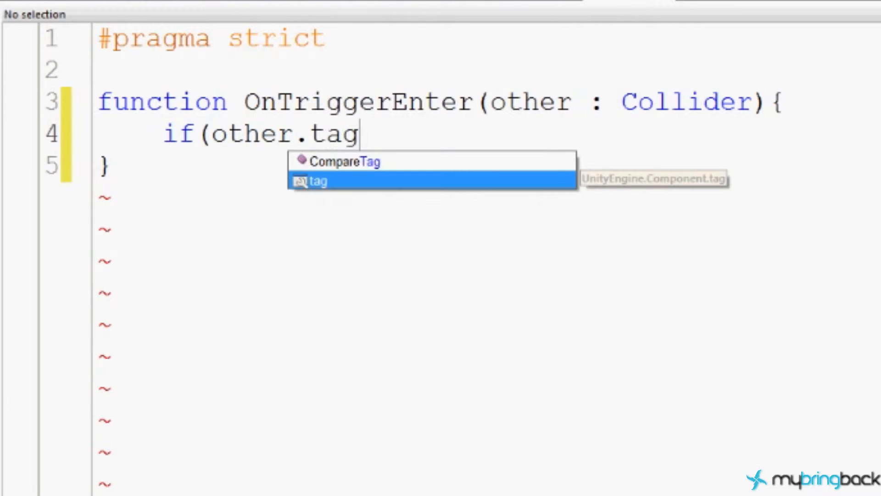
pyautogui.write('== "p')
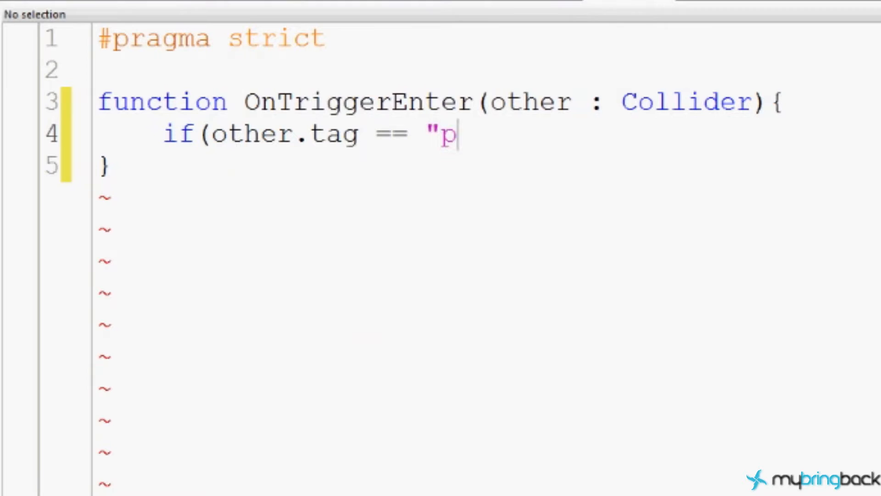
pyautogui.write('P')
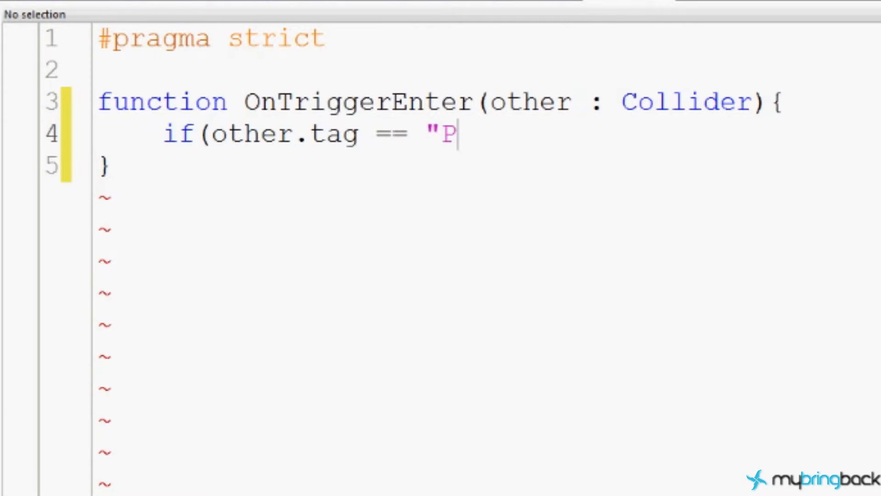
pyautogui.write('layer")')
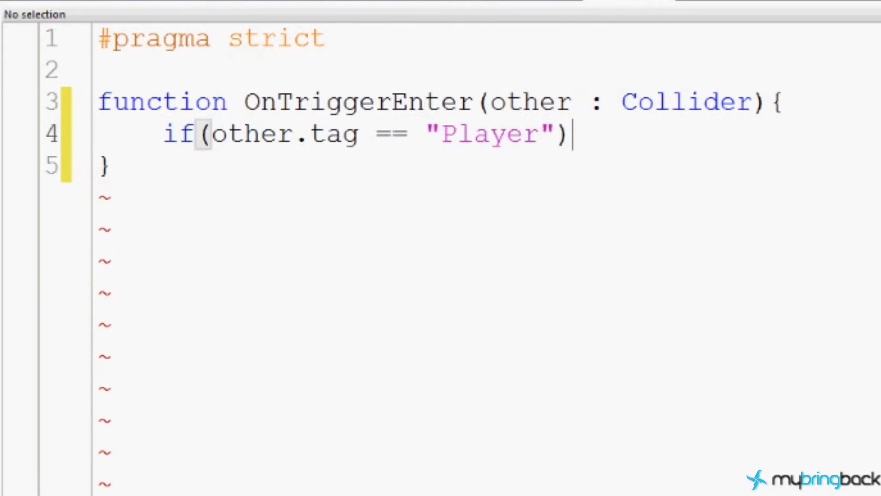
pyautogui.write('{')
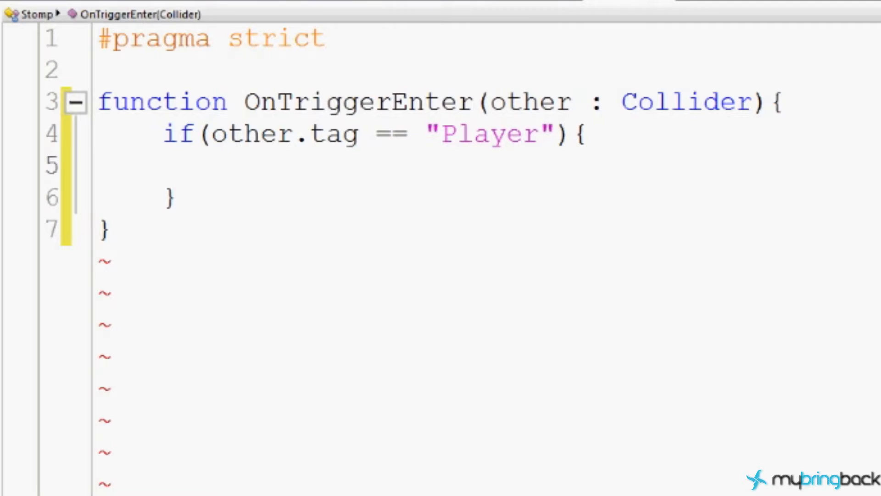
pyautogui.click(228, 165)
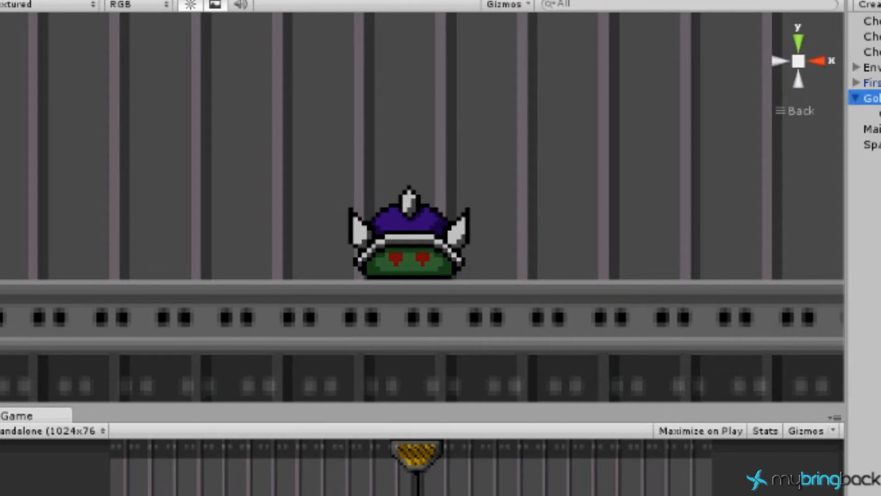
pyautogui.click(409, 236)
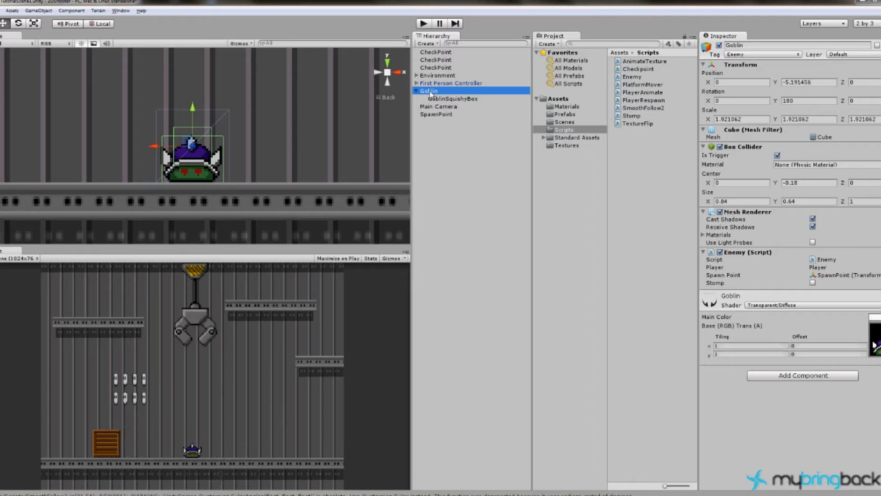
pyautogui.click(452, 98)
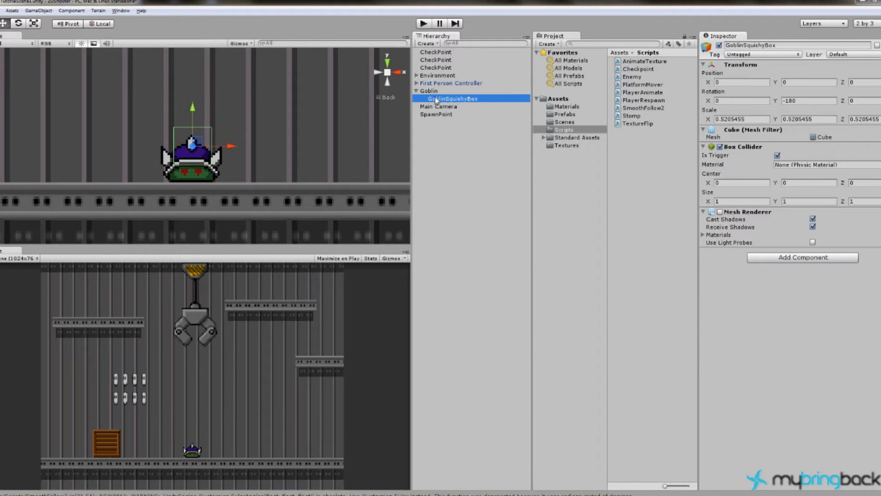
pyautogui.click(428, 90)
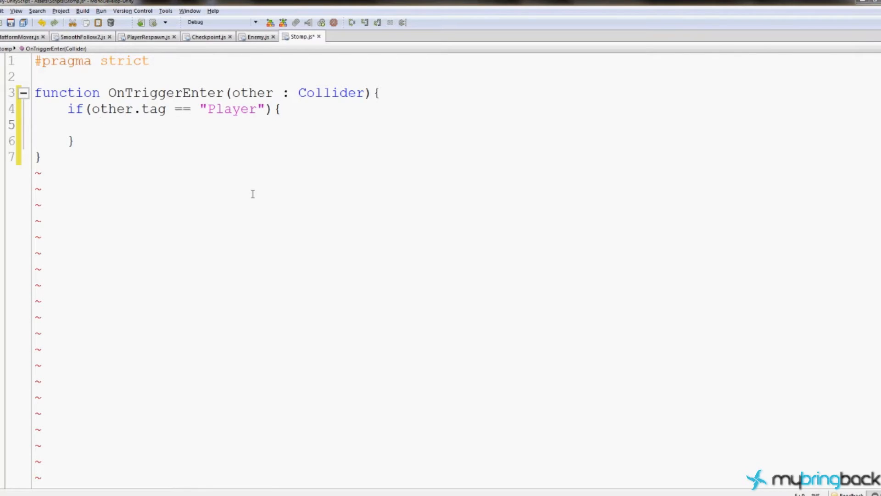
# Inside the Player check, set transform.root's Enemy component stomp to true.
pyautogui.write('transform')
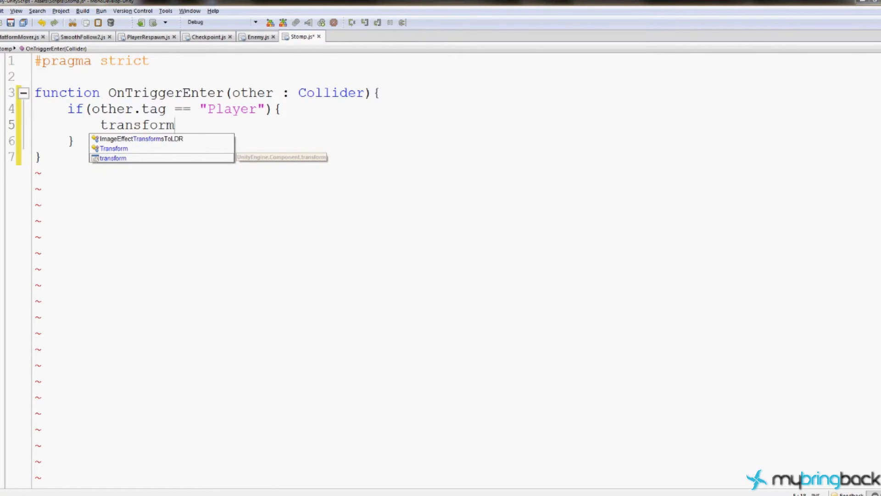
pyautogui.write('.root')
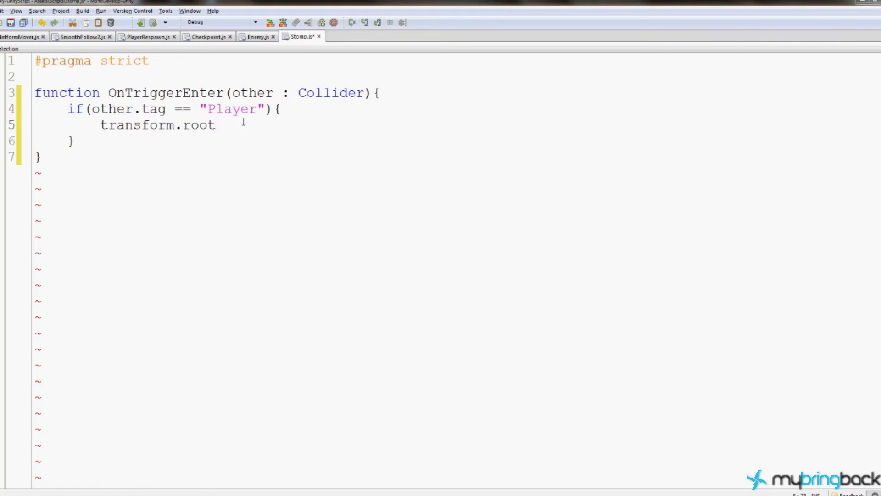
pyautogui.write('.')
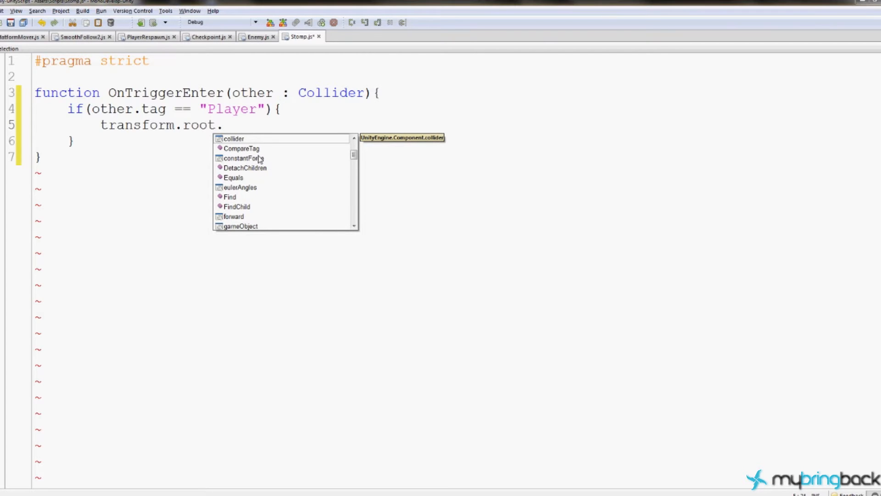
pyautogui.write('r')
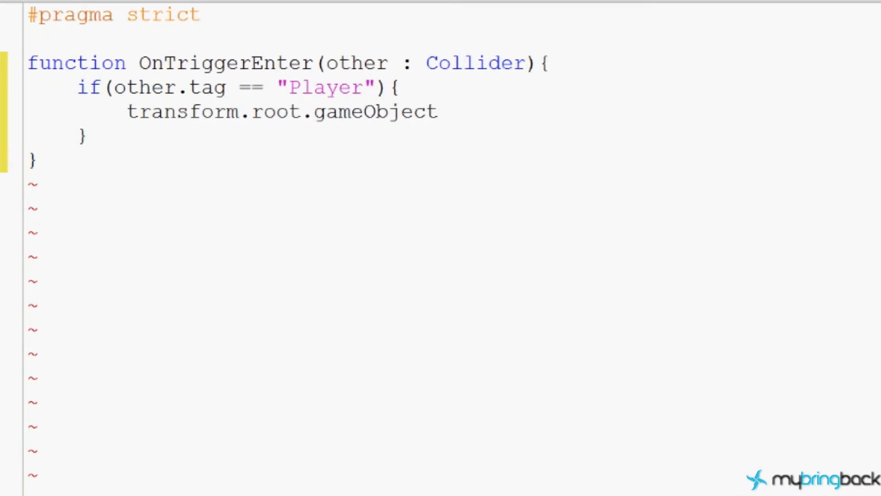
pyautogui.write('.')
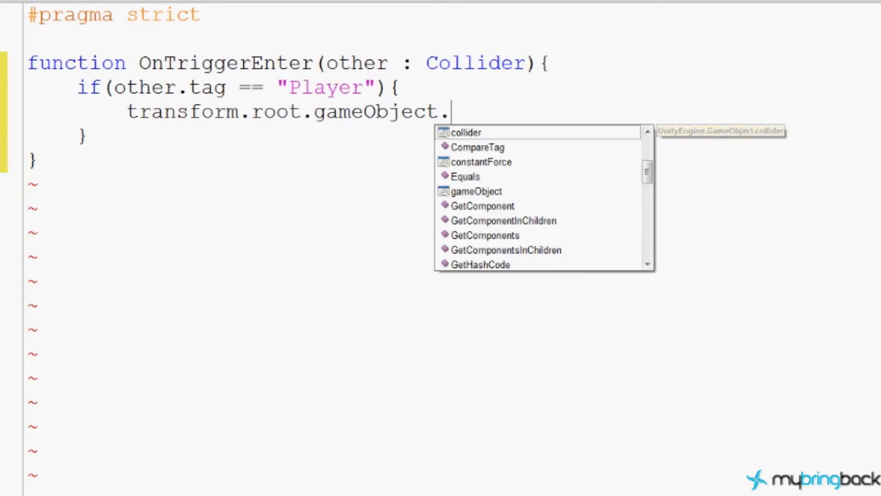
pyautogui.write('GetComponent')
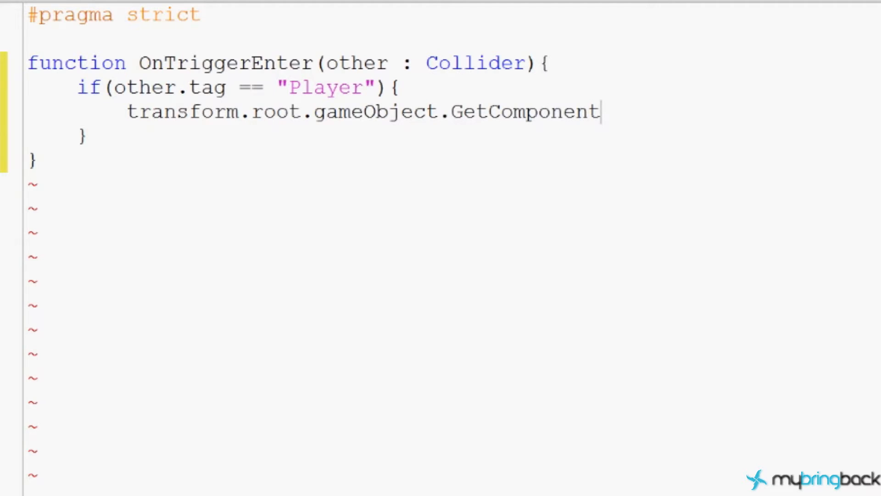
pyautogui.write('(')
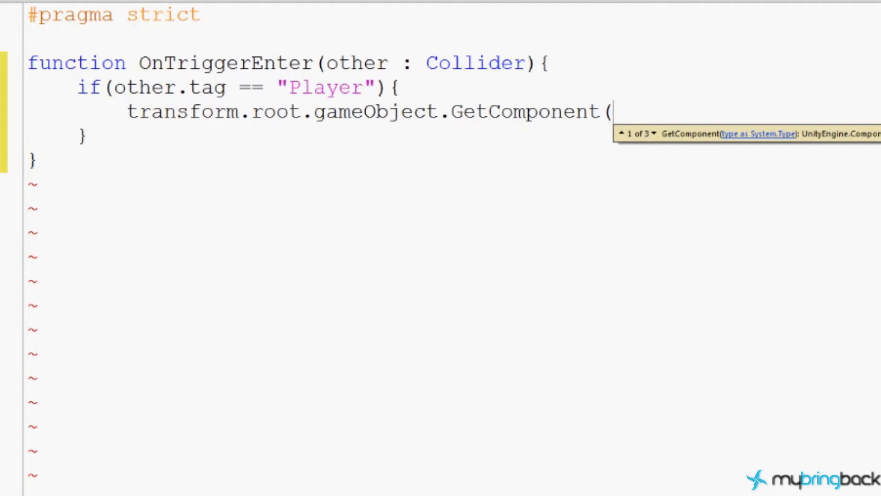
pyautogui.moveTo(514, 211)
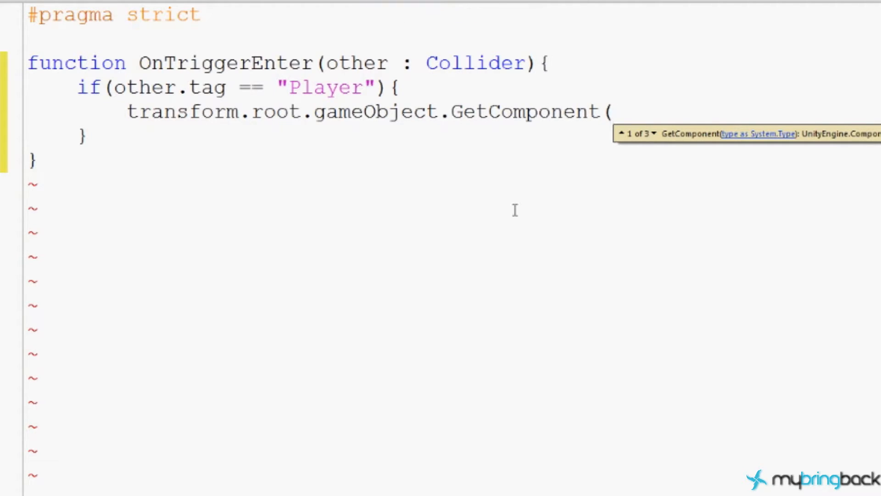
pyautogui.write('Enemy)')
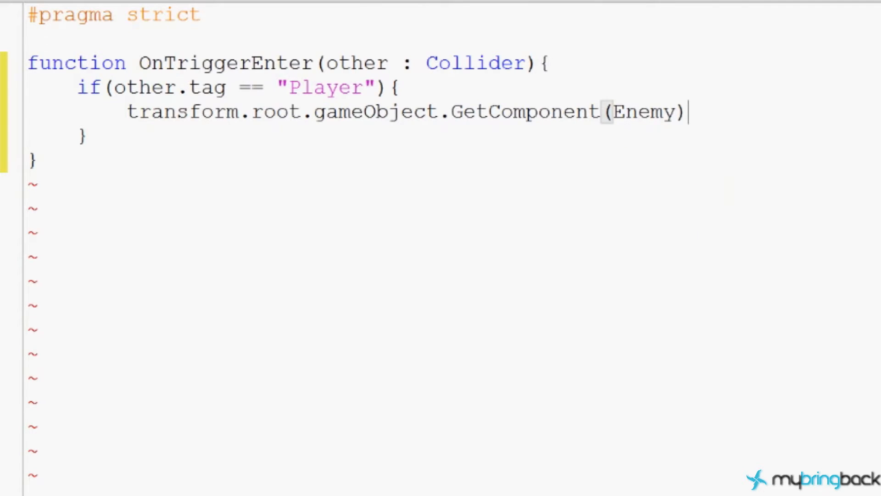
pyautogui.write('.stomp')
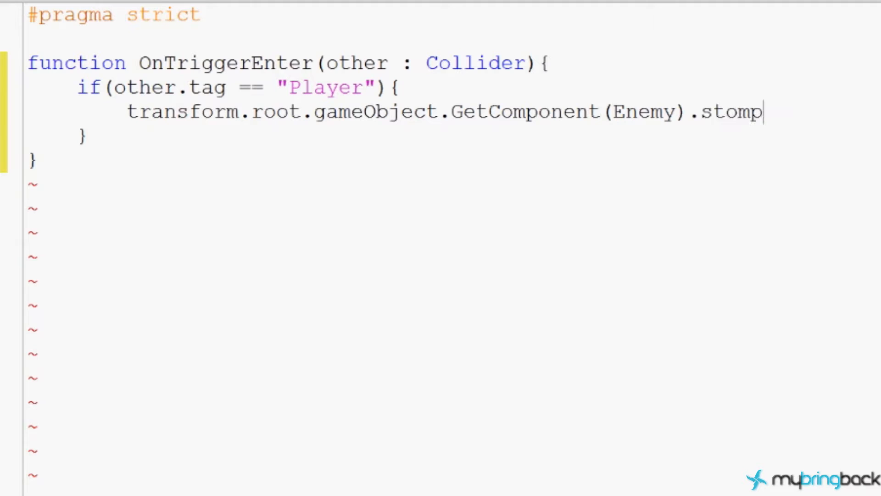
pyautogui.write('= true')
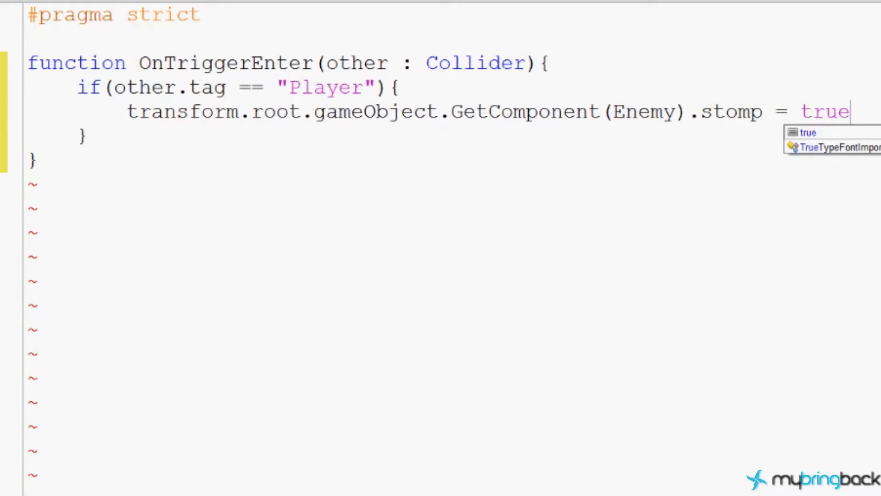
pyautogui.write(';')
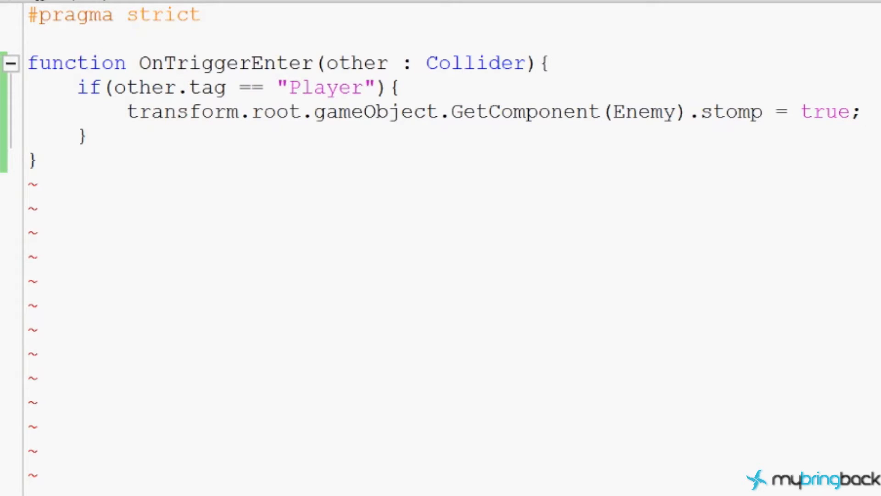
pyautogui.click(859, 111)
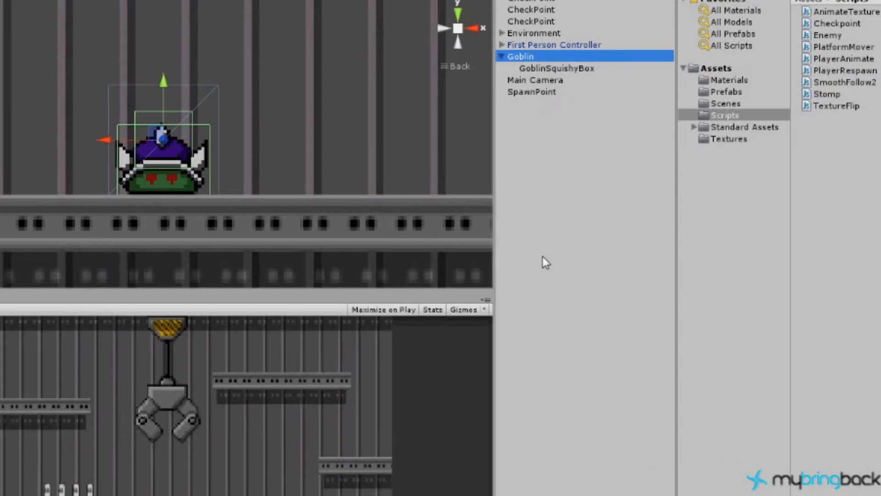
# Select GoblinSquishyBox to review its trigger collider and Stomp script, then start play mode.
pyautogui.click(556, 68)
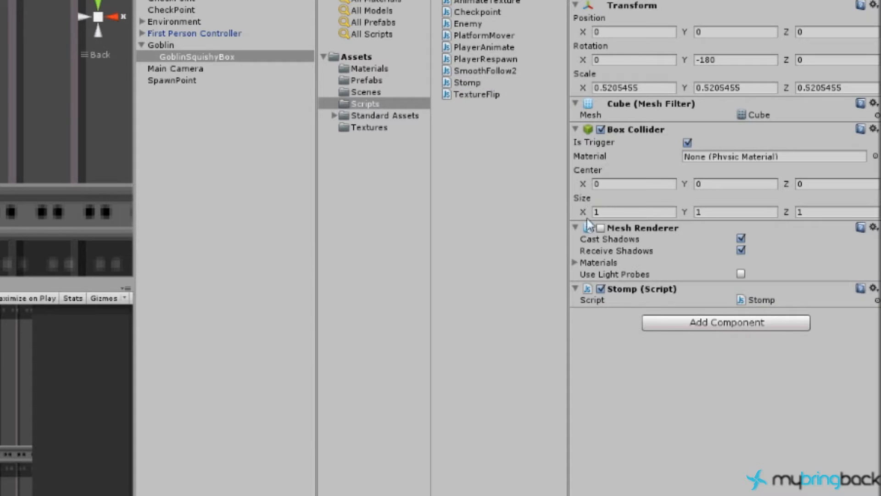
pyautogui.click(422, 23)
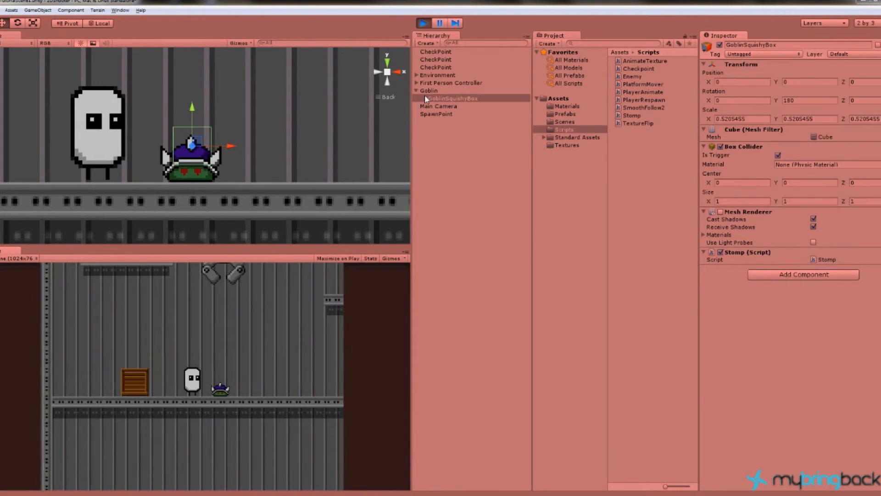
# Jump on the Goblin while watching its stomp flag, stop play mode, and reopen Enemy.js.
pyautogui.click(429, 90)
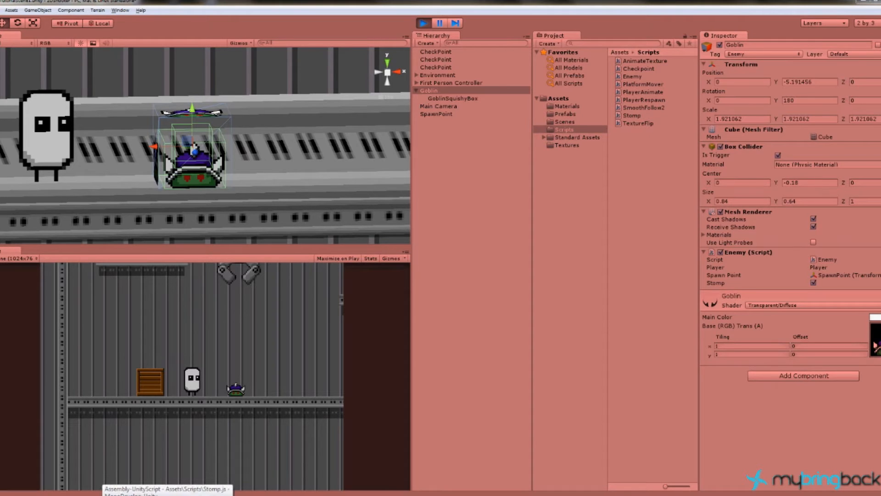
pyautogui.click(813, 283)
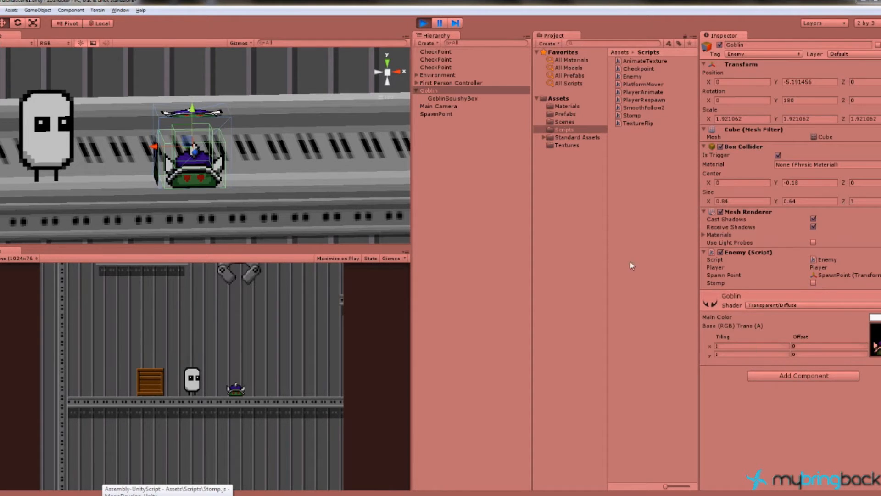
pyautogui.click(416, 75)
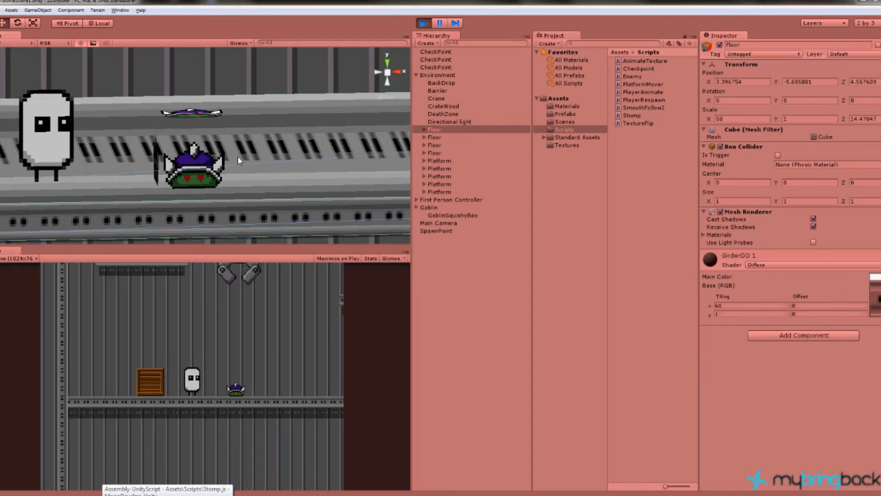
pyautogui.click(441, 207)
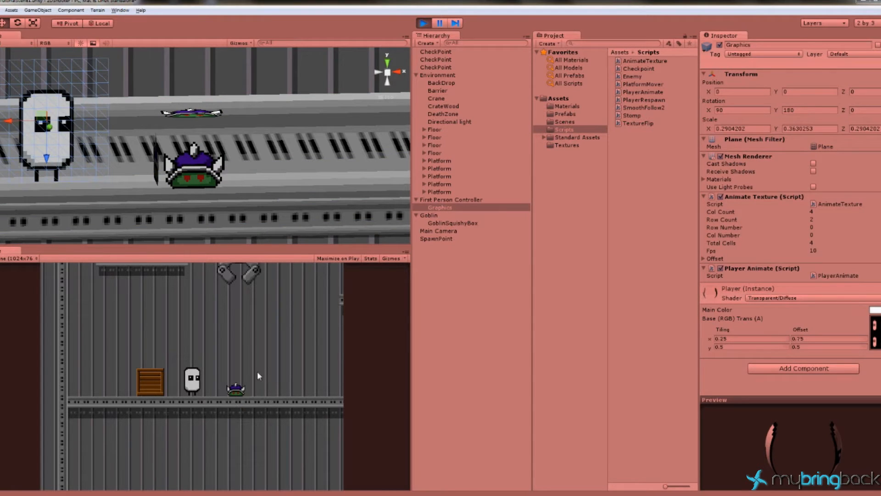
pyautogui.click(430, 215)
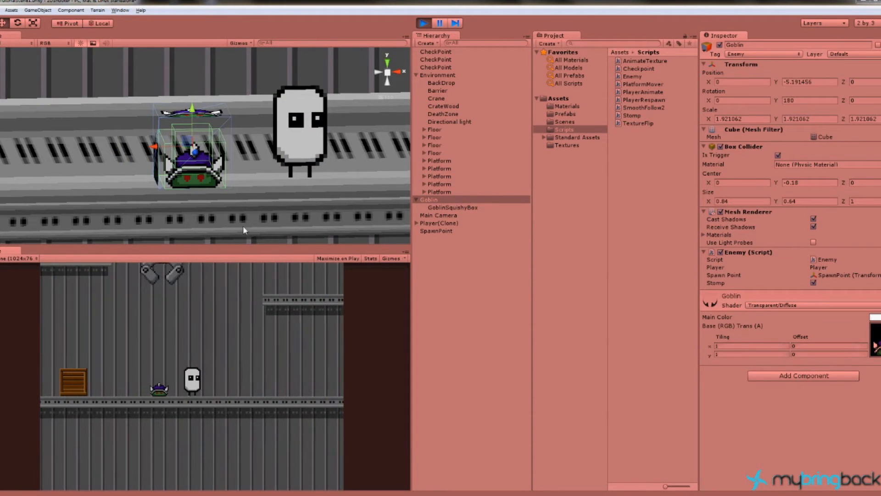
pyautogui.moveTo(223, 103)
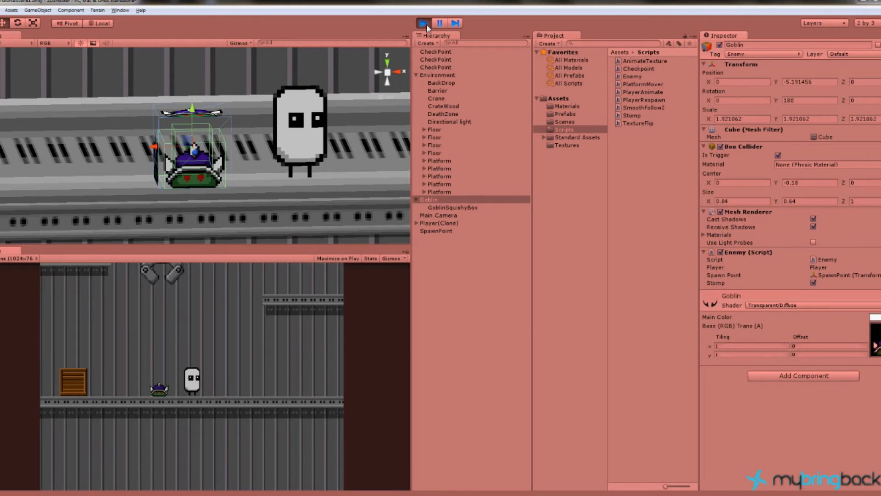
pyautogui.click(423, 23)
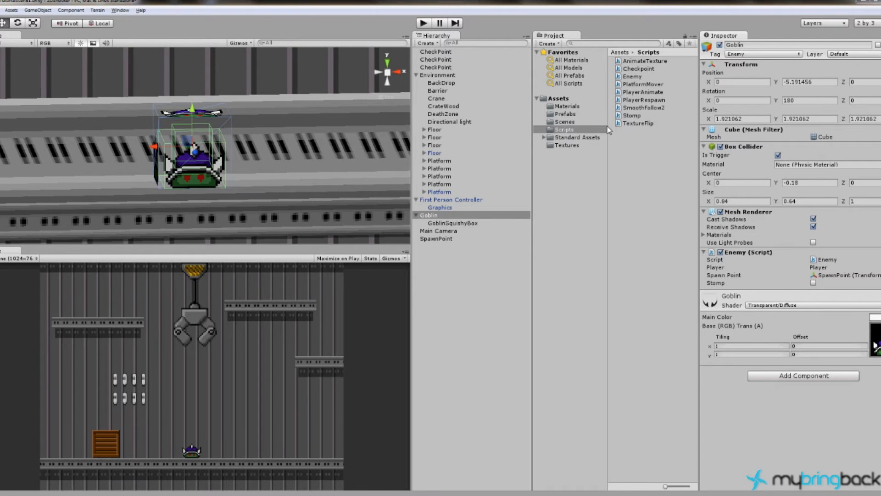
pyautogui.click(631, 77)
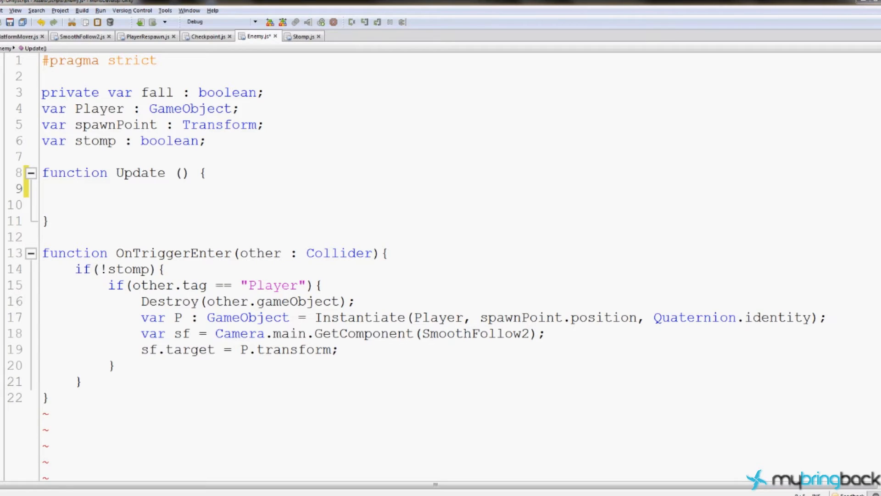
# Add an if(stomp) block in Update that sets the enemy's z position to 4.
pyautogui.write('if(st')
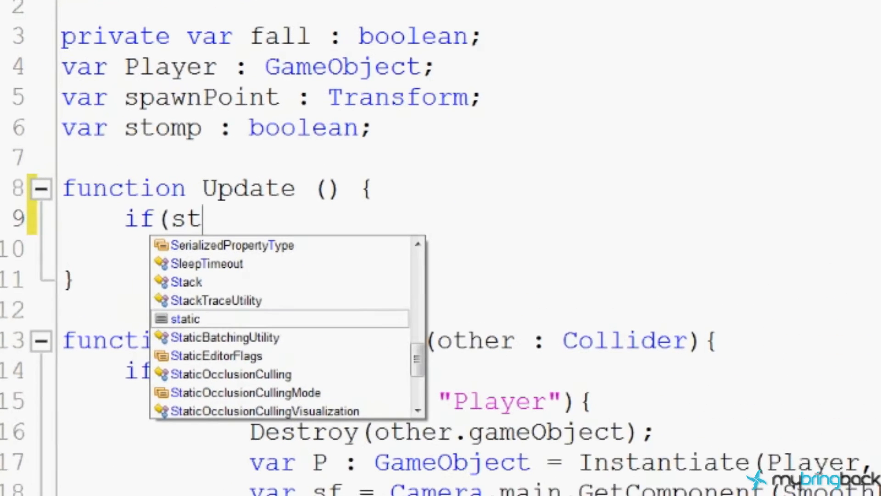
pyautogui.write('omp){')
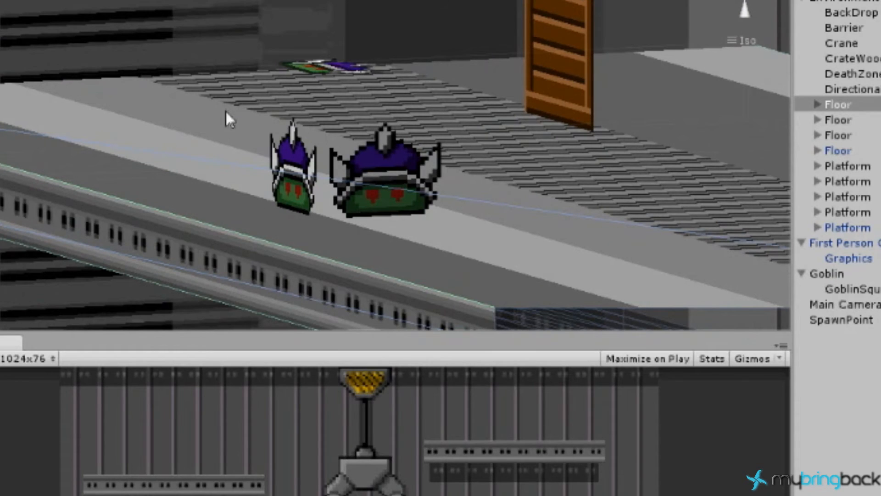
pyautogui.moveTo(409, 171)
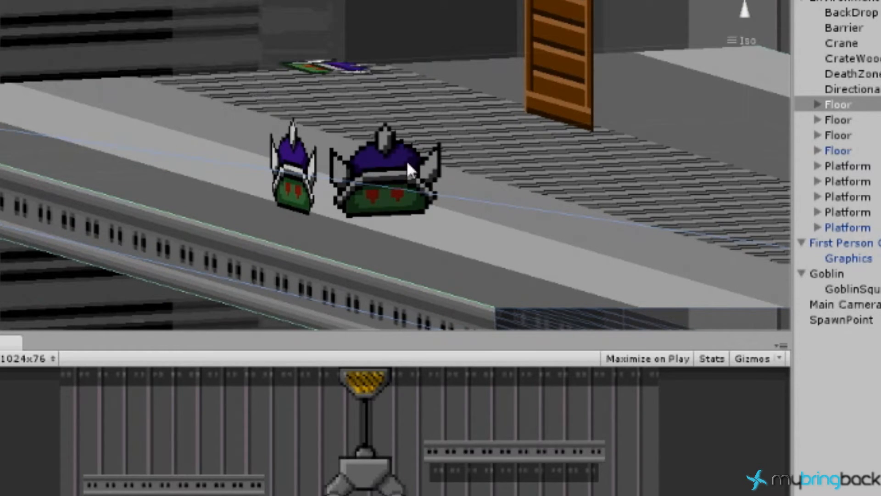
pyautogui.moveTo(409, 170)
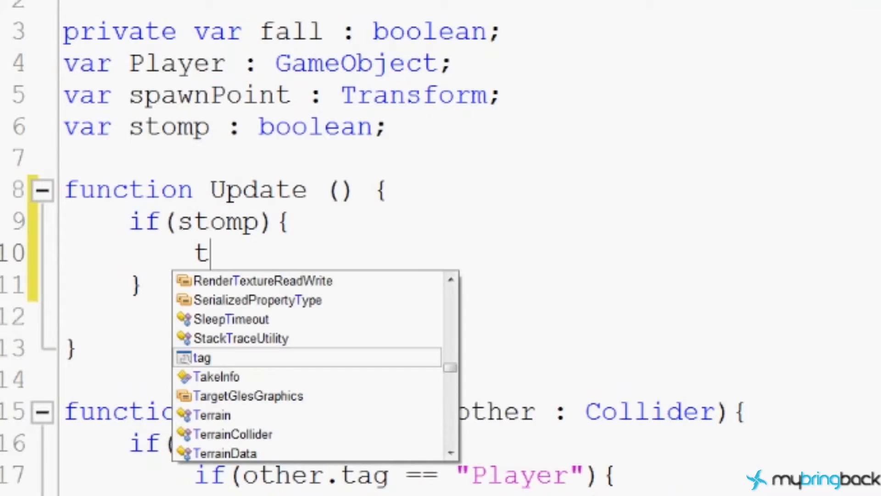
pyautogui.write('ransform.')
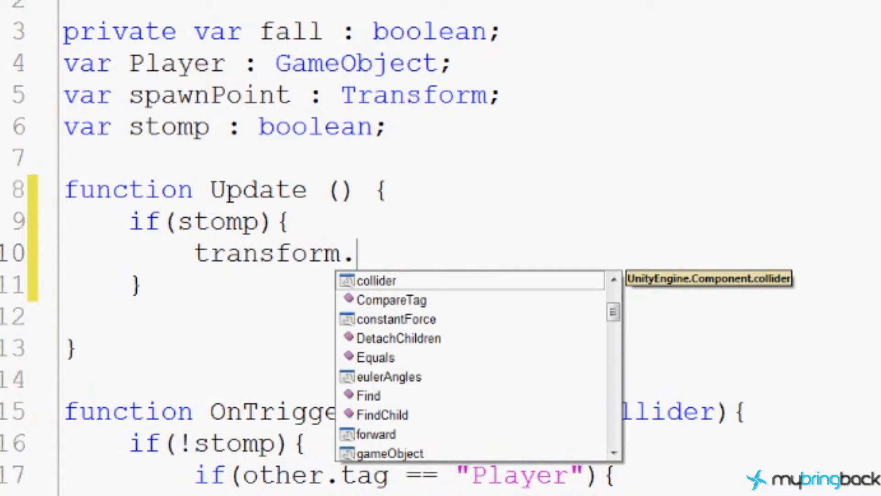
pyautogui.write('position.z')
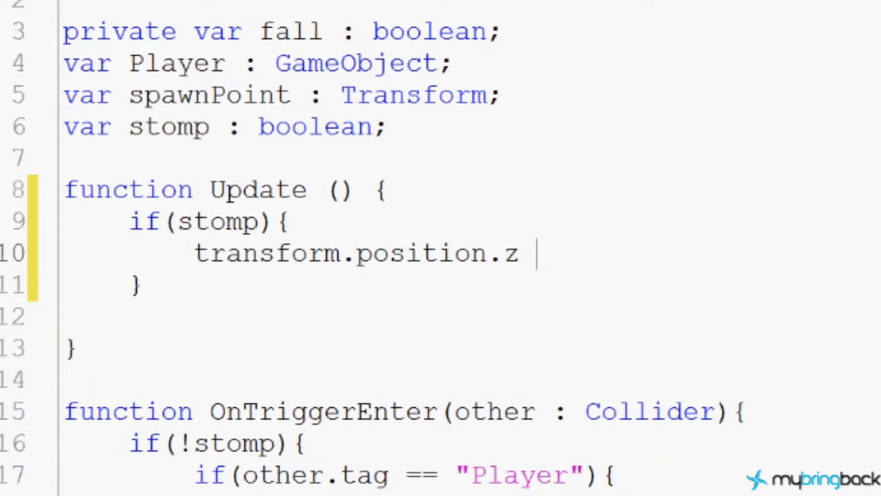
pyautogui.write('= 4;')
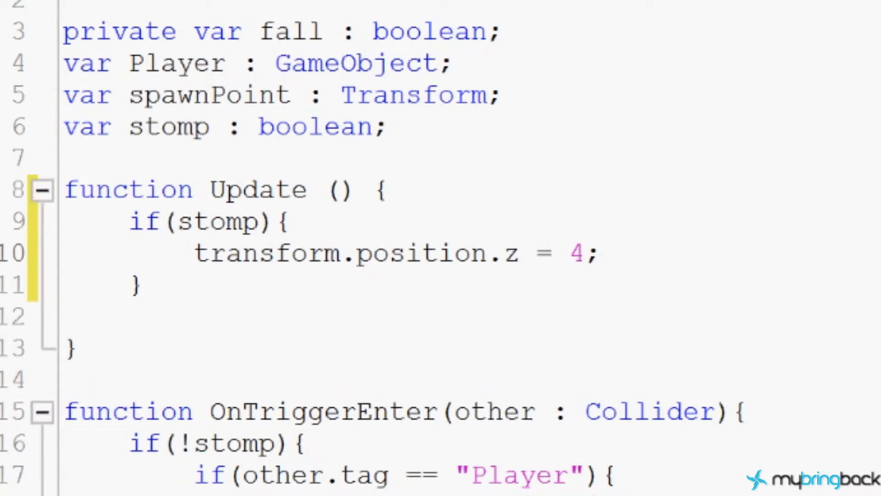
pyautogui.click(601, 253)
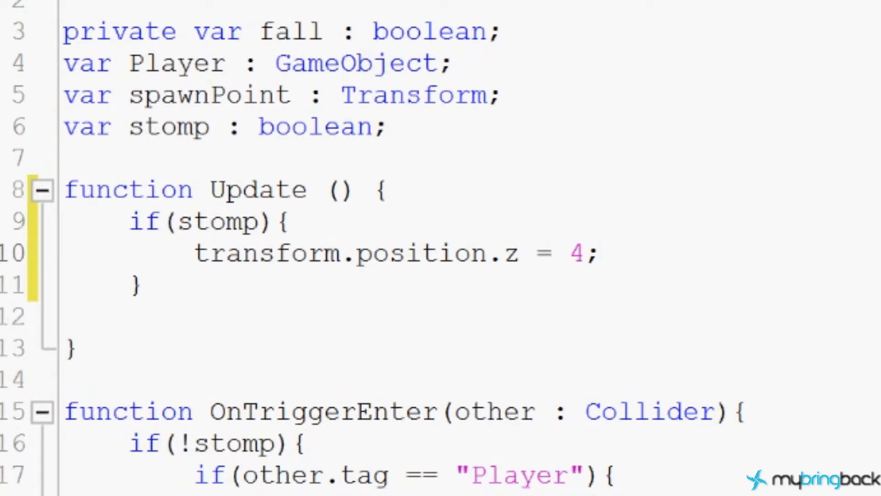
pyautogui.click(601, 253)
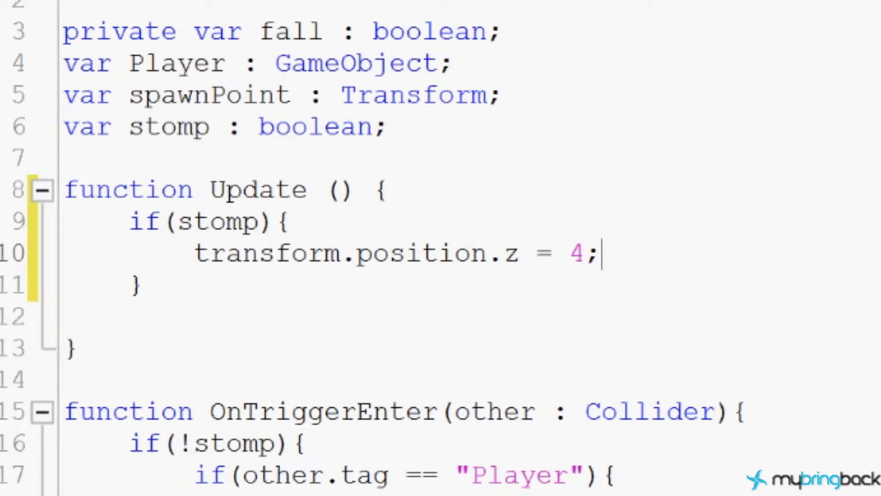
# Inside the stomp block, halve the enemy's y scale.
pyautogui.write('transform.localScale')
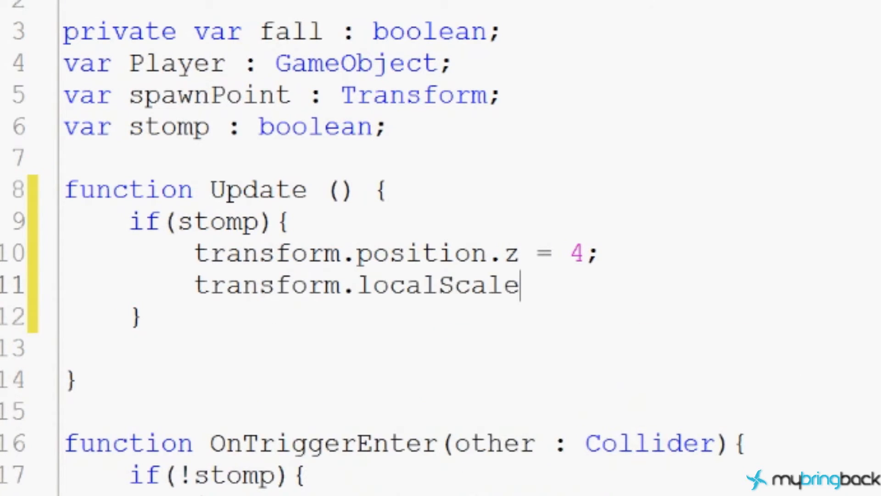
pyautogui.write('.y')
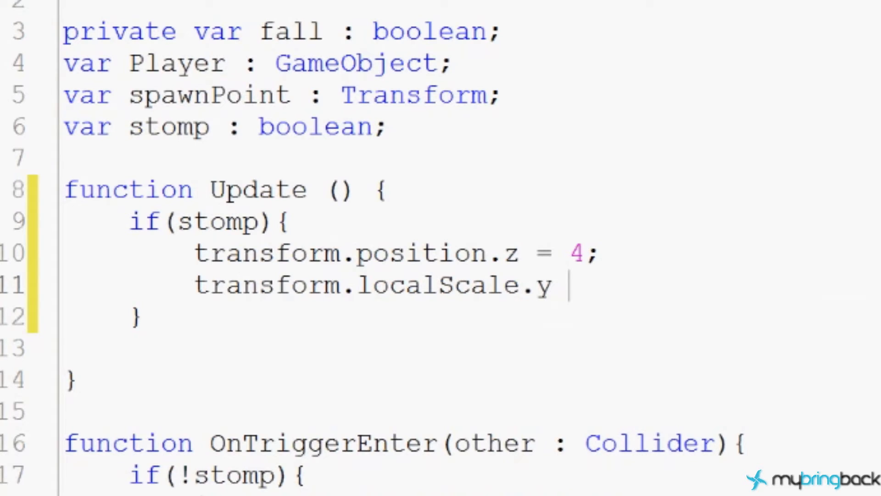
pyautogui.write('/')
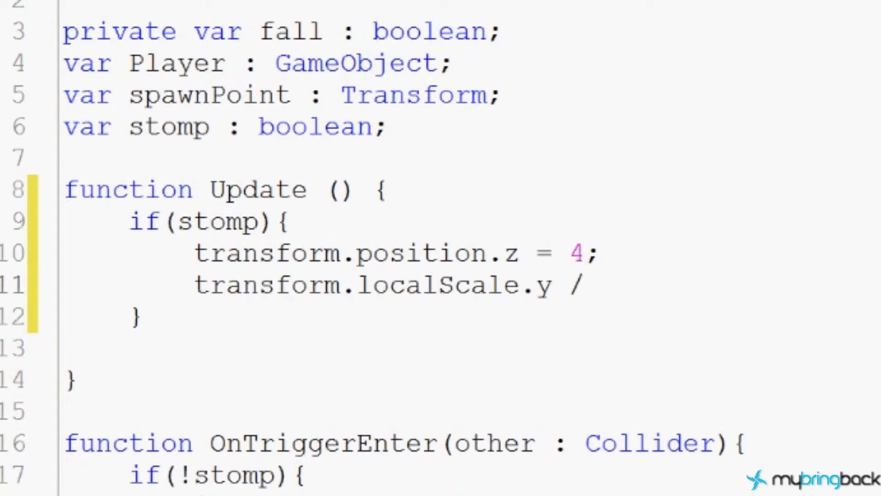
pyautogui.write('= 2;')
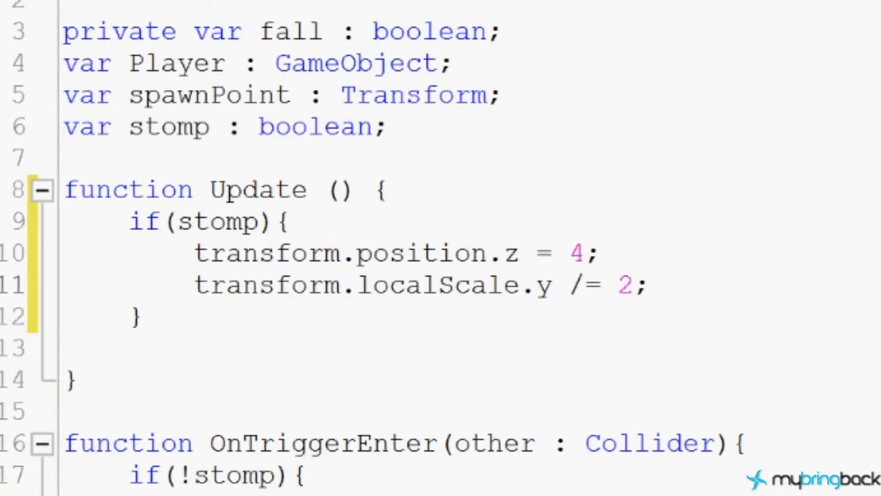
pyautogui.click(649, 286)
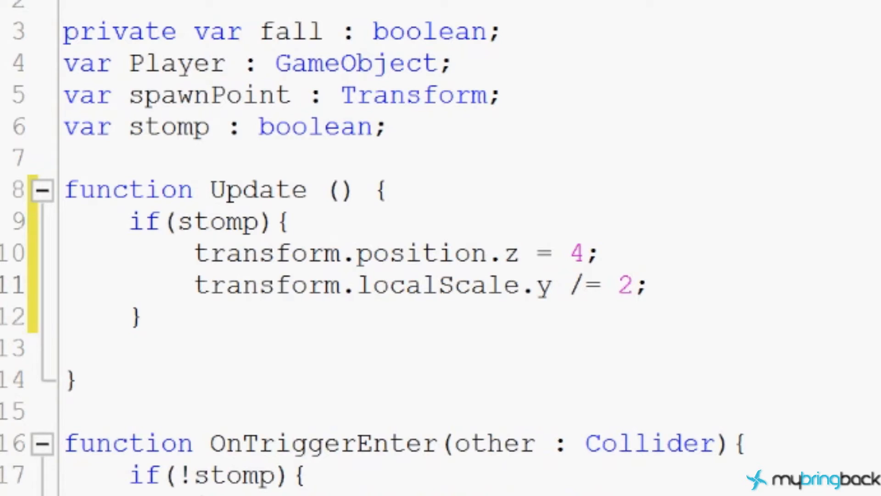
pyautogui.click(649, 285)
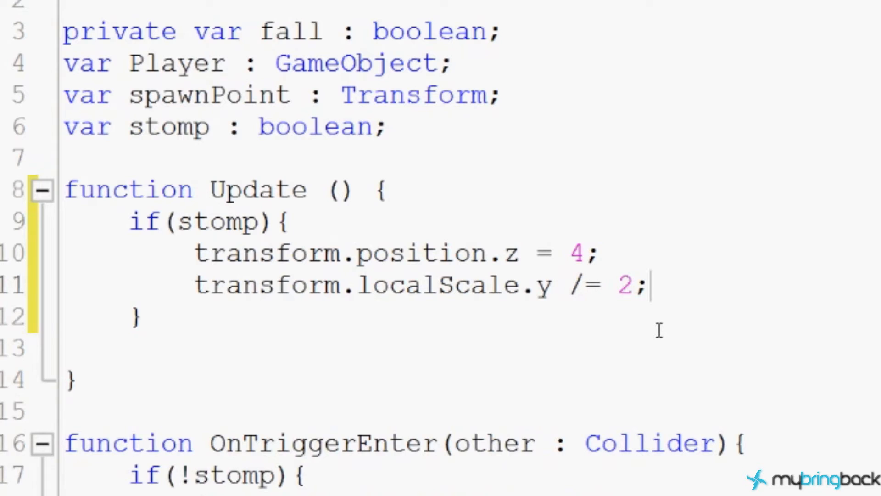
# Add stomp = false; after the scale-halving line.
pyautogui.press('Return')
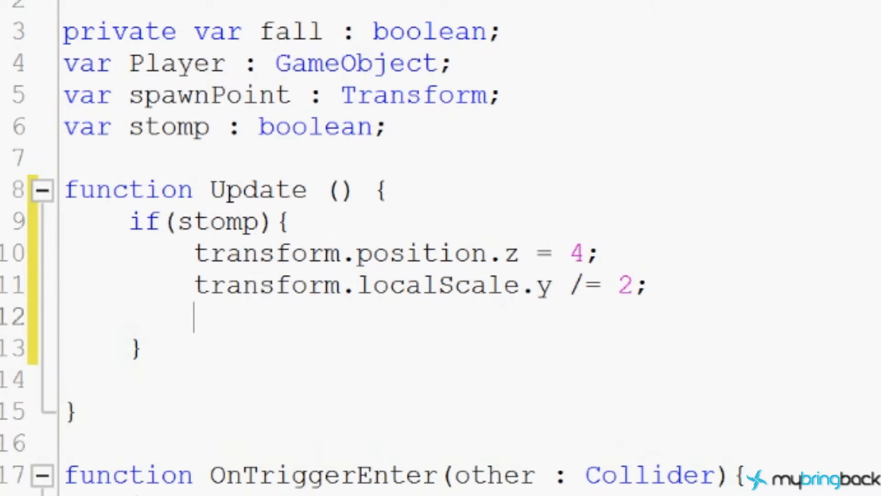
pyautogui.write('s')
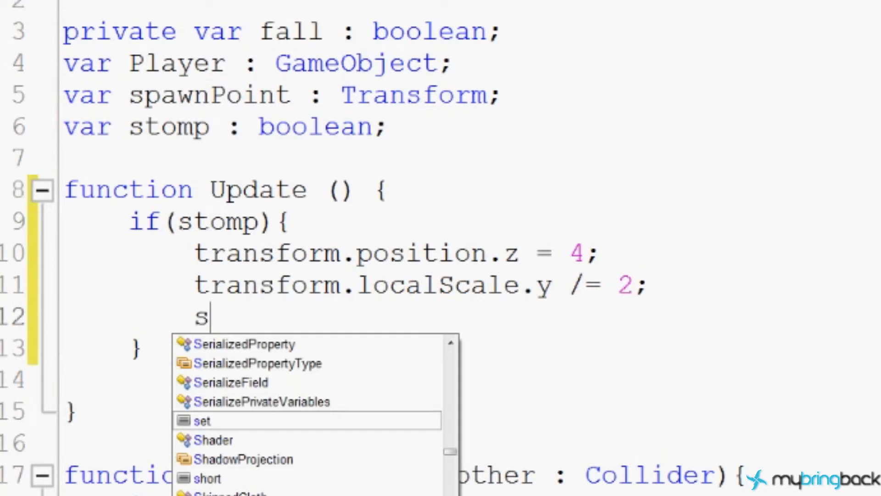
pyautogui.write('tomp')
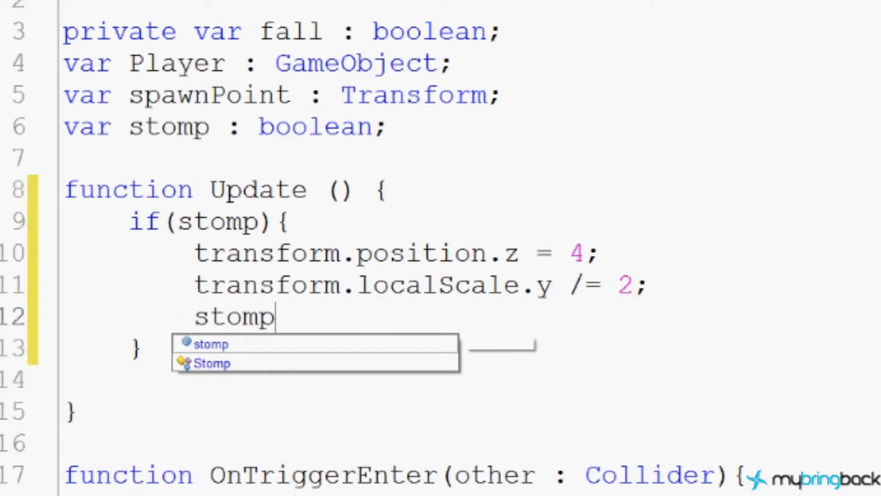
pyautogui.write('= false;')
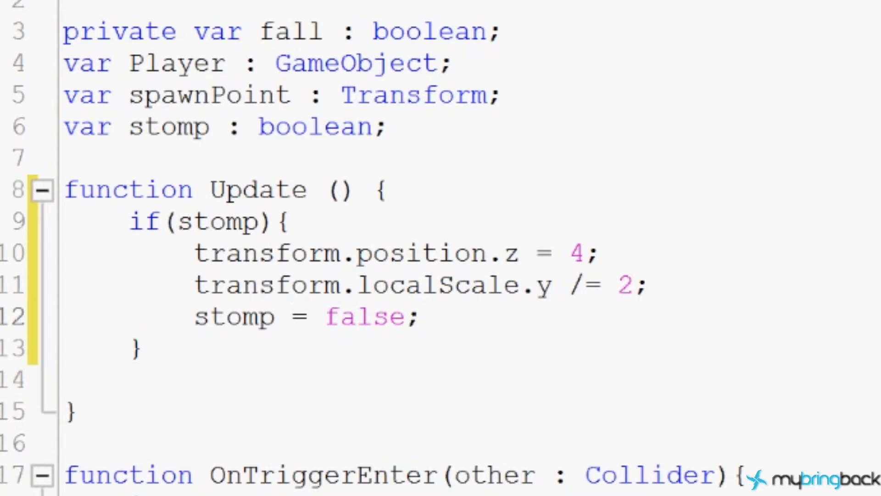
pyautogui.click(421, 316)
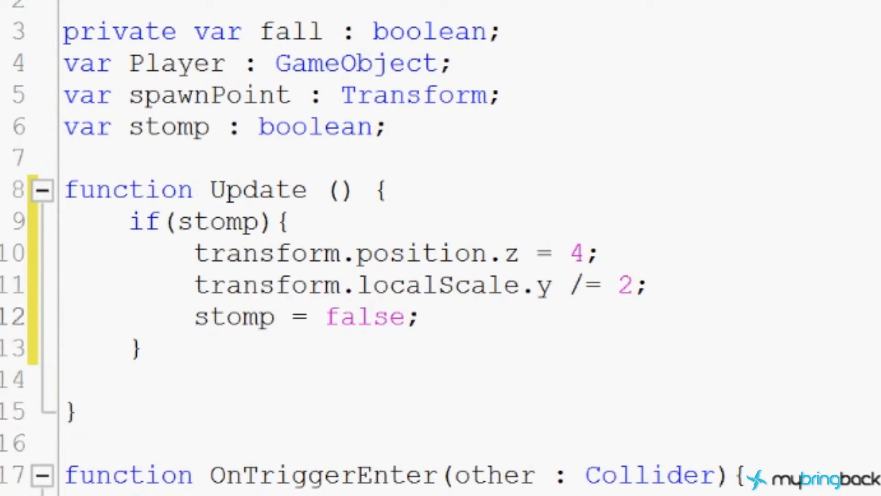
# Run play mode in Unity and orbit the Scene view around the goblin enemies.
pyautogui.click(420, 318)
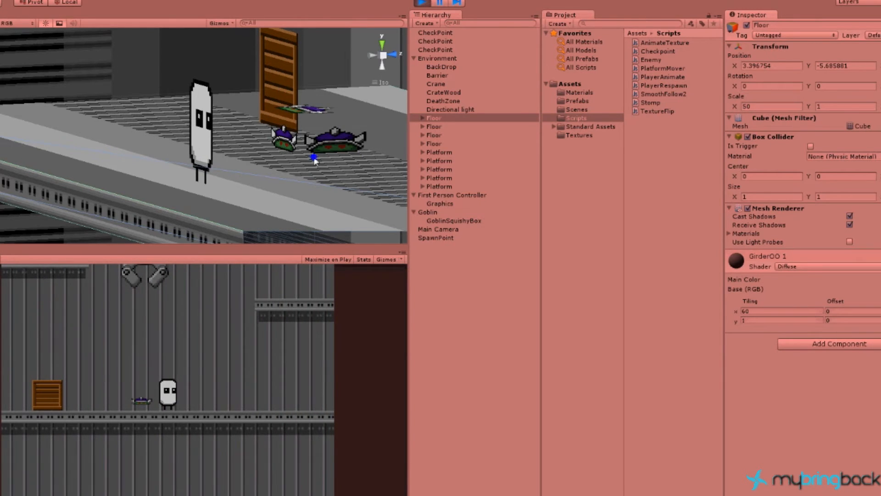
pyautogui.moveTo(315, 157); pyautogui.dragTo(264, 168)
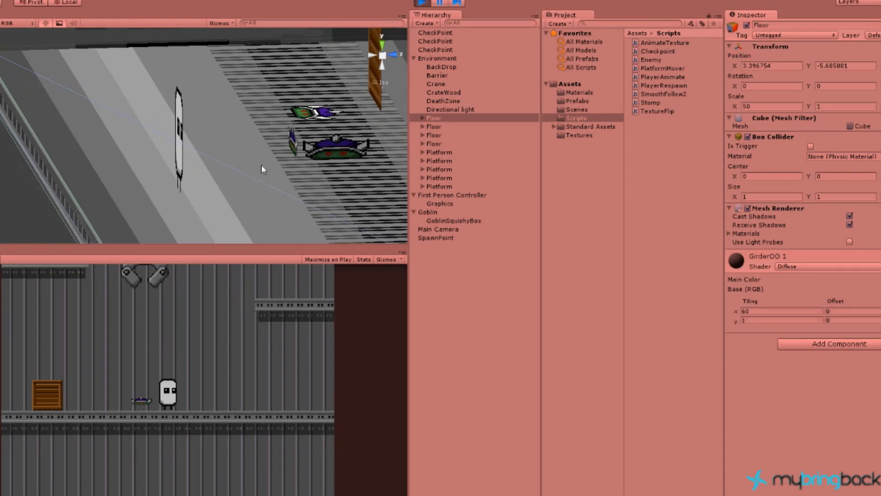
pyautogui.moveTo(230, 424)
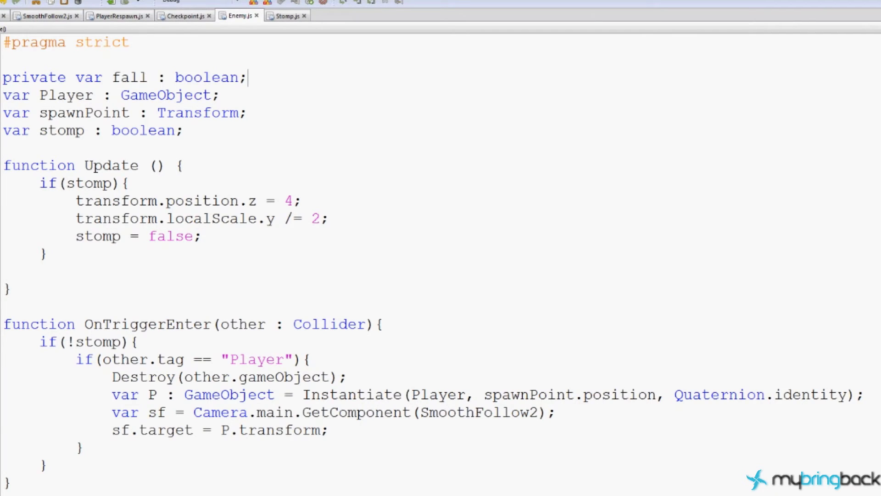
# Add fall = true; to the stomp block and start an if(fall){ } block.
pyautogui.write('fall = true;')
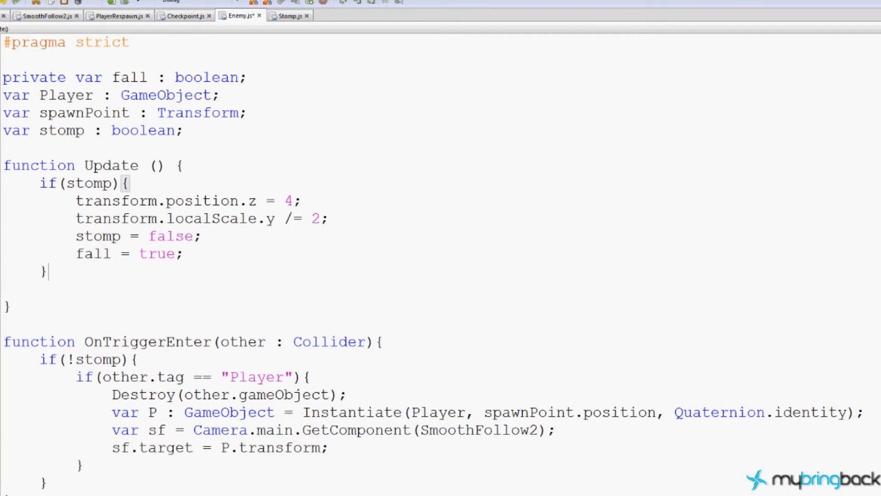
pyautogui.write('if(')
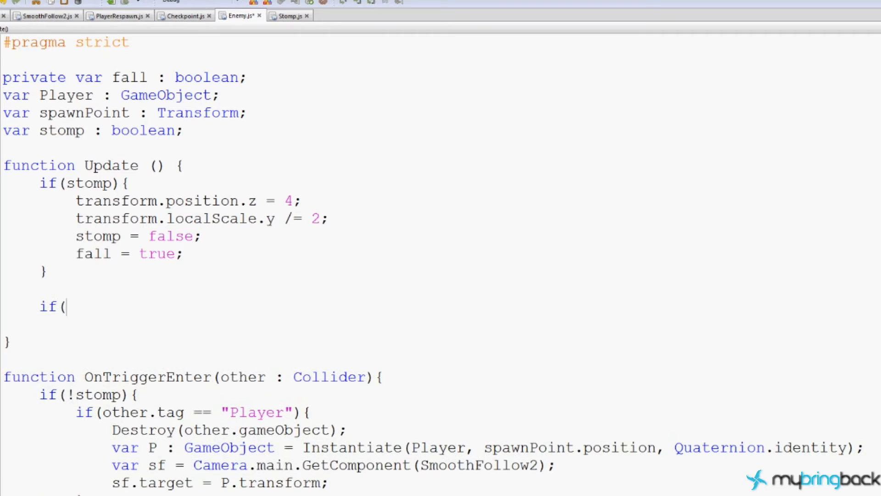
pyautogui.write('fall){')
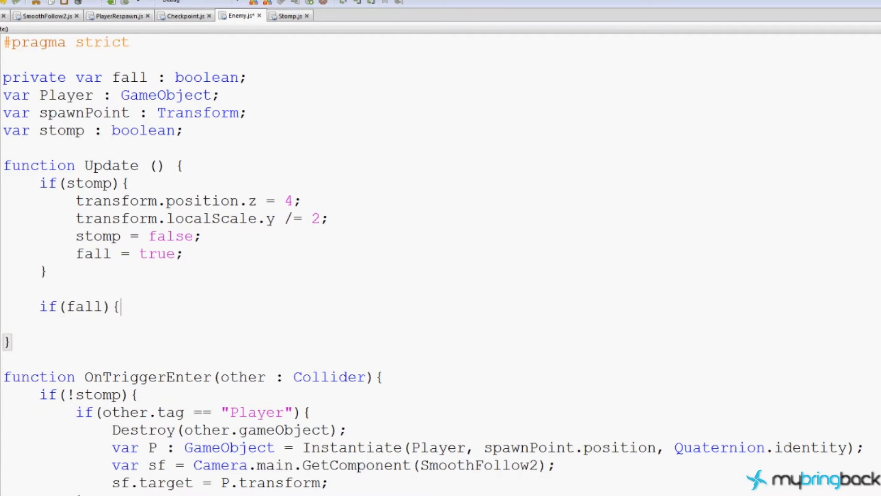
pyautogui.press('enter')
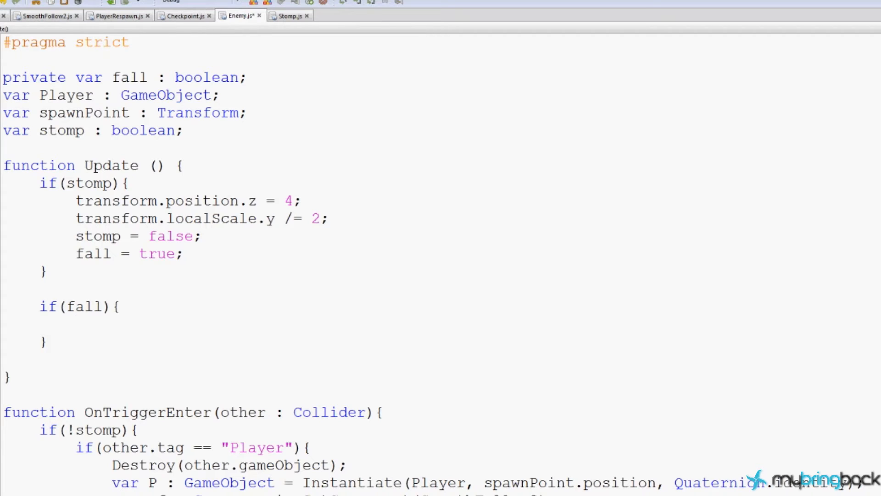
# Inside the fall block, lower transform.position.y by 0.05 each update.
pyautogui.click(76, 325)
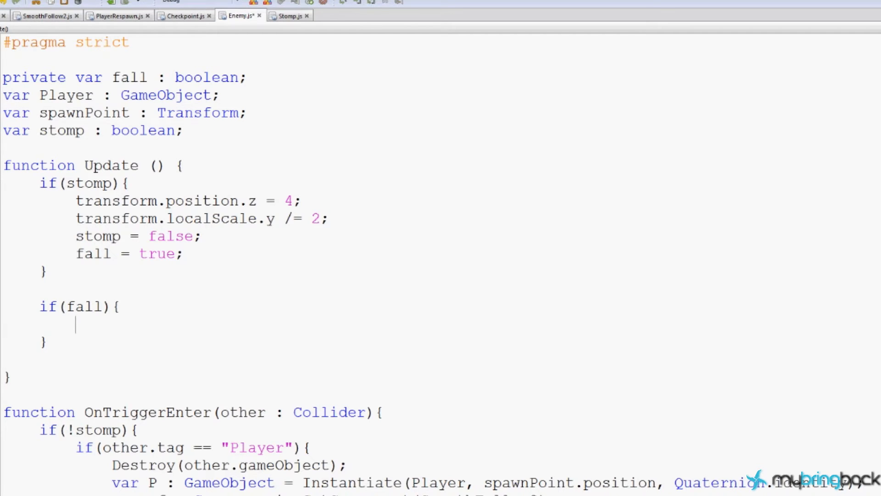
pyautogui.write('transform.position')
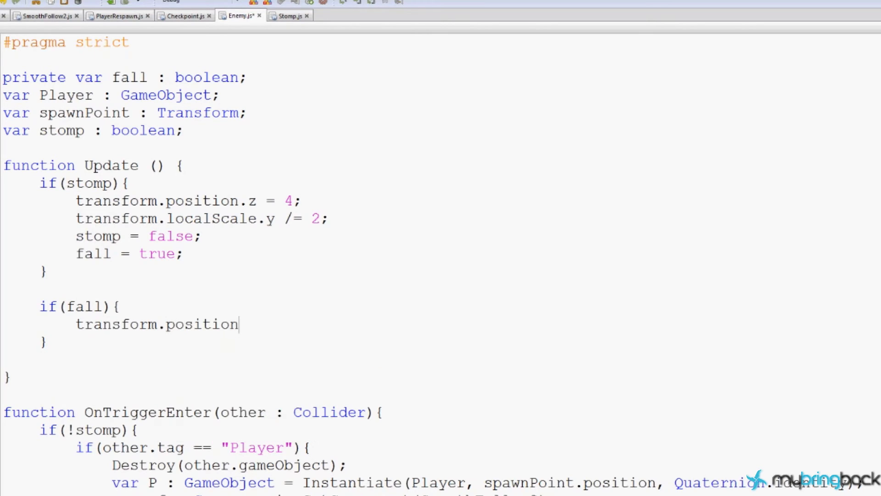
pyautogui.write('.y -=')
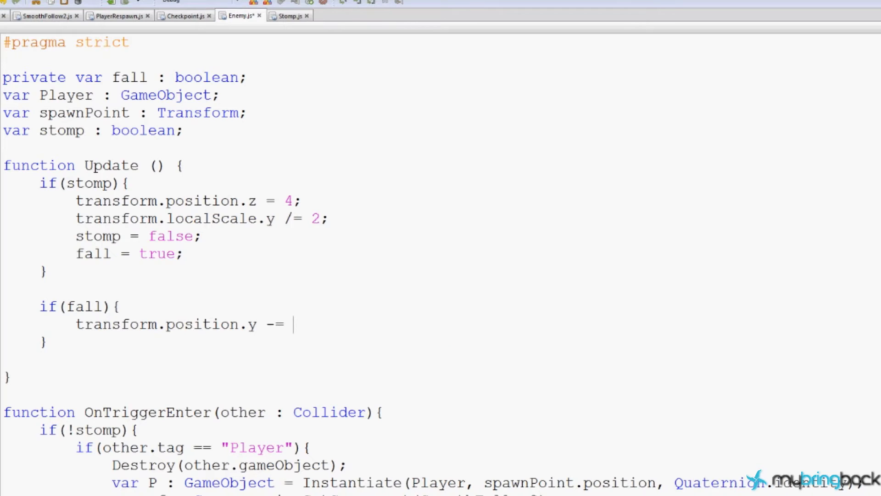
pyautogui.write('0.05')
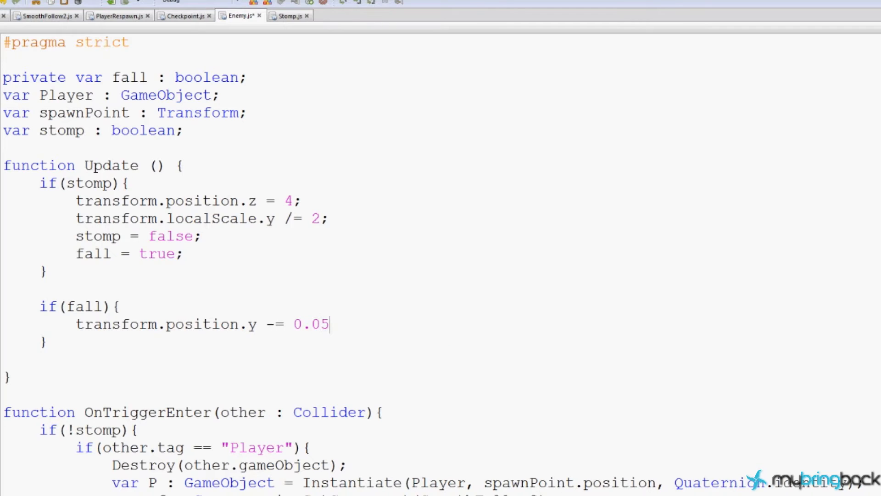
pyautogui.write(';')
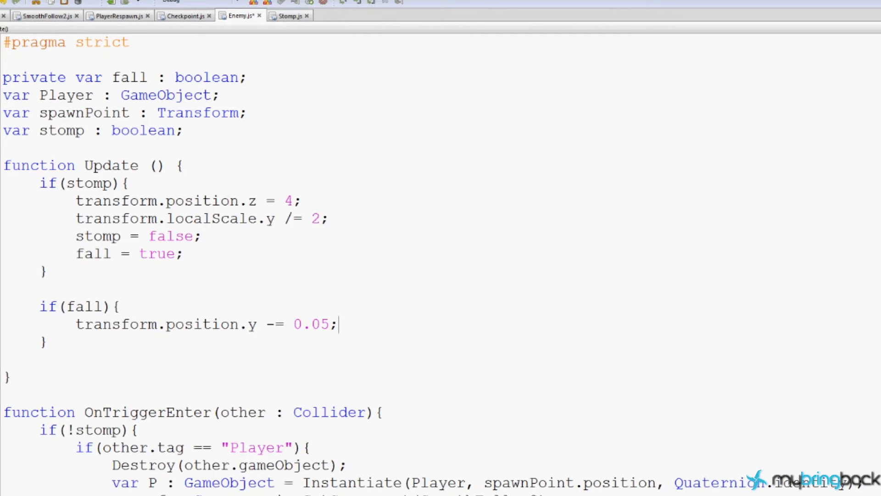
pyautogui.click(300, 324)
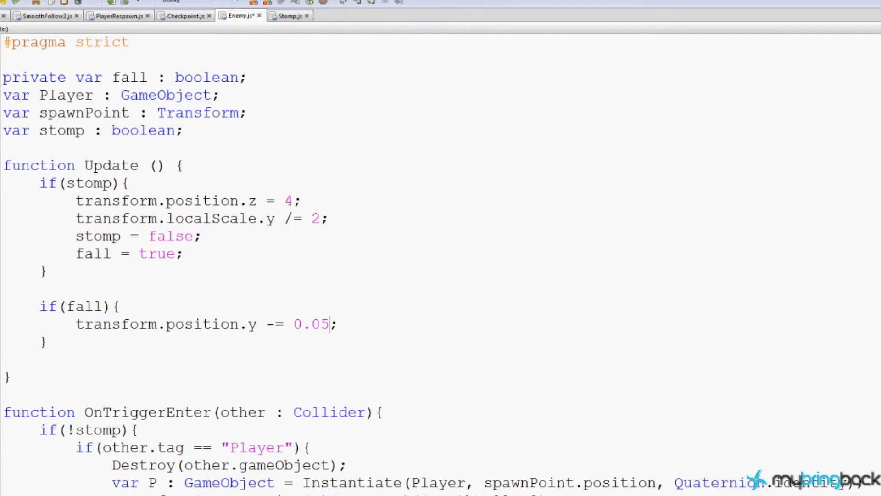
pyautogui.click(335, 323)
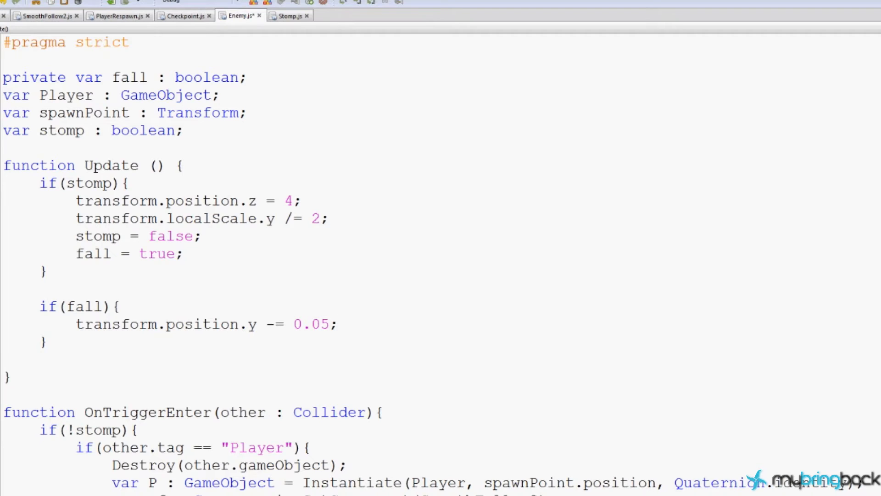
pyautogui.click(337, 324)
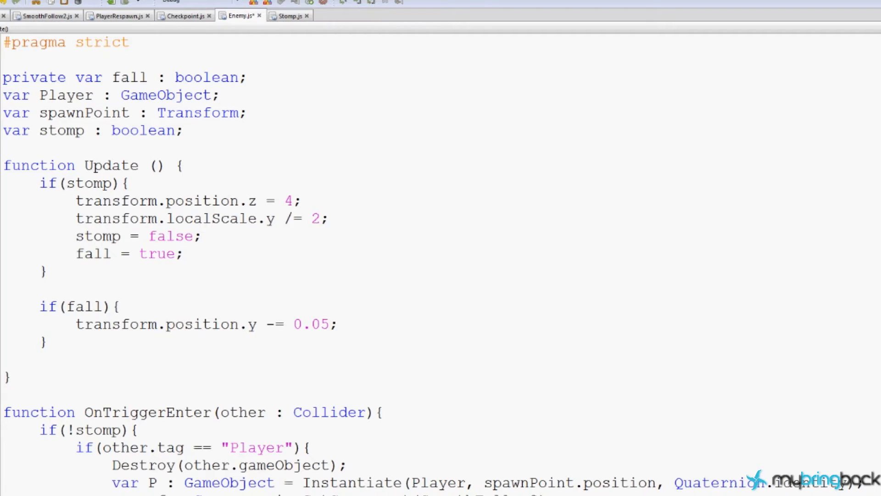
pyautogui.click(337, 323)
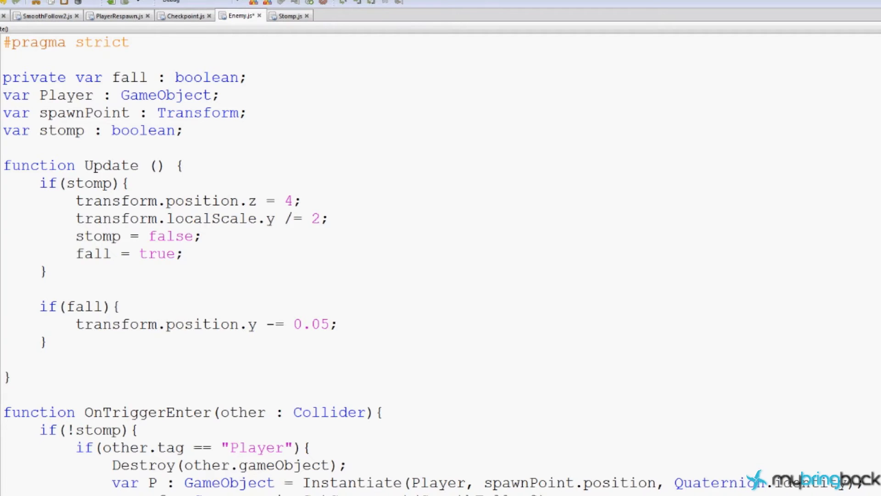
pyautogui.click(338, 324)
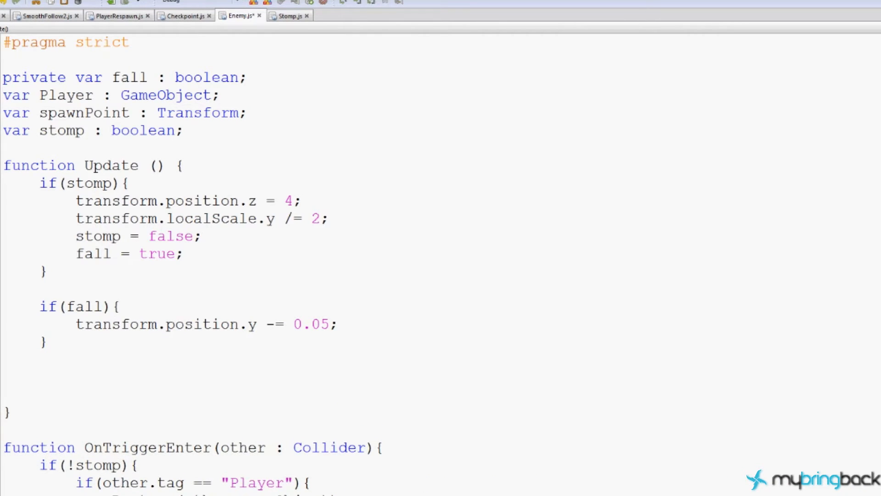
# Add if(transform.position.y < -25){ Destroy(gameObject); } to Enemy.js, then return to Unity.
pyautogui.write('if(tra')
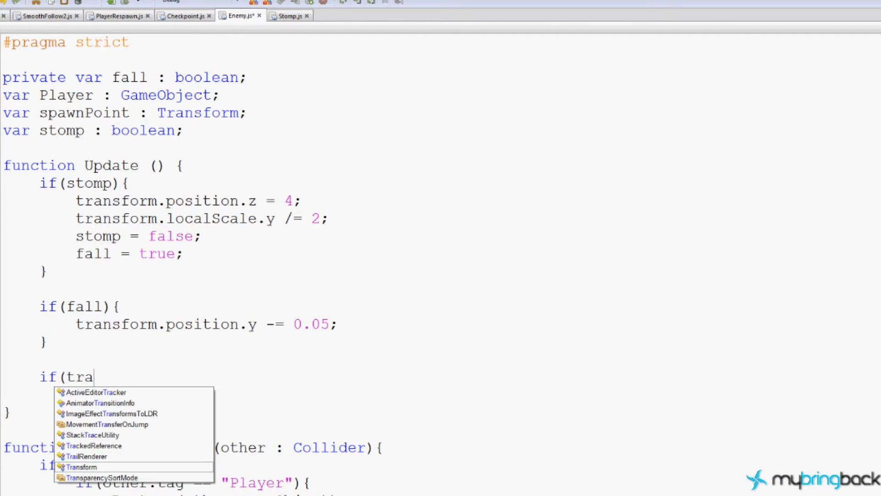
pyautogui.write('nsform.poi')
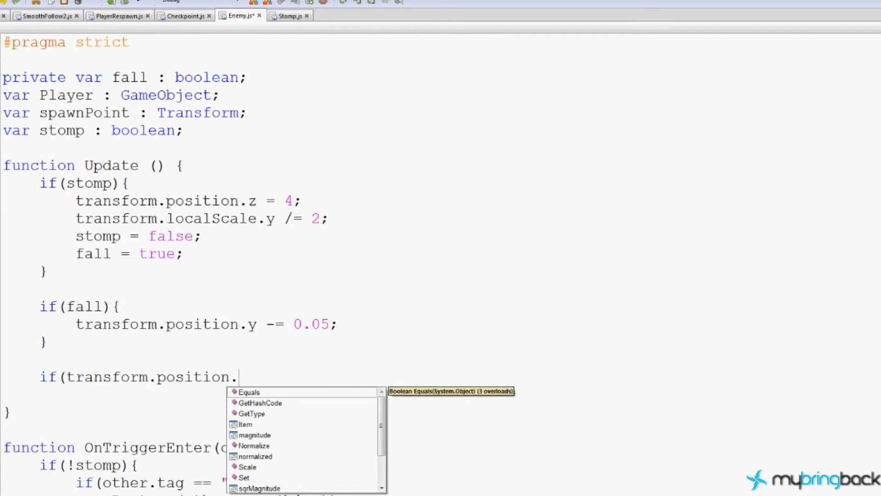
pyautogui.write('y <')
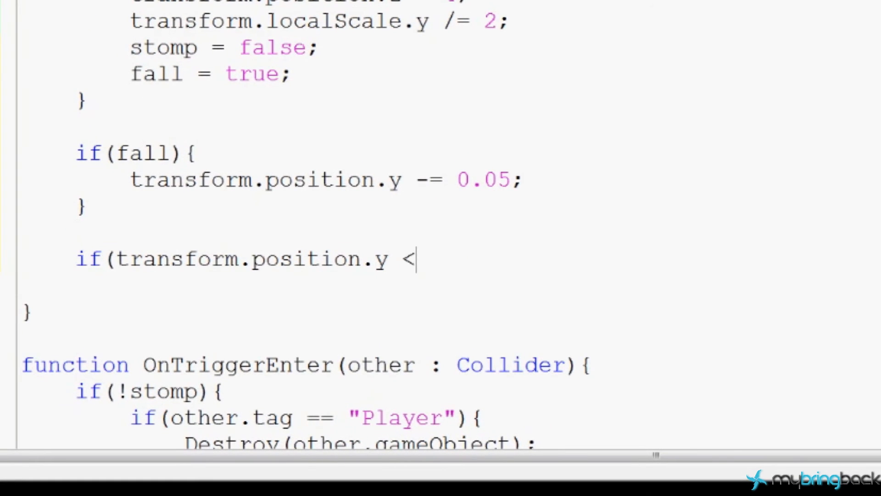
pyautogui.write('-25')
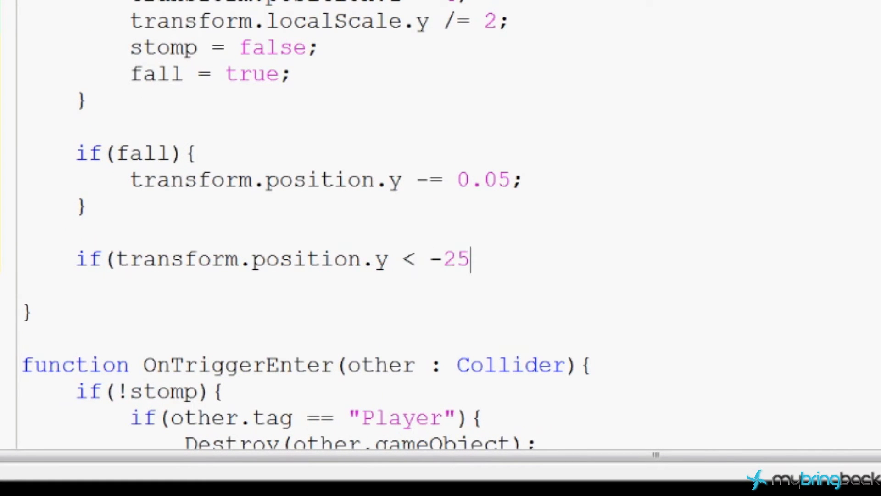
pyautogui.write('){')
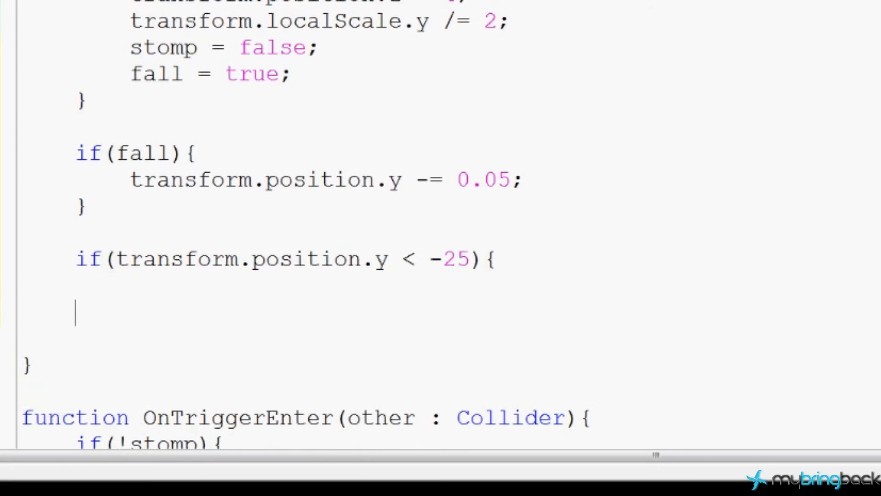
pyautogui.write('Dest')
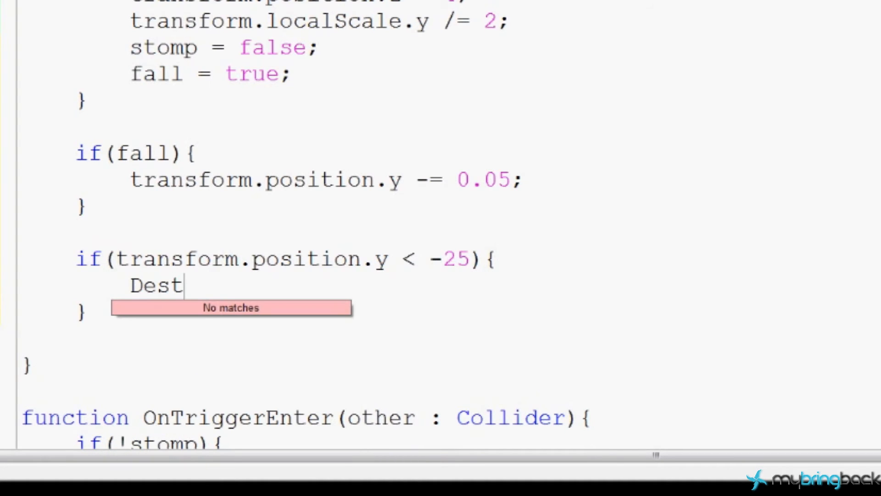
pyautogui.write('roy(g')
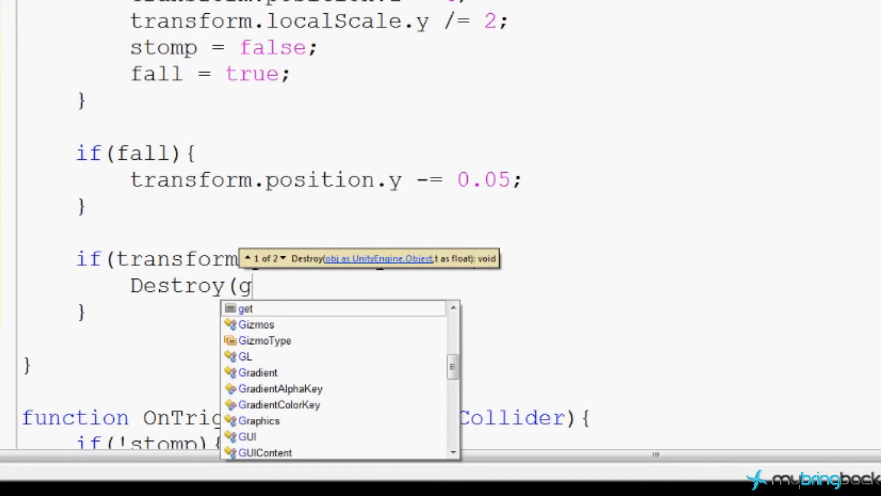
pyautogui.write('ameObject);')
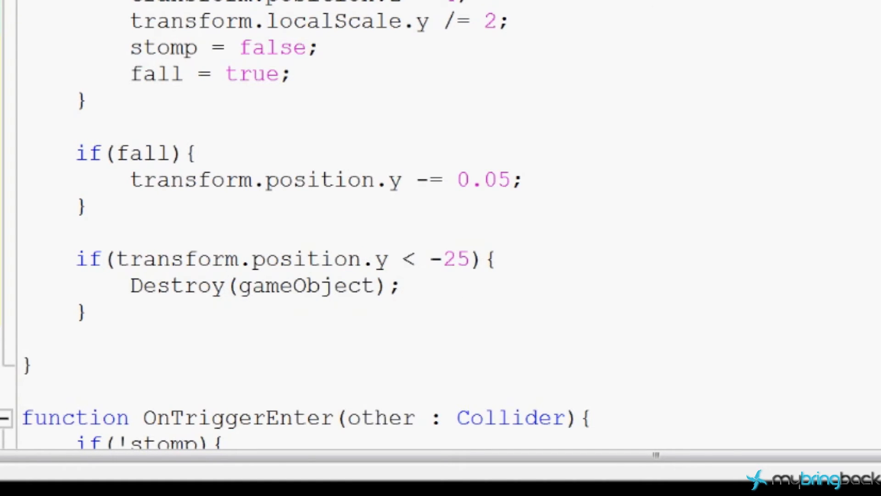
pyautogui.click(400, 286)
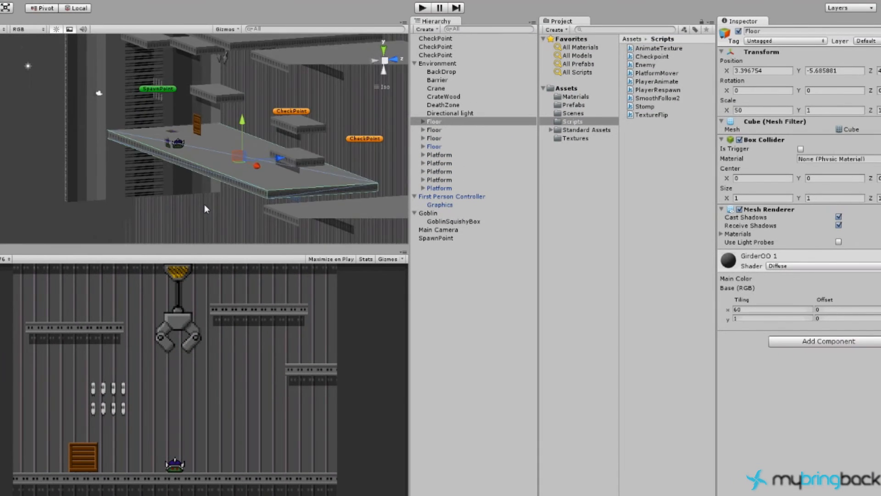
# Select DeathZone and highlight its Transform Position Y value of about -25.9.
pyautogui.click(443, 105)
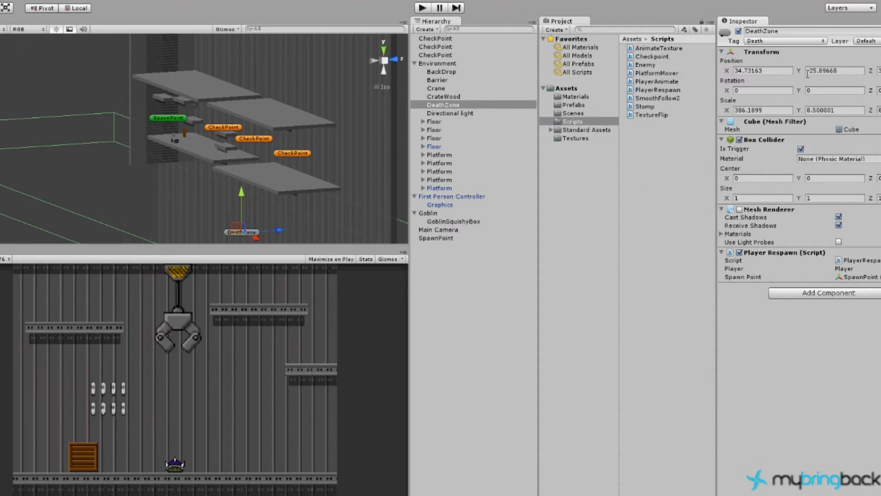
pyautogui.tripleClick(834, 71)
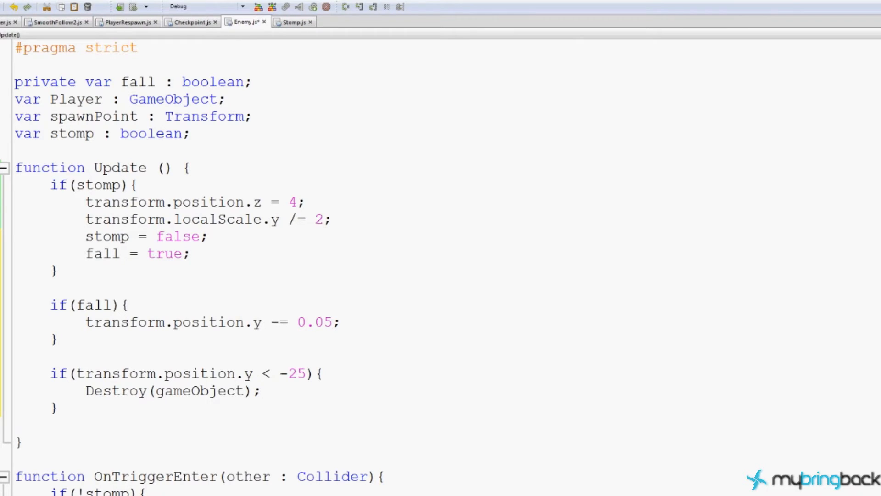
pyautogui.click(261, 390)
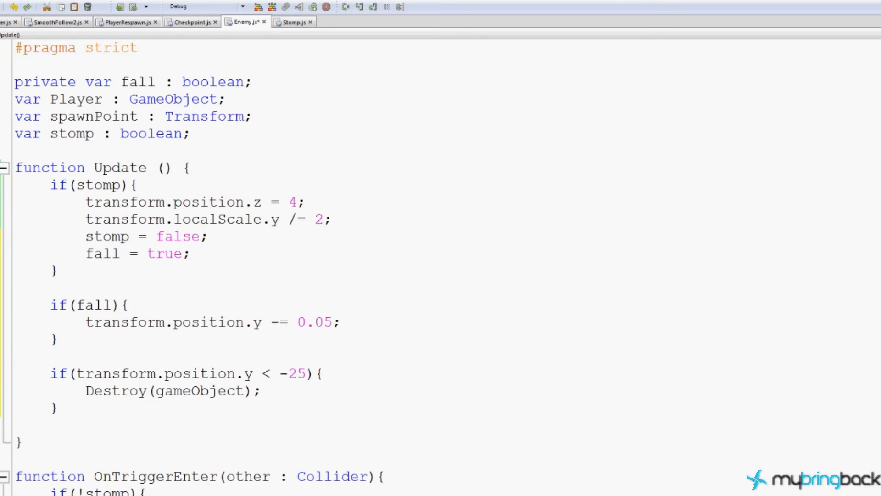
pyautogui.click(50, 357)
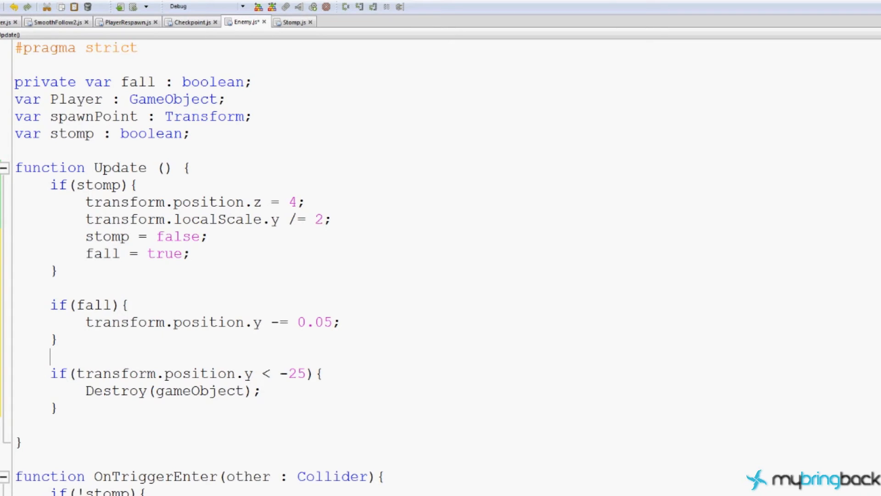
pyautogui.scroll(-3)
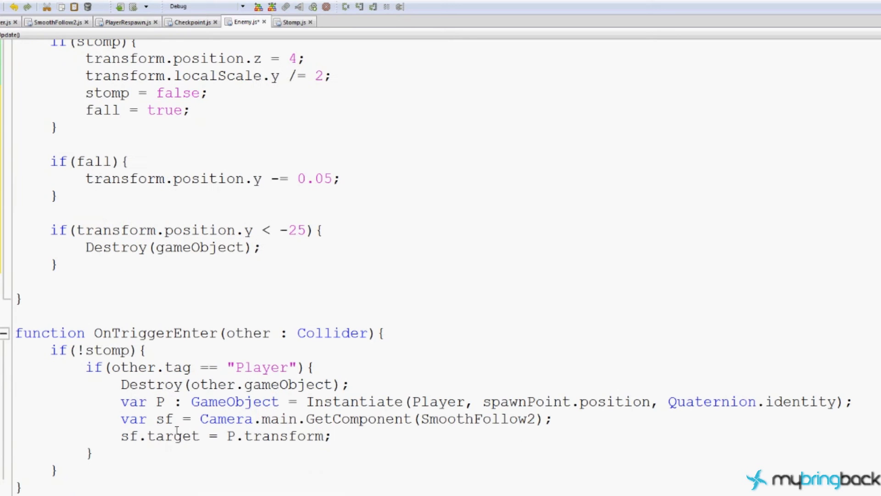
pyautogui.doubleClick(79, 350)
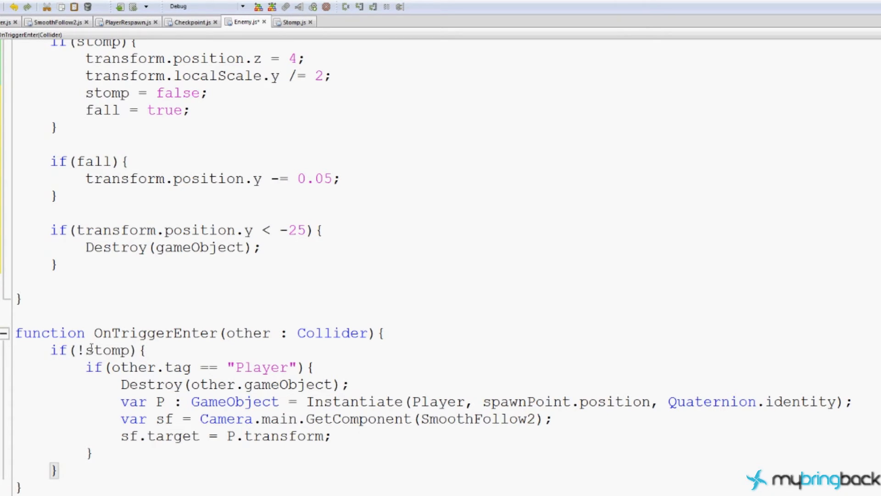
pyautogui.click(147, 350)
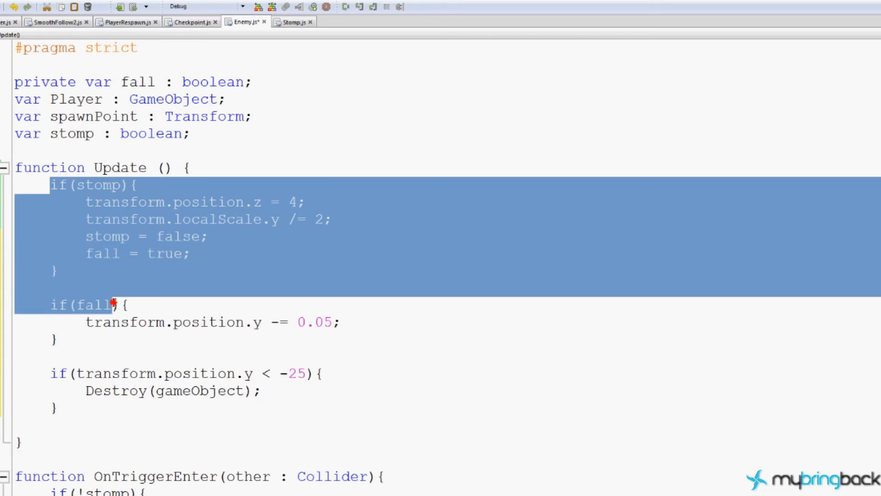
pyautogui.scroll(-3)
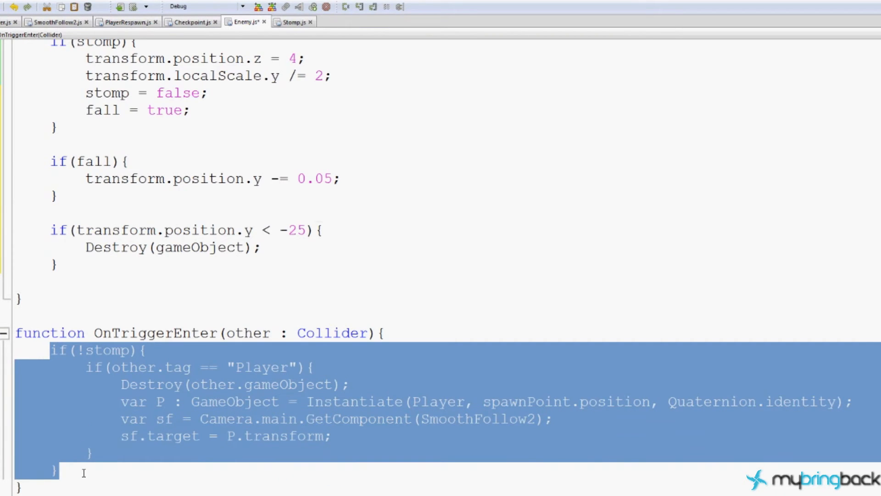
pyautogui.scroll(3)
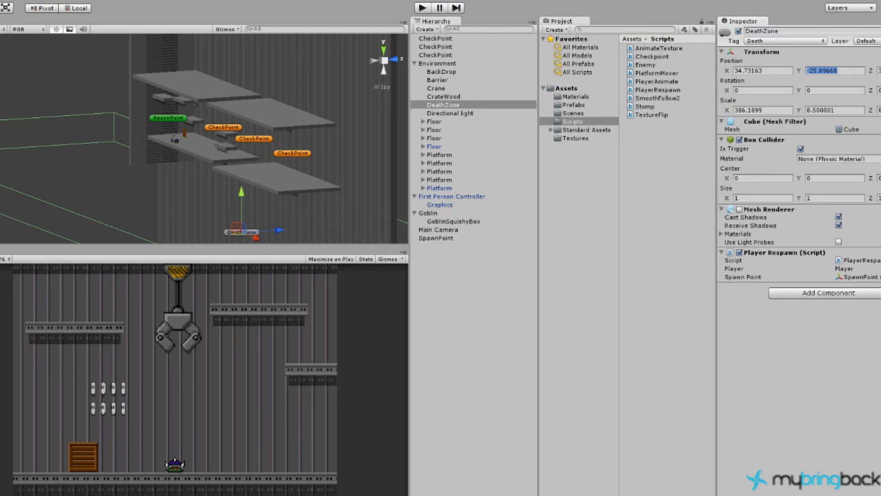
# Check the Goblin's Enemy (Script) with Stomp unchecked, then return to Enemy.js.
pyautogui.click(429, 213)
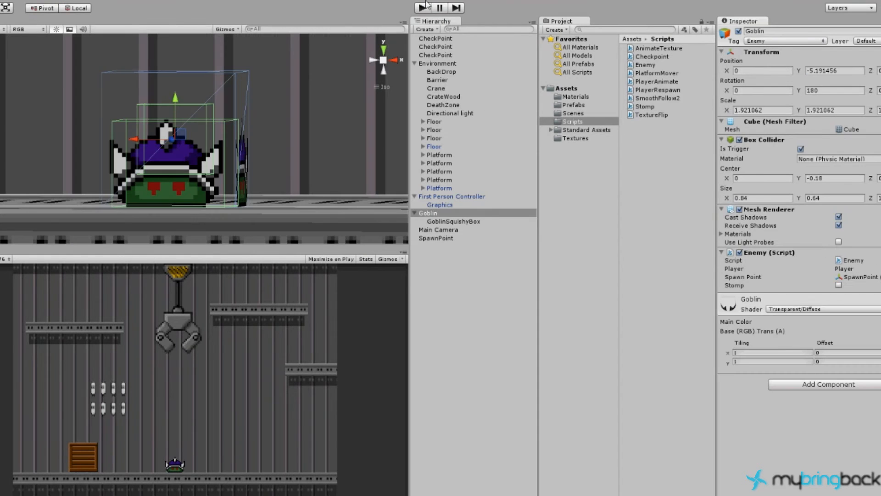
pyautogui.click(422, 7)
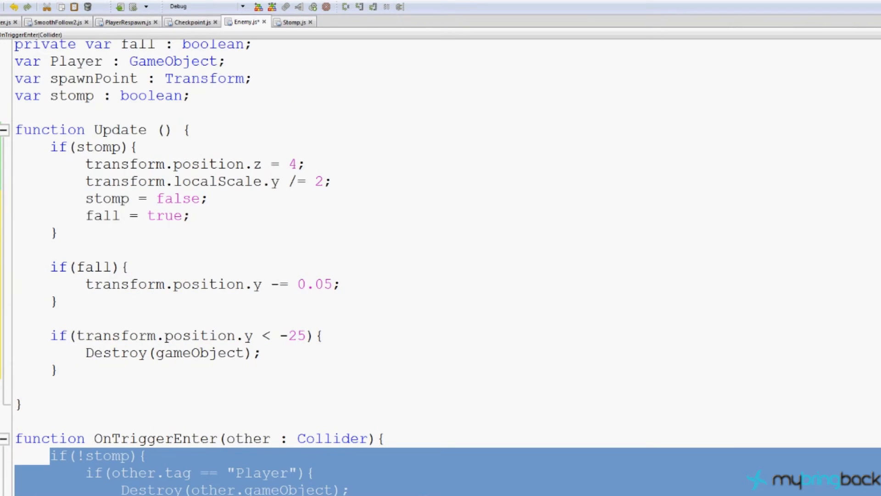
# Take the fall = true; statement out of the stomp block, retyping it elsewhere.
pyautogui.click(89, 215)
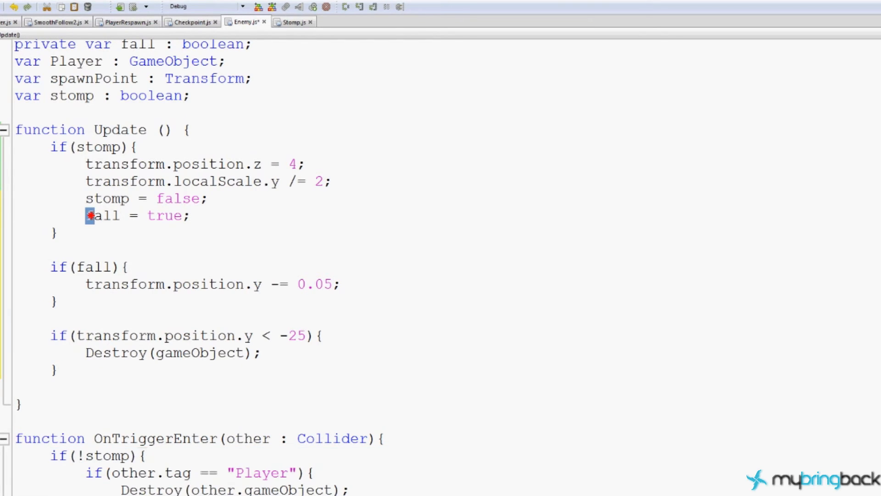
pyautogui.doubleClick(138, 215)
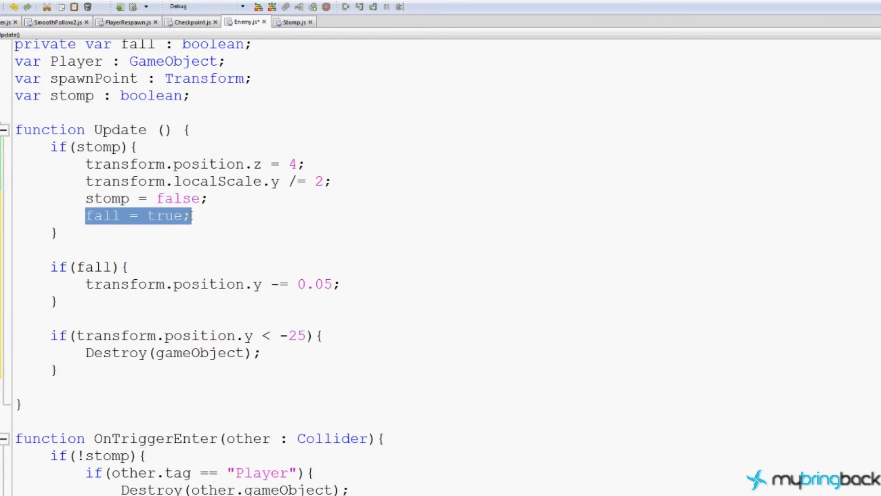
pyautogui.scroll(3)
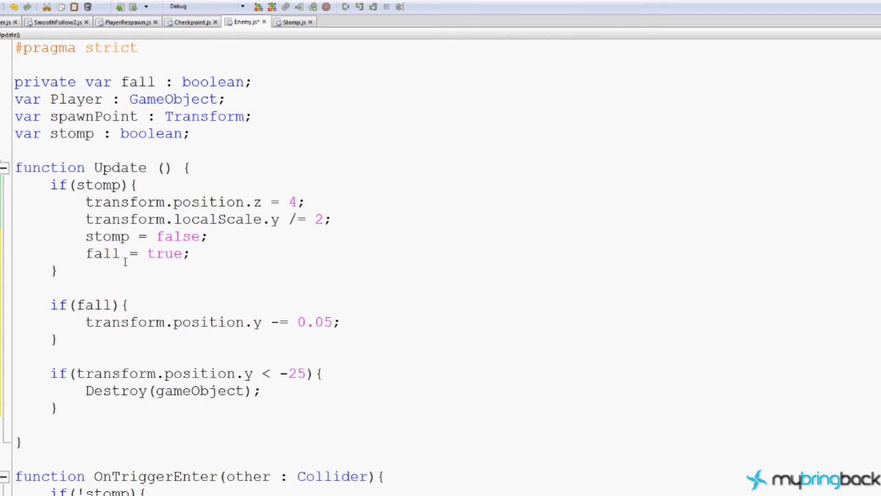
pyautogui.doubleClick(132, 253)
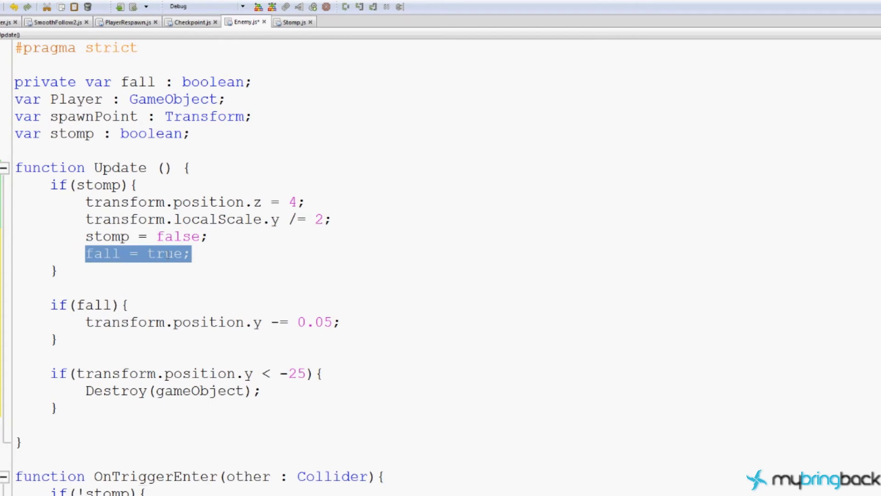
pyautogui.press('Delete')
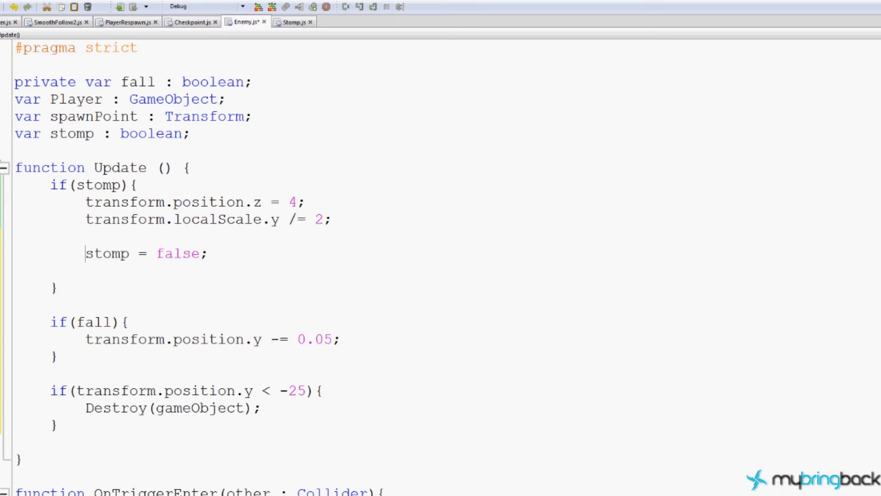
pyautogui.write('fall = true;')
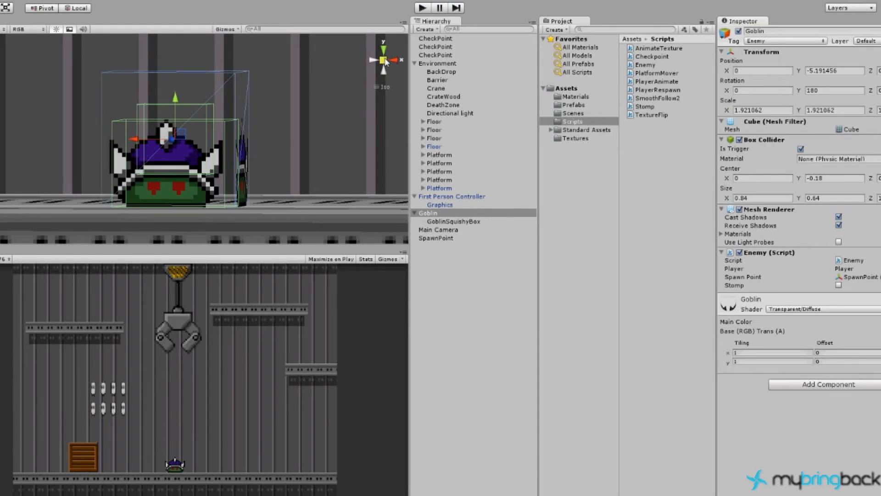
pyautogui.click(421, 7)
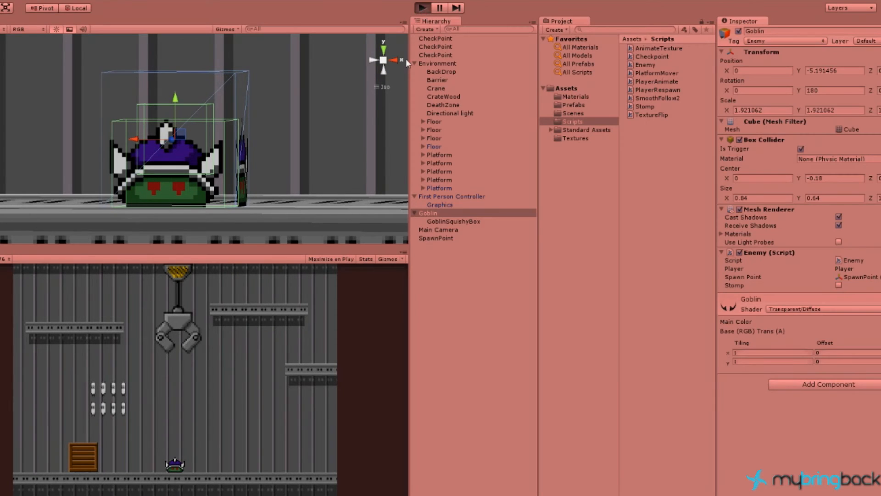
pyautogui.click(421, 8)
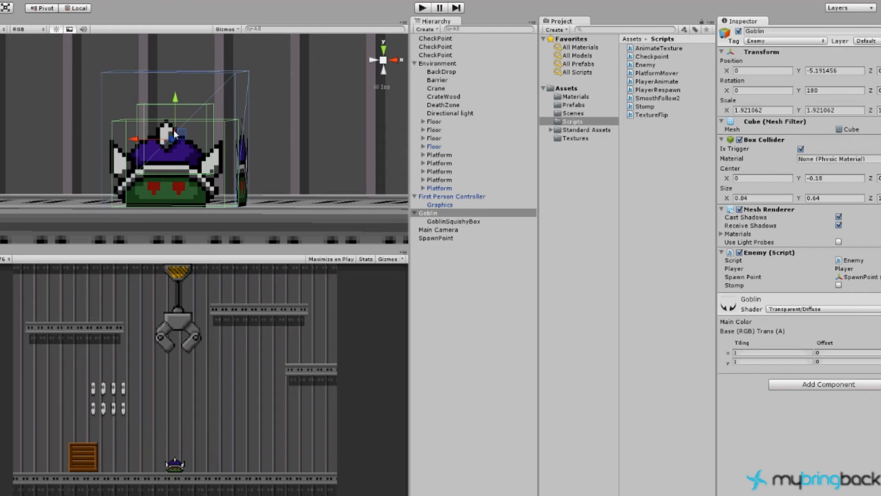
pyautogui.moveTo(189, 124)
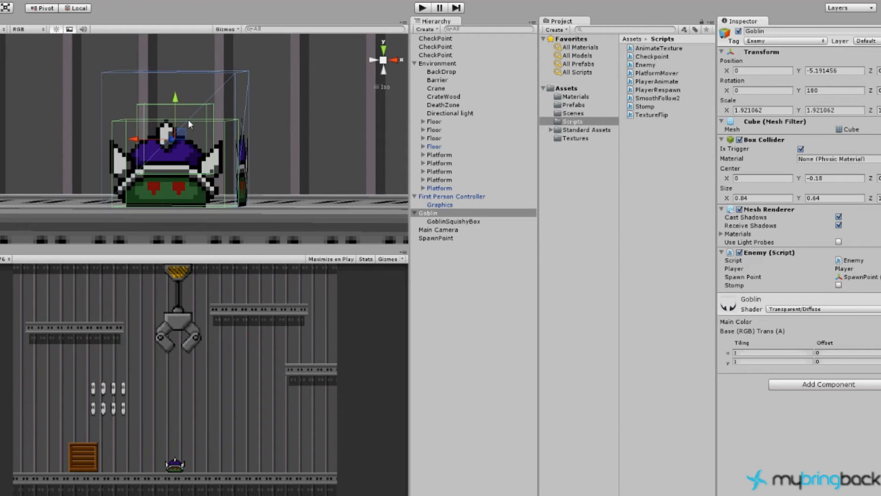
pyautogui.moveTo(165, 109)
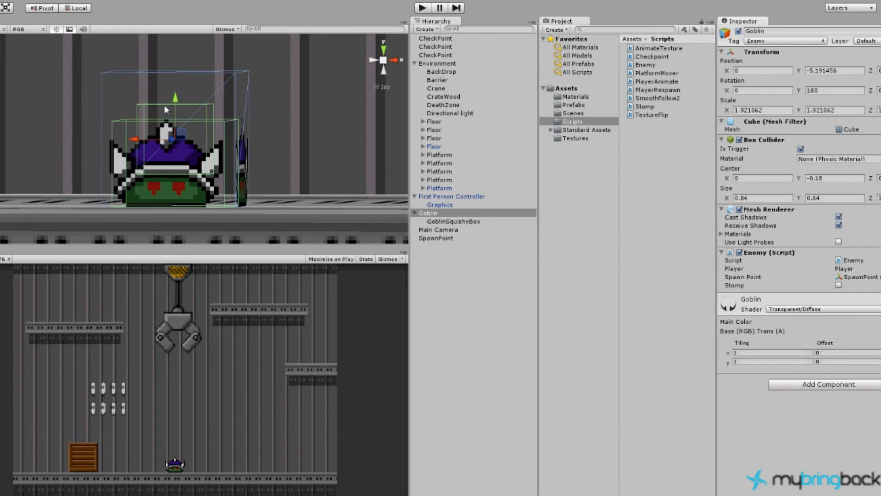
pyautogui.moveTo(170, 134)
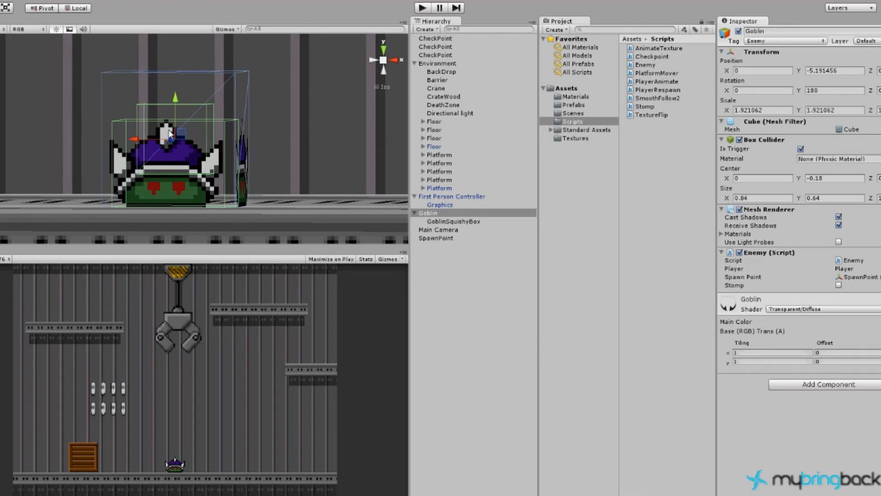
# Toggle GoblinSquishyBox off and back on, then run and stop a short play test.
pyautogui.click(454, 220)
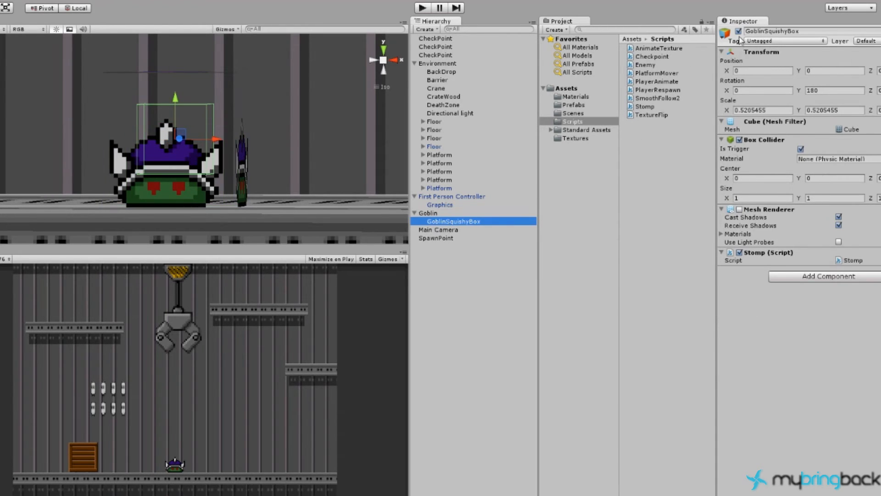
pyautogui.click(421, 8)
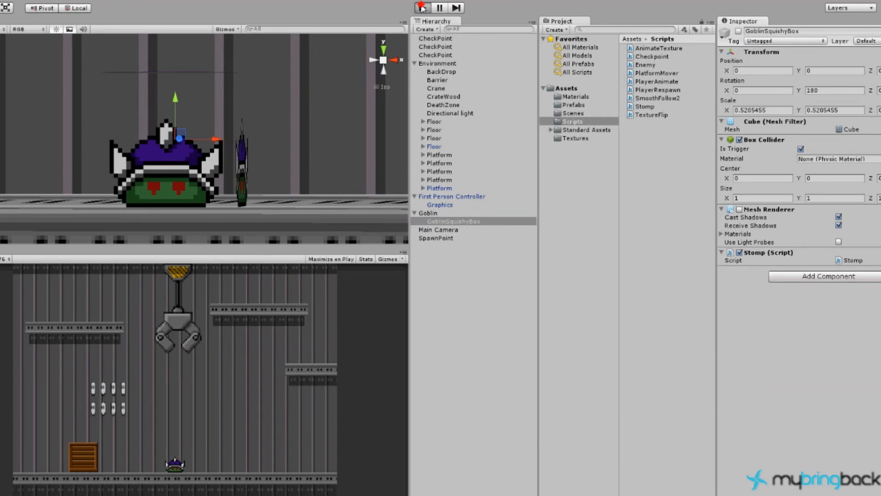
pyautogui.click(421, 8)
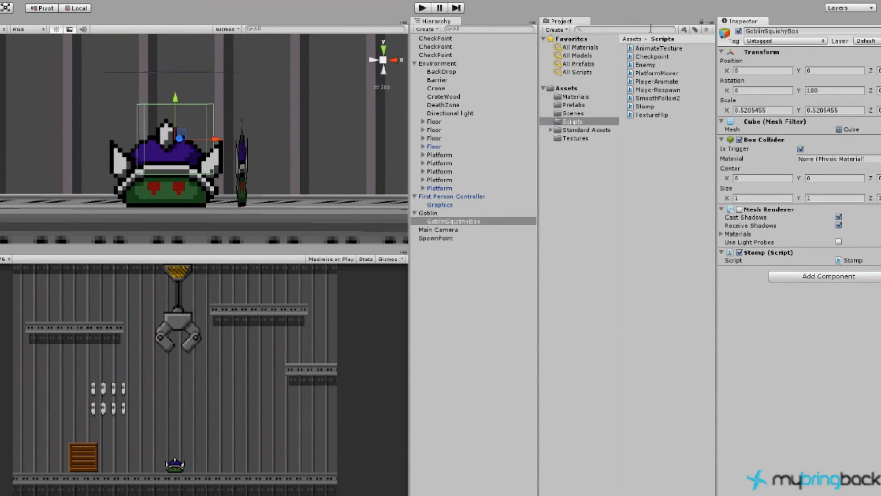
pyautogui.click(422, 7)
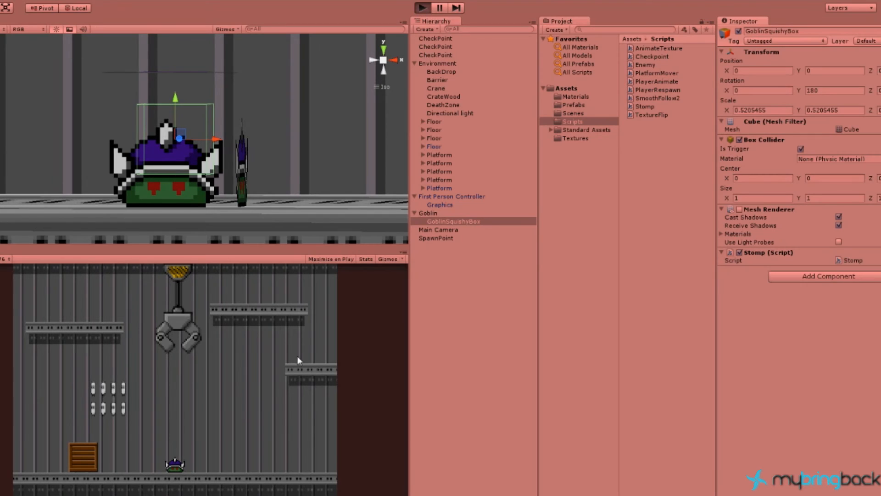
pyautogui.click(422, 8)
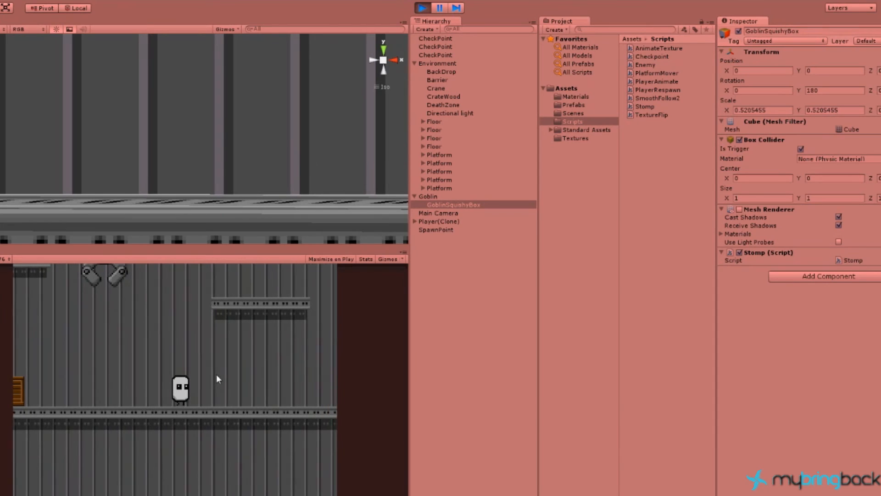
pyautogui.click(420, 8)
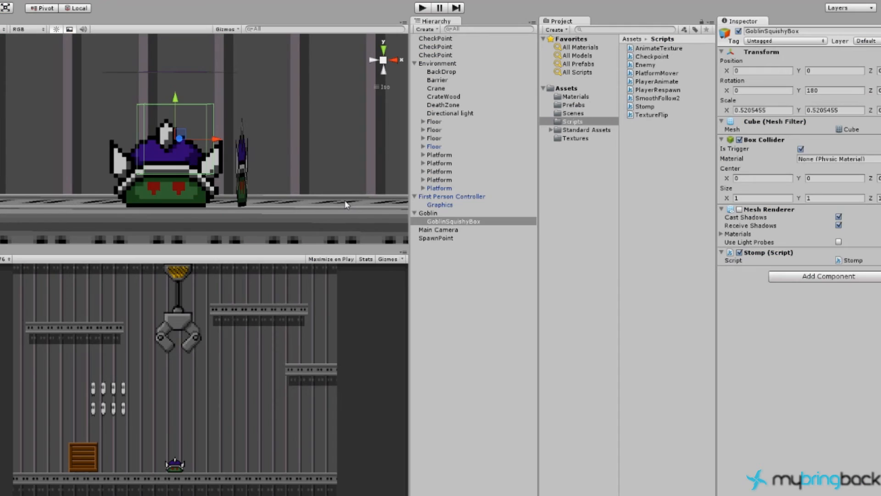
pyautogui.moveTo(177, 458)
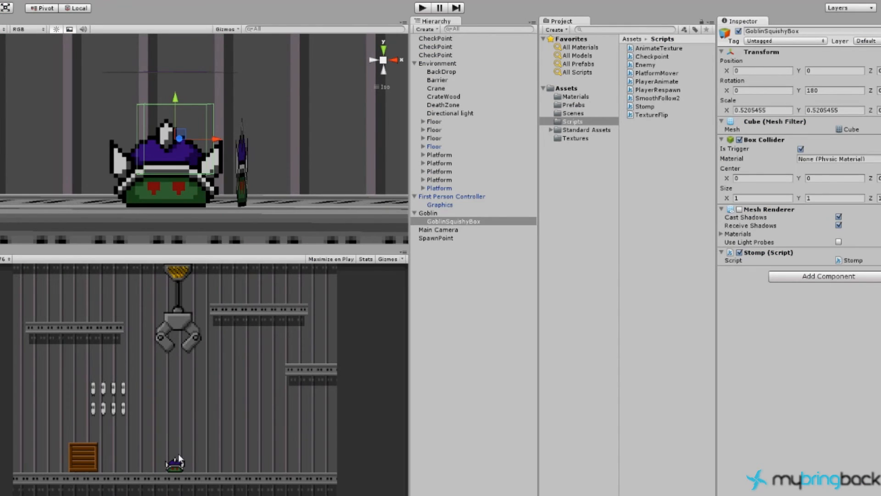
pyautogui.moveTo(181, 464)
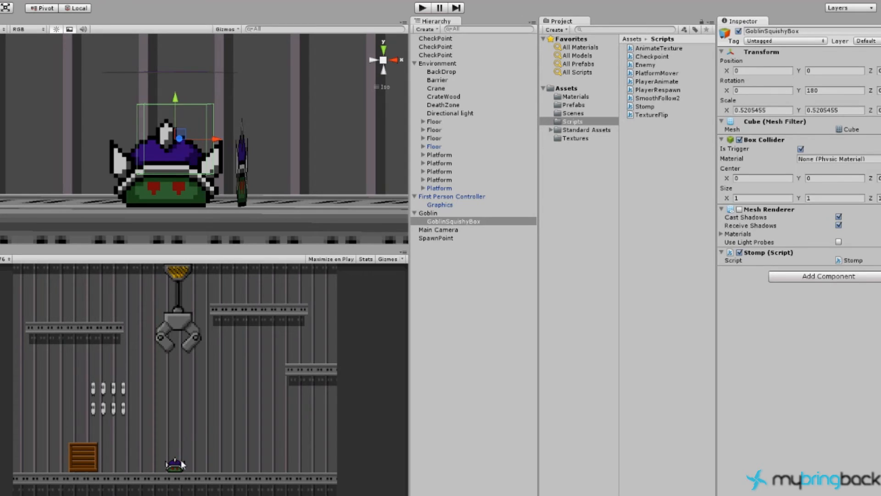
# Attach the PlatformMover script to the Goblin and enter 10 and 0.5 in its fields.
pyautogui.click(428, 213)
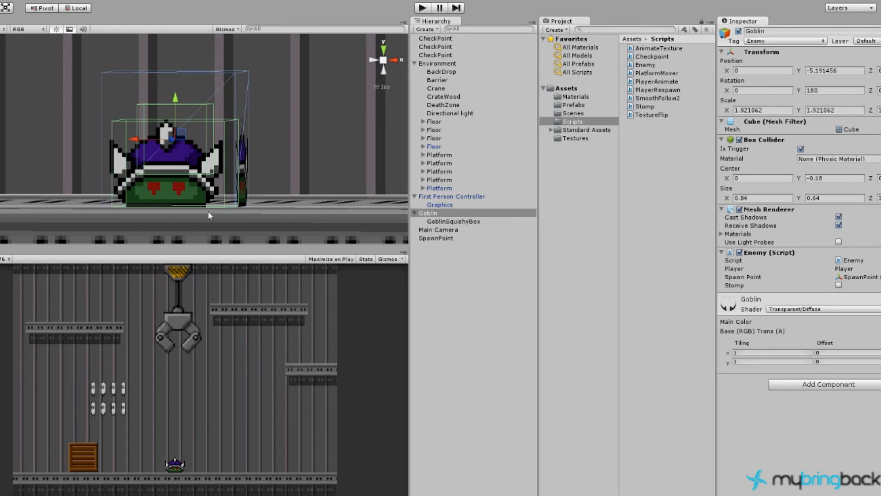
pyautogui.moveTo(177, 460)
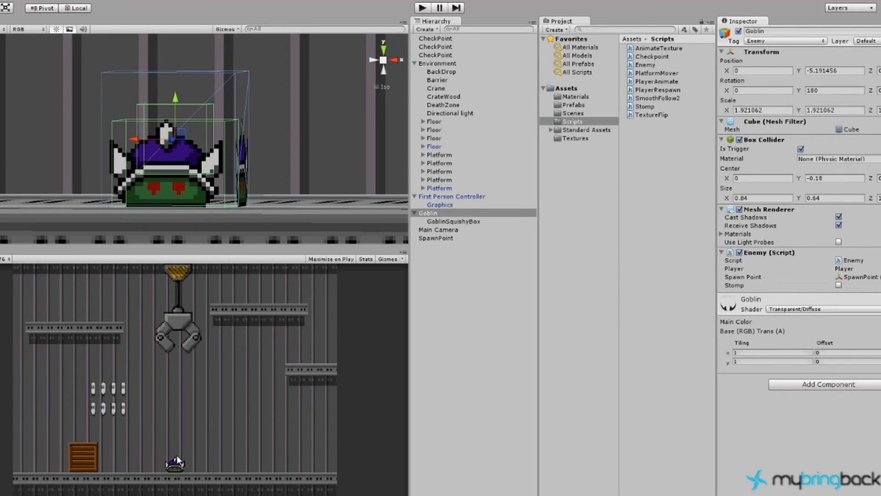
pyautogui.moveTo(198, 178)
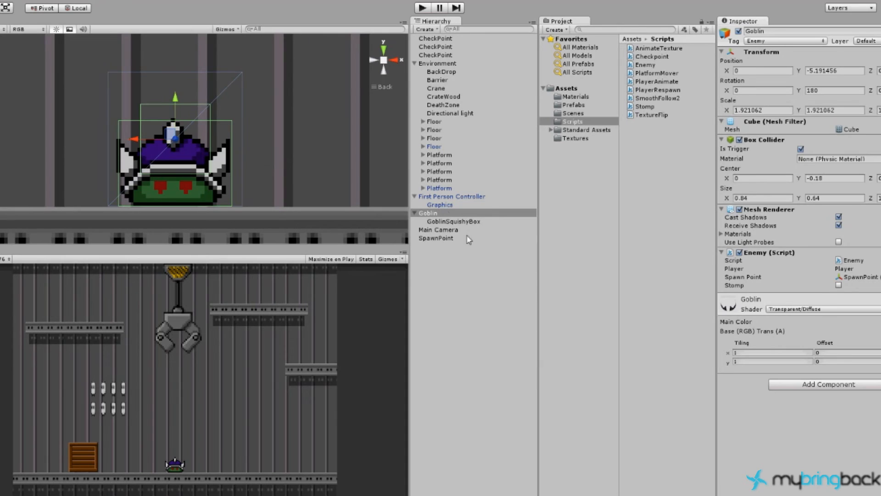
pyautogui.moveTo(180, 160)
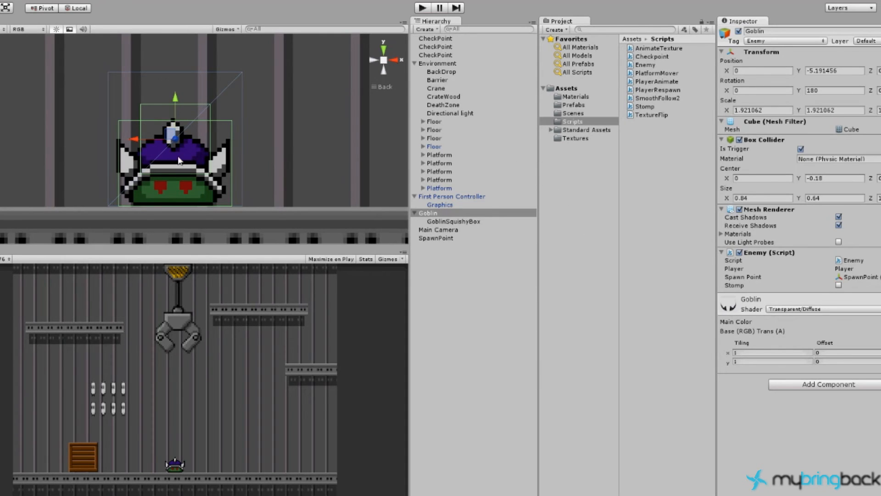
pyautogui.moveTo(646, 85)
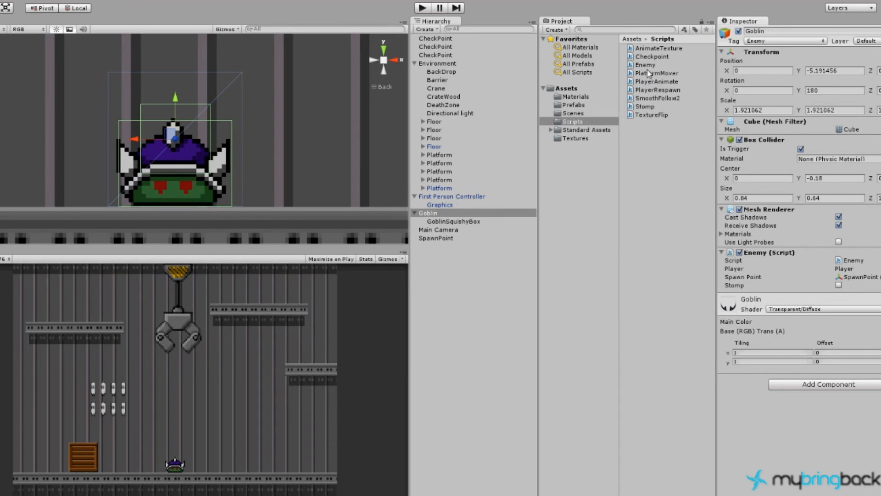
pyautogui.click(657, 73)
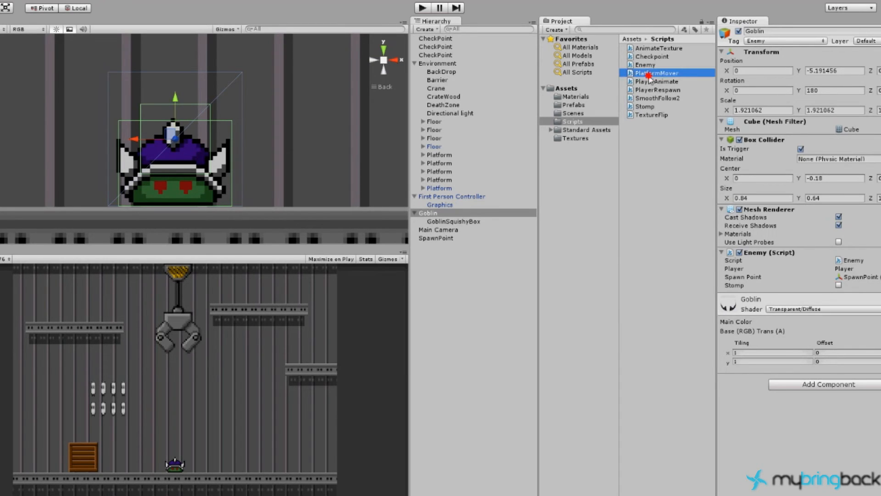
pyautogui.click(655, 72)
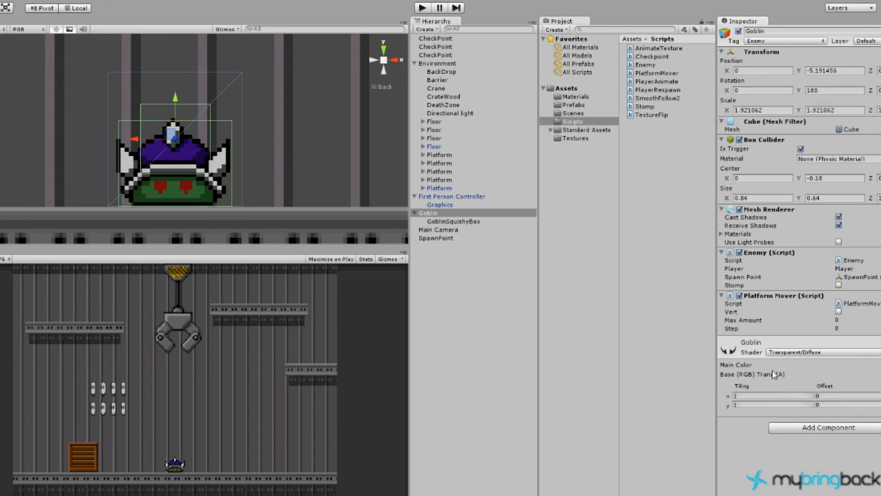
pyautogui.moveTo(303, 161)
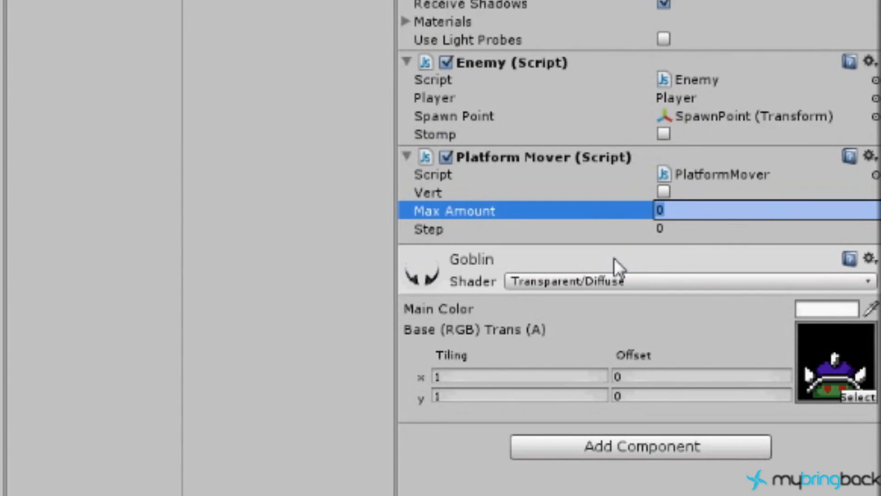
pyautogui.write('10')
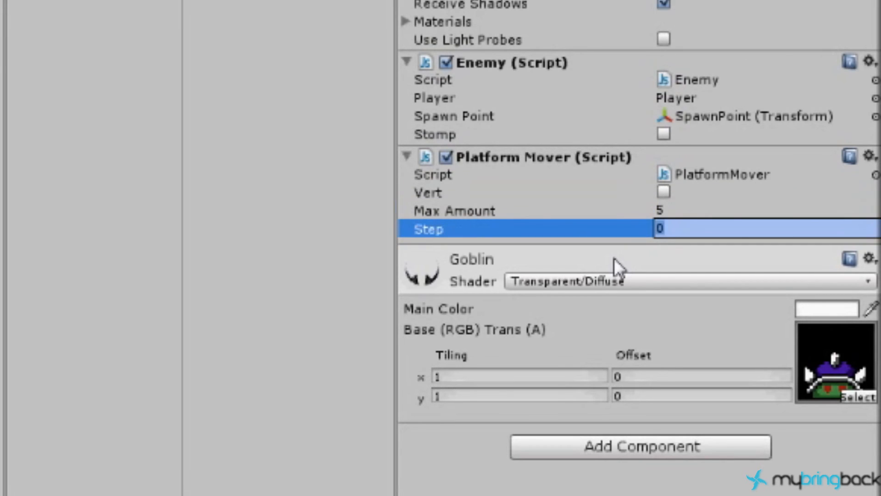
pyautogui.write('0.5')
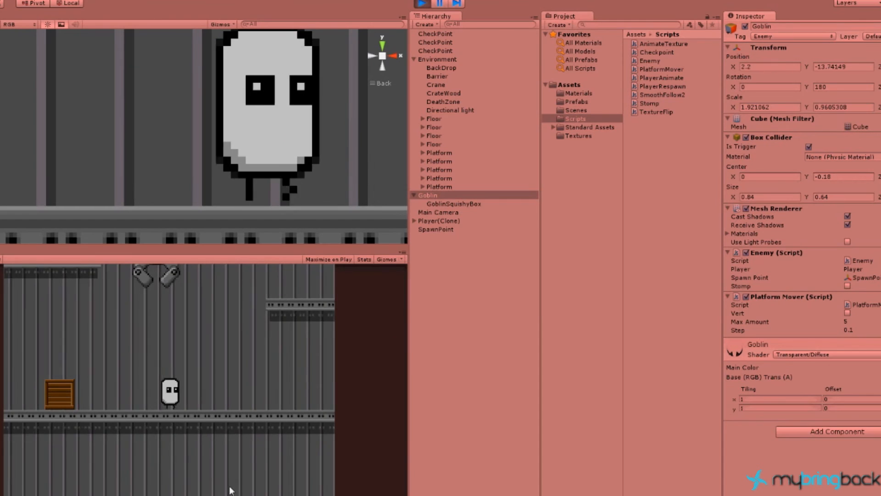
# Stop the running play test to return Unity to edit mode.
pyautogui.click(421, 4)
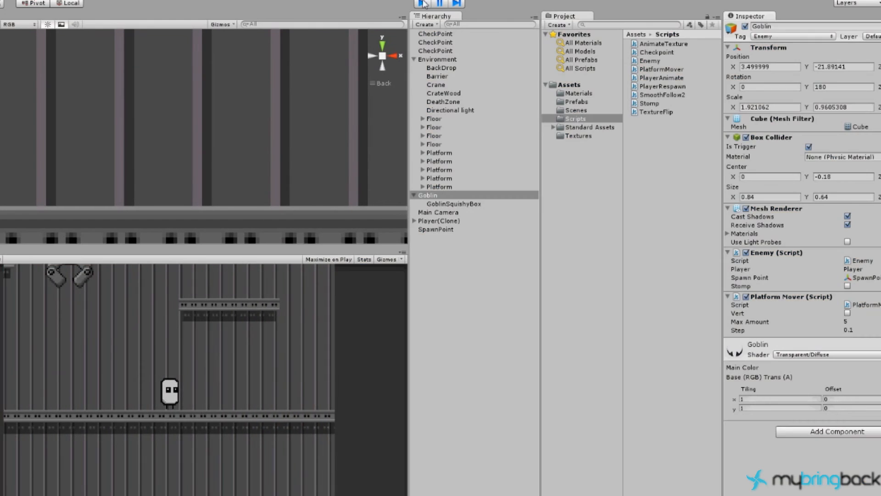
pyautogui.click(421, 4)
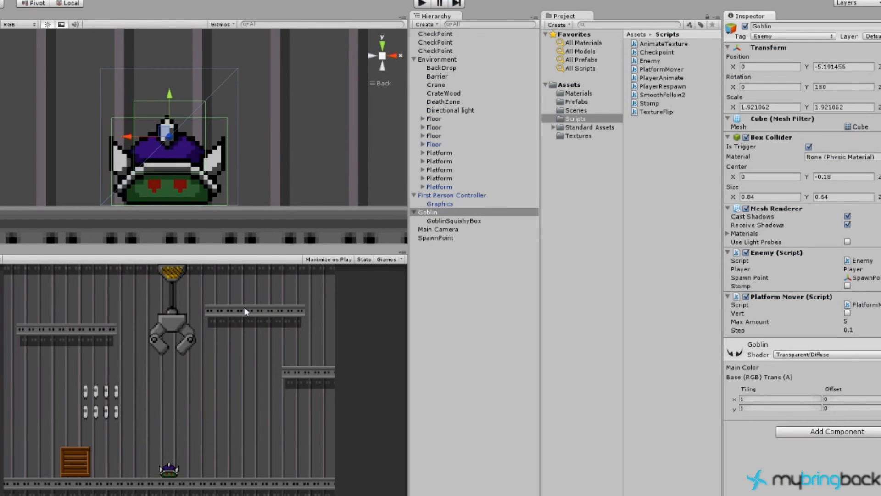
pyautogui.moveTo(172, 105)
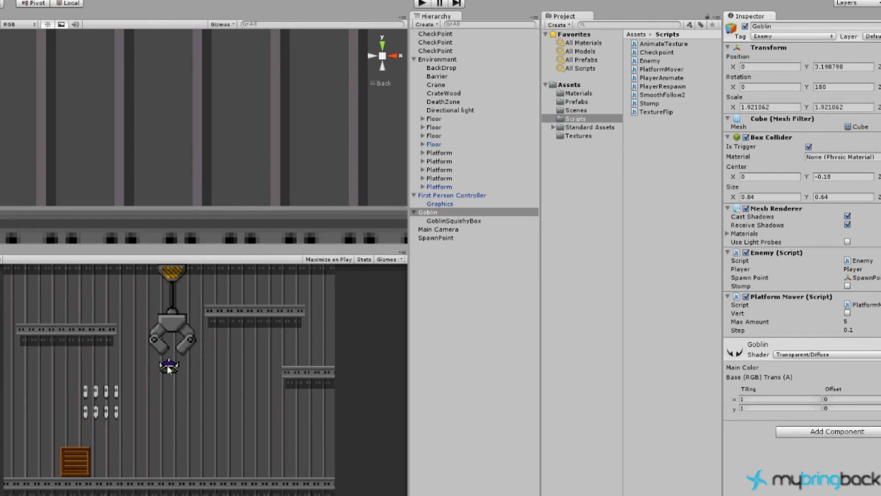
pyautogui.moveTo(161, 422)
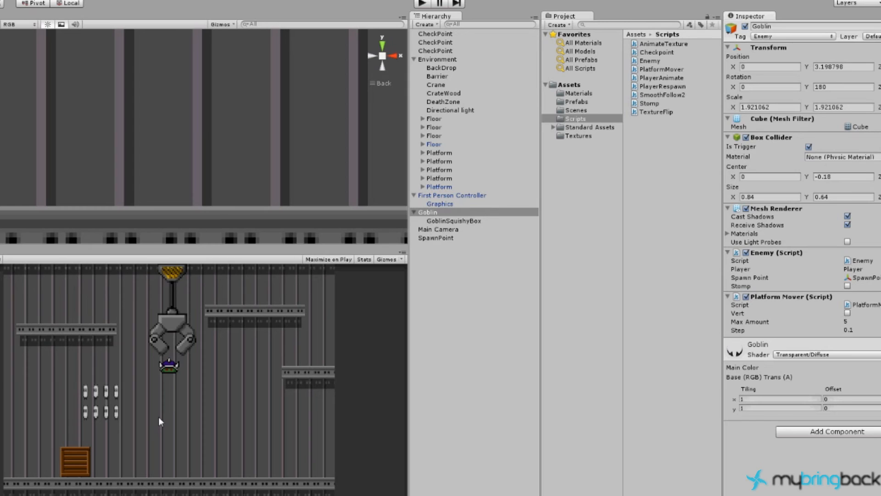
pyautogui.moveTo(184, 415)
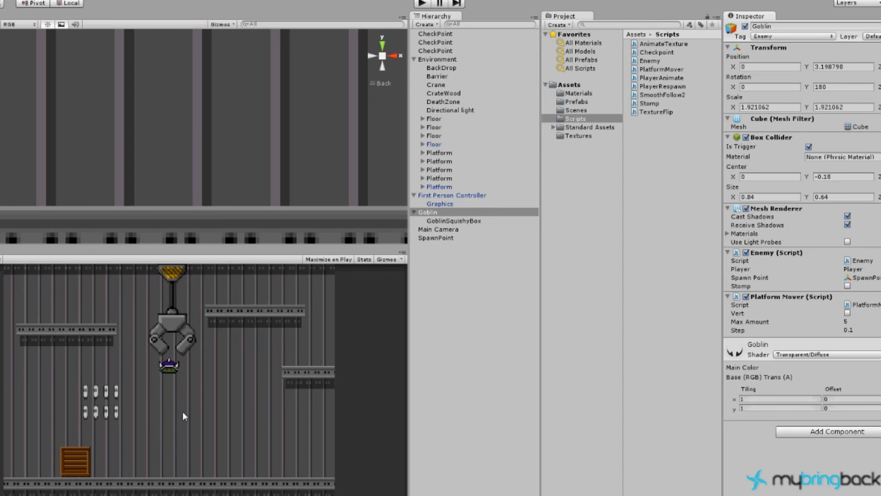
pyautogui.moveTo(170, 363)
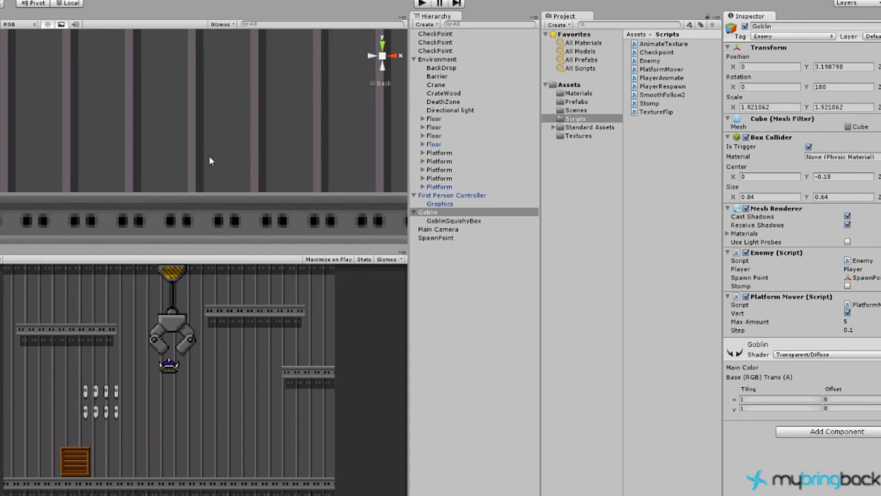
# Select the Goblin, play-test its up-and-down movement, then stop play mode.
pyautogui.click(441, 67)
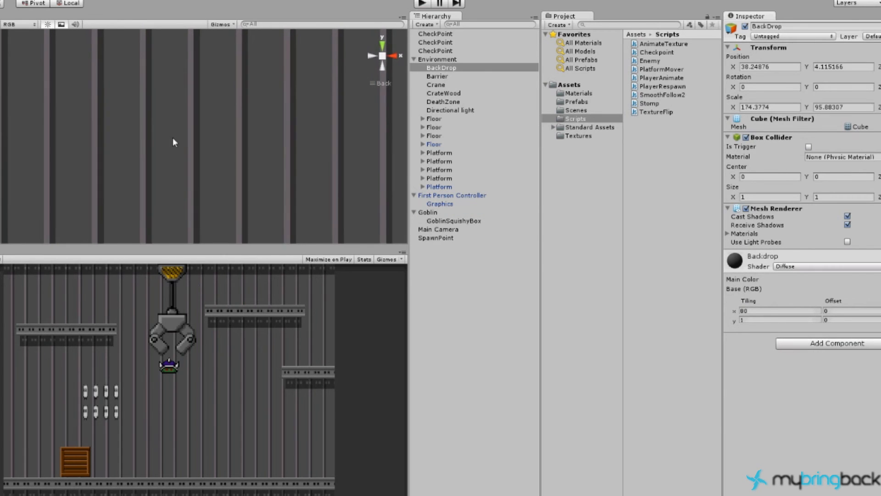
pyautogui.click(428, 212)
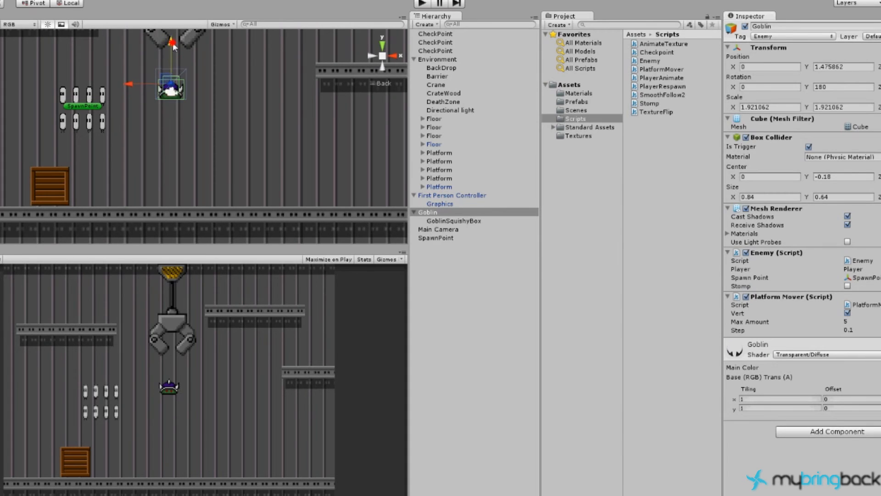
pyautogui.click(421, 4)
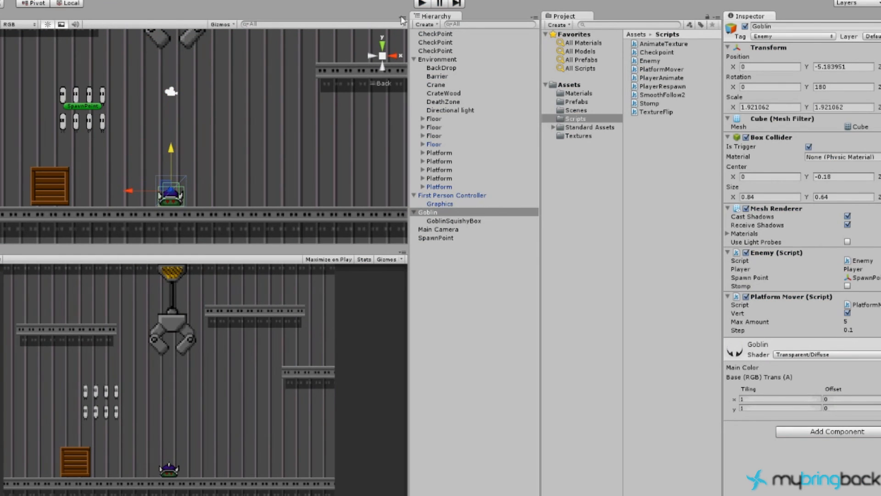
pyautogui.click(421, 5)
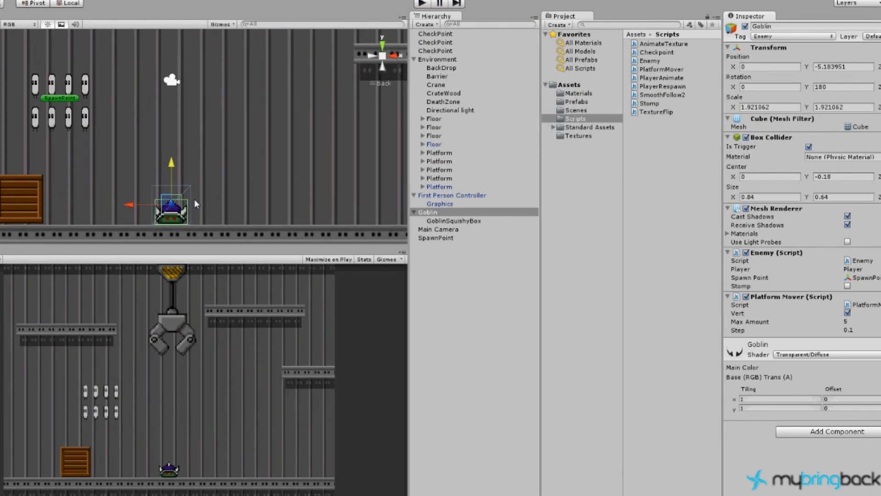
pyautogui.scroll(3)
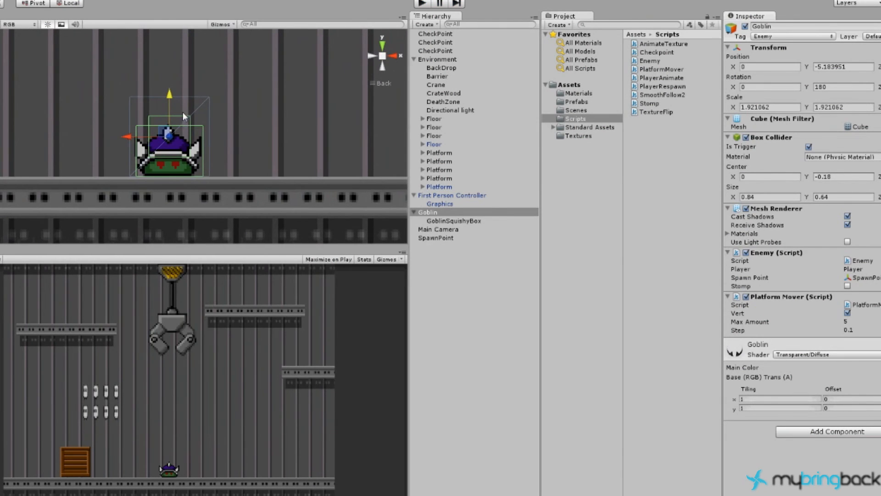
# Set GoblinSquishyBox's collider height to 0.56, reselect the Goblin, and start a play test.
pyautogui.click(452, 220)
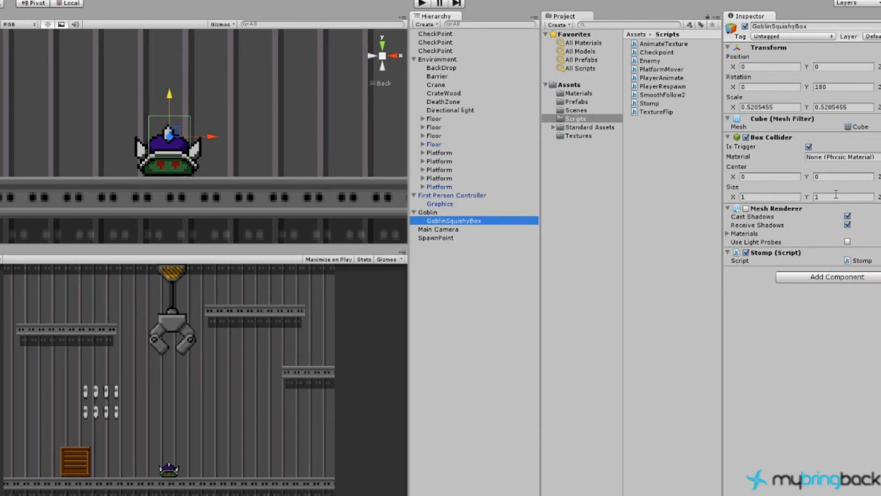
pyautogui.write('0.56')
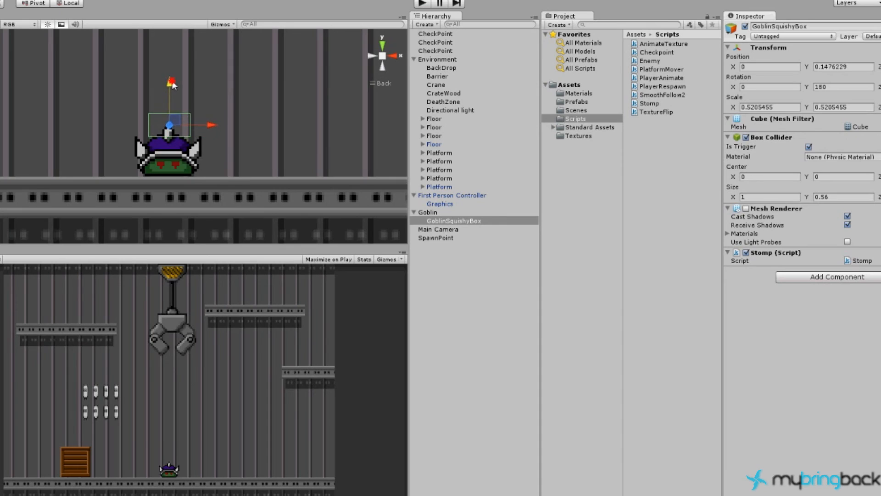
pyautogui.click(428, 212)
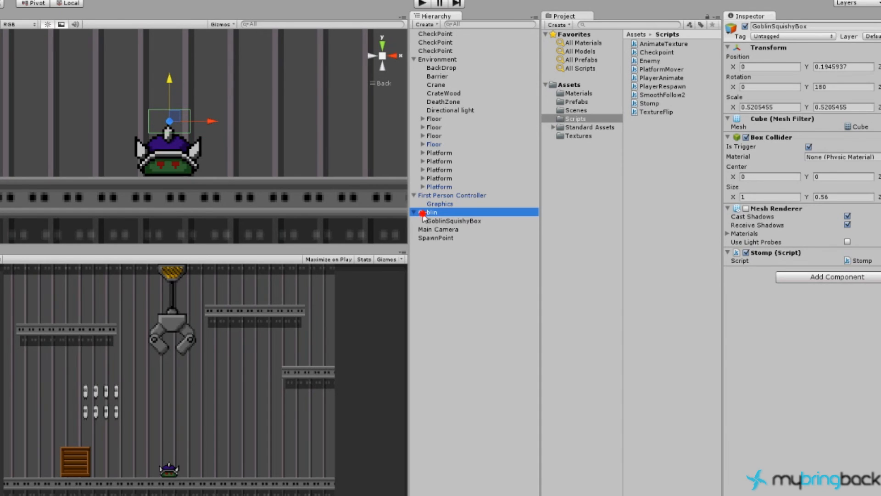
pyautogui.click(429, 212)
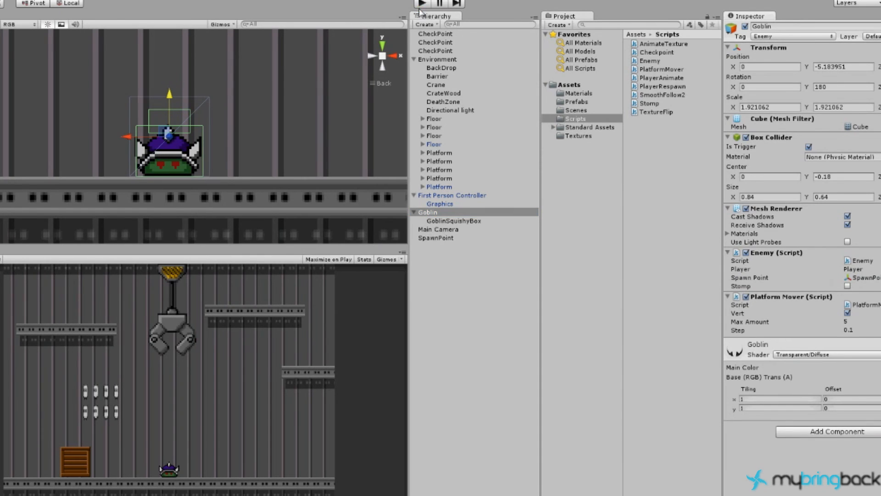
pyautogui.click(421, 4)
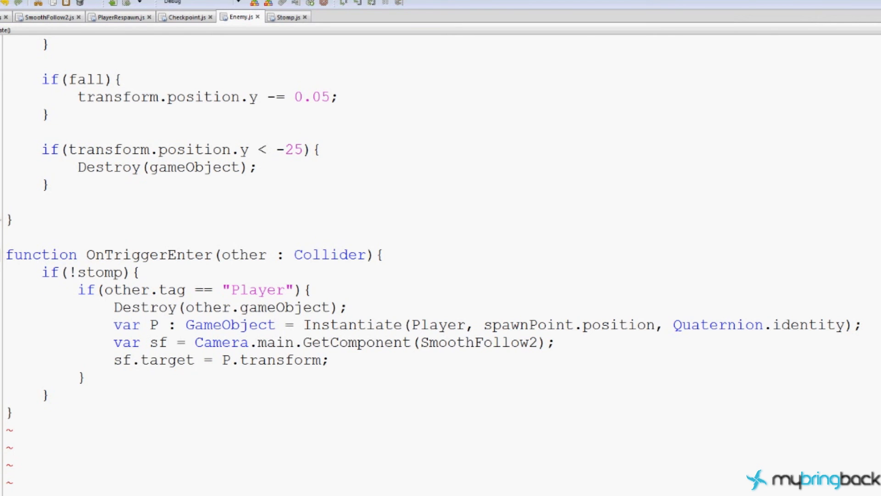
# Add 'gameObject.GetComponent(PlatformMover).active = false;' between fall = true and stomp = false in Enemy.js.
pyautogui.scroll(3)
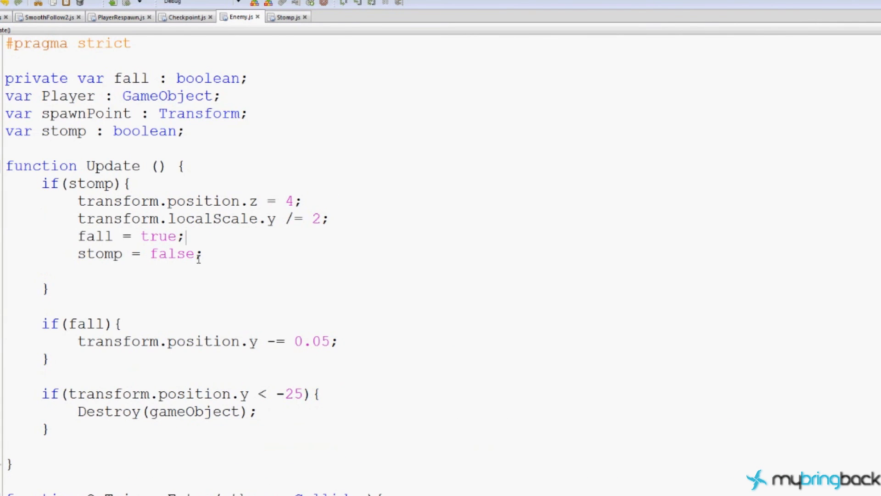
pyautogui.press('enter')
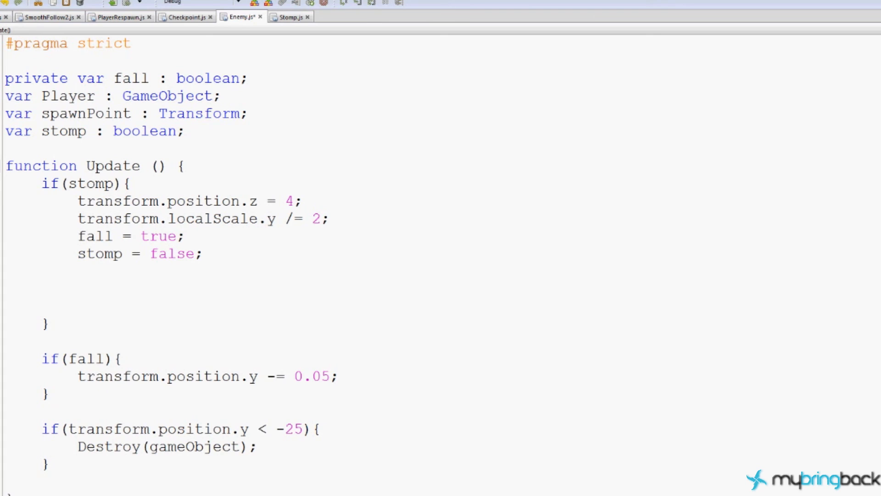
pyautogui.write('gameObject')
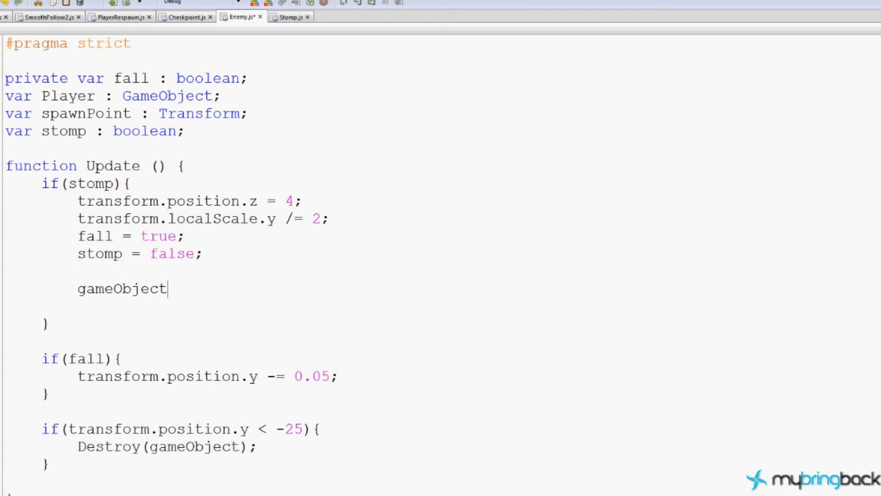
pyautogui.write('.GetComponent')
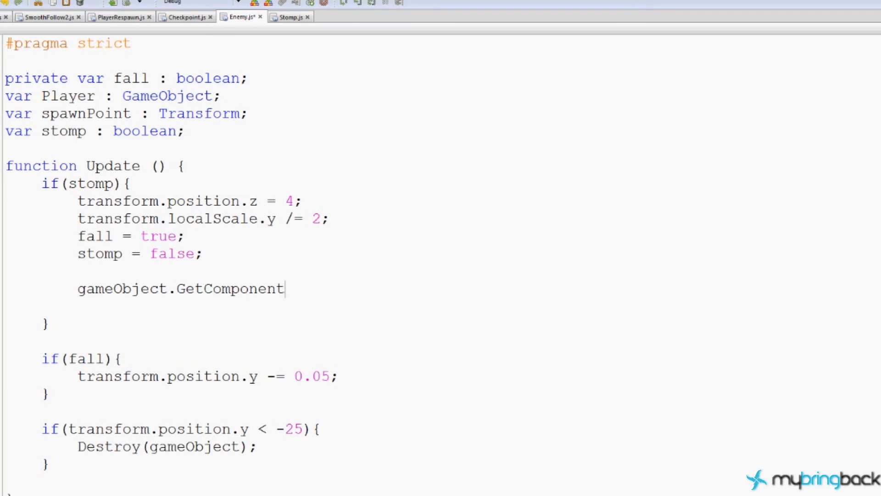
pyautogui.write('(')
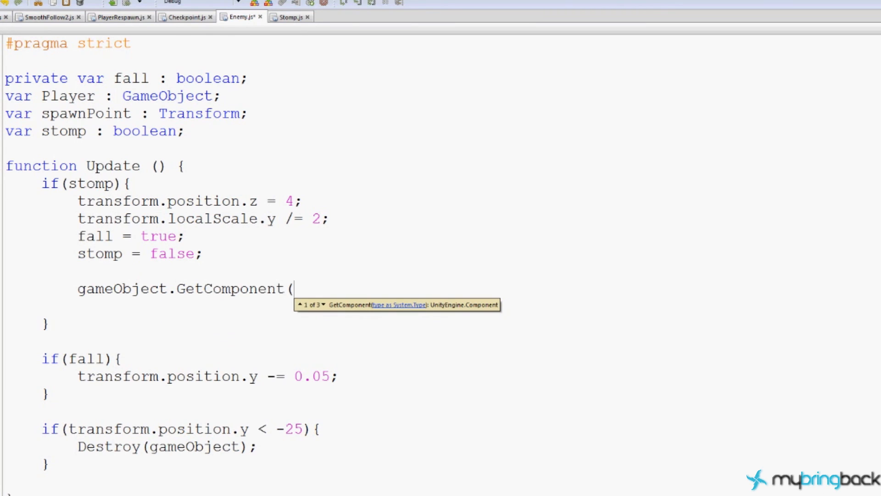
pyautogui.write('Pl')
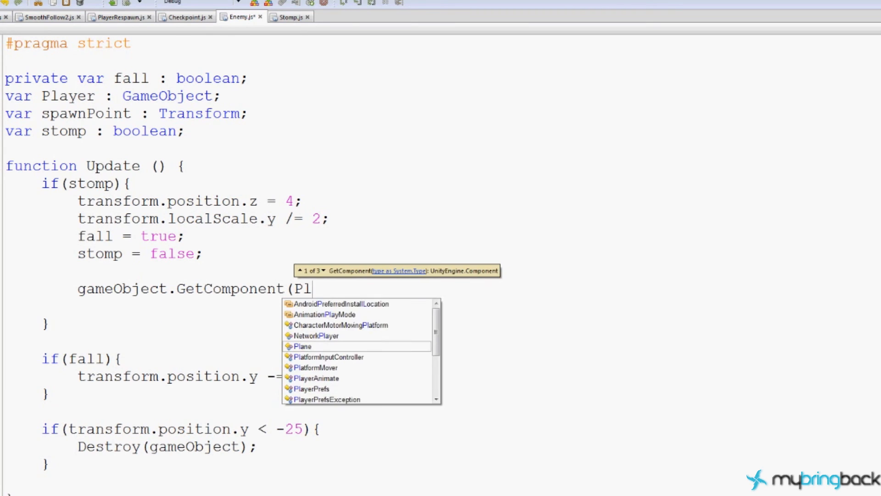
pyautogui.write('atformMover).')
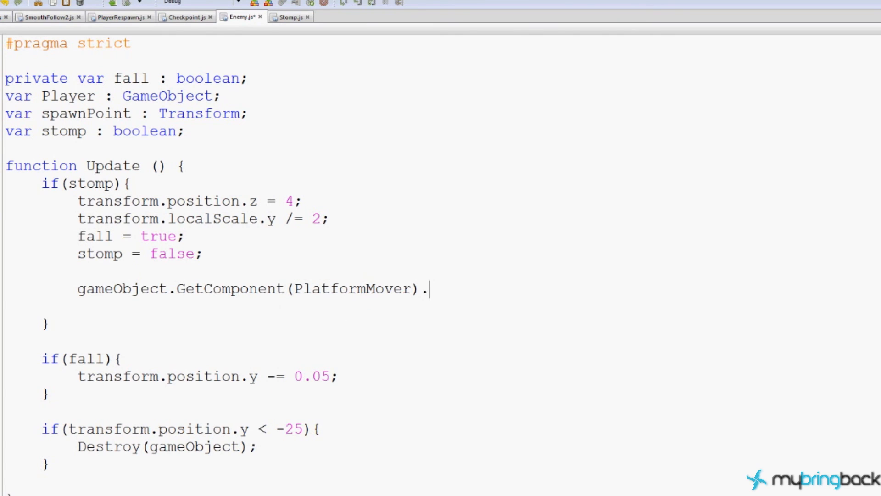
pyautogui.write('active')
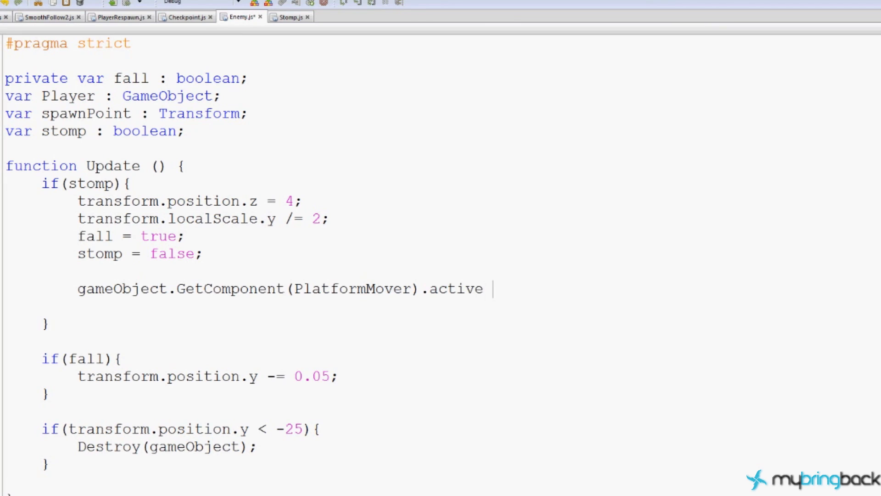
pyautogui.write('= false;')
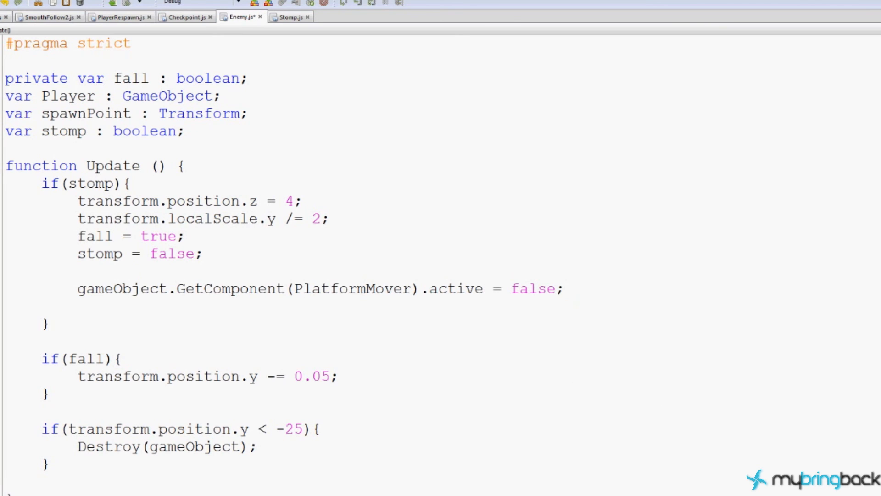
pyautogui.click(565, 288)
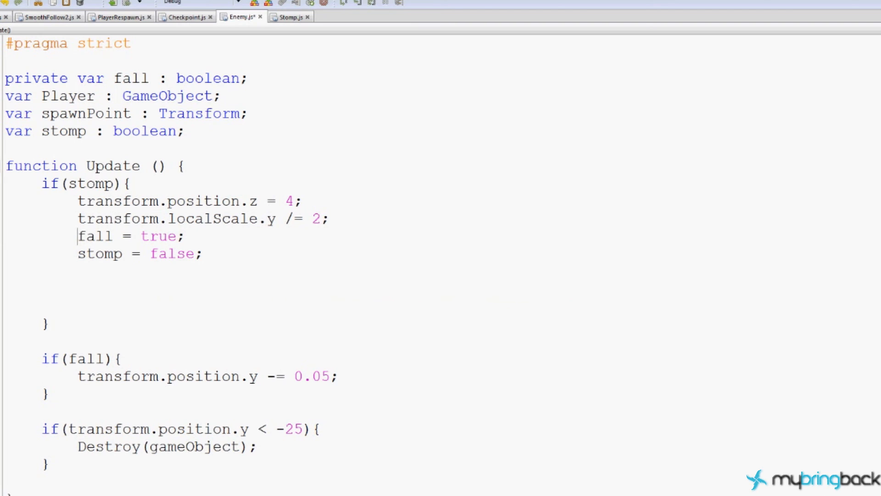
pyautogui.write('gameObject.GetComponent(PlatformMover).active = false;')
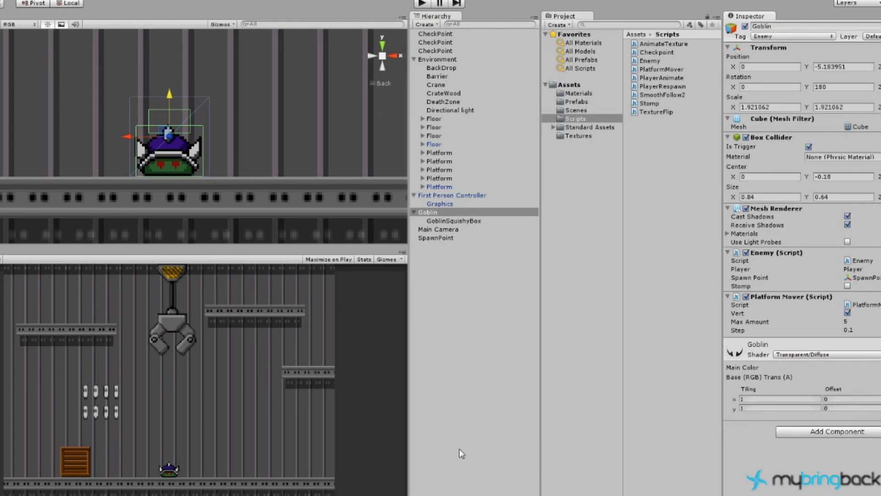
pyautogui.moveTo(706, 284)
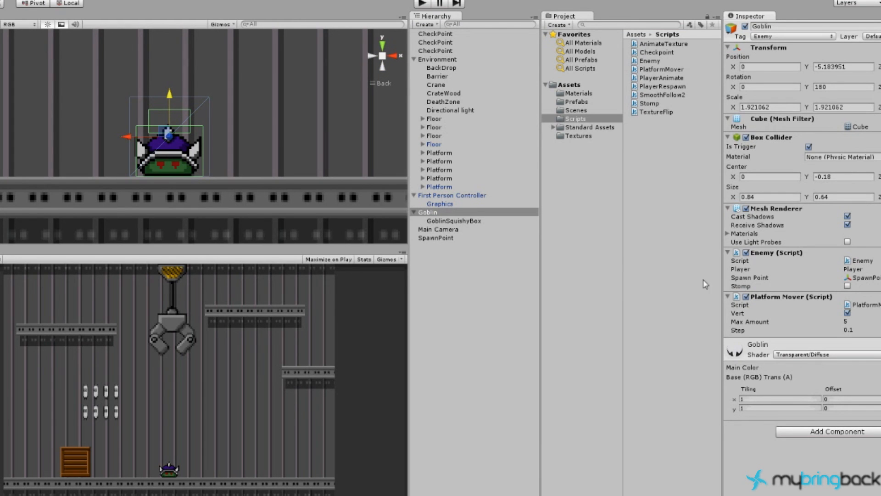
pyautogui.click(421, 3)
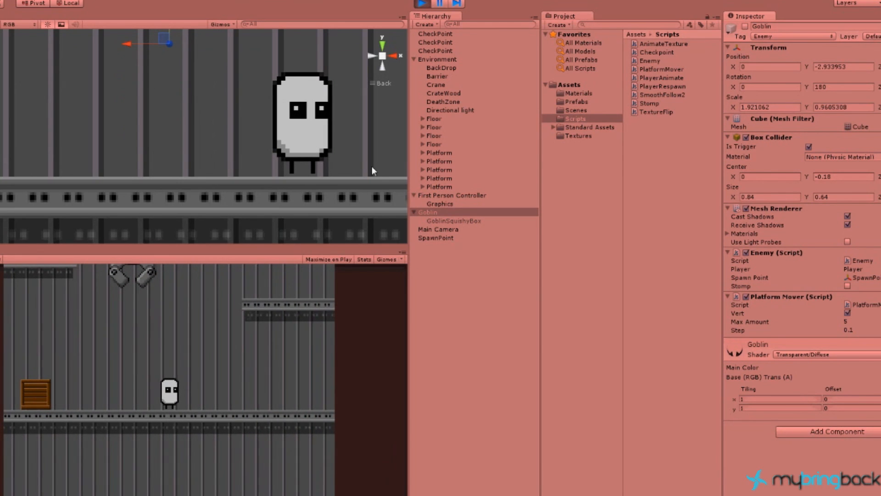
pyautogui.click(420, 4)
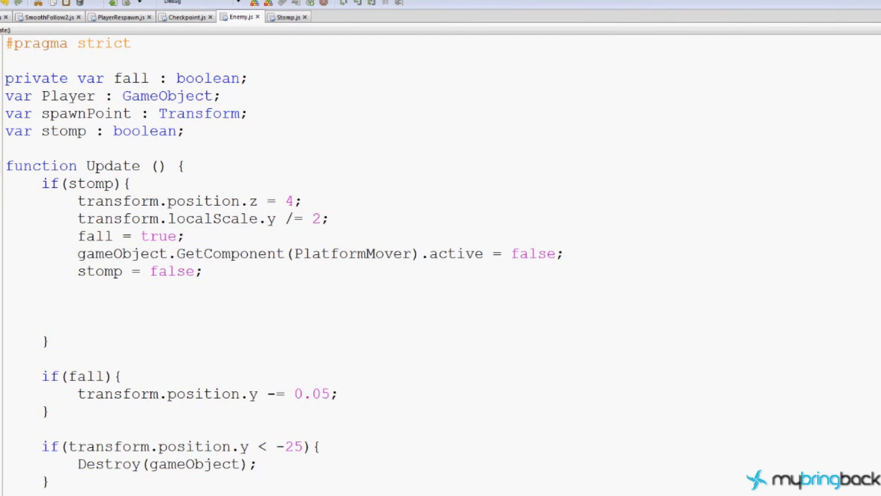
# Change the PlatformMover line to set step to 0.0 instead of active = false.
pyautogui.doubleClick(455, 253)
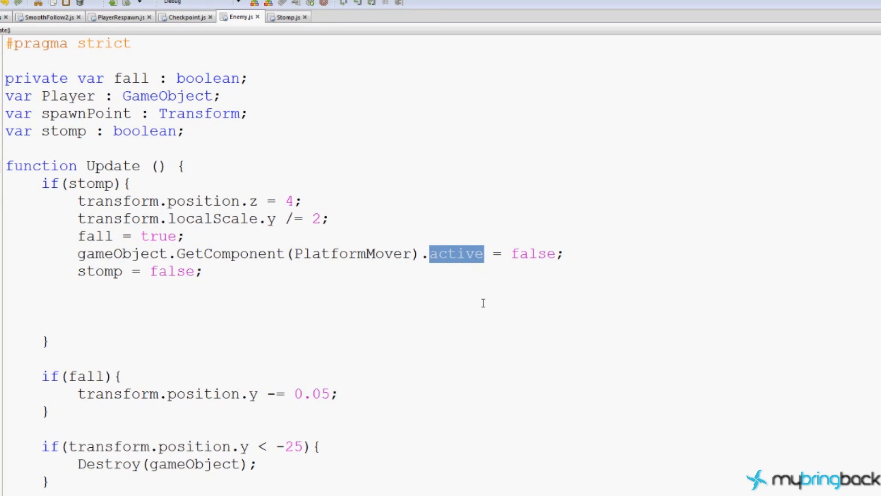
pyautogui.write('step')
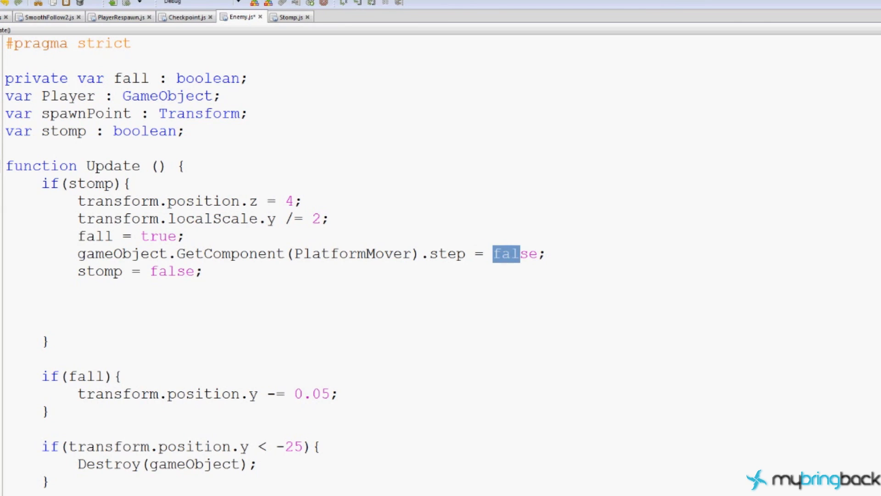
pyautogui.write('0.0')
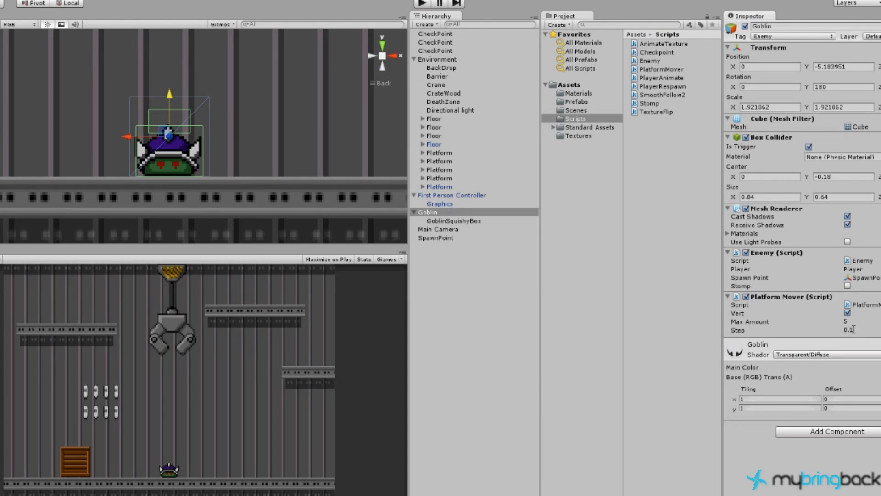
pyautogui.moveTo(690, 321)
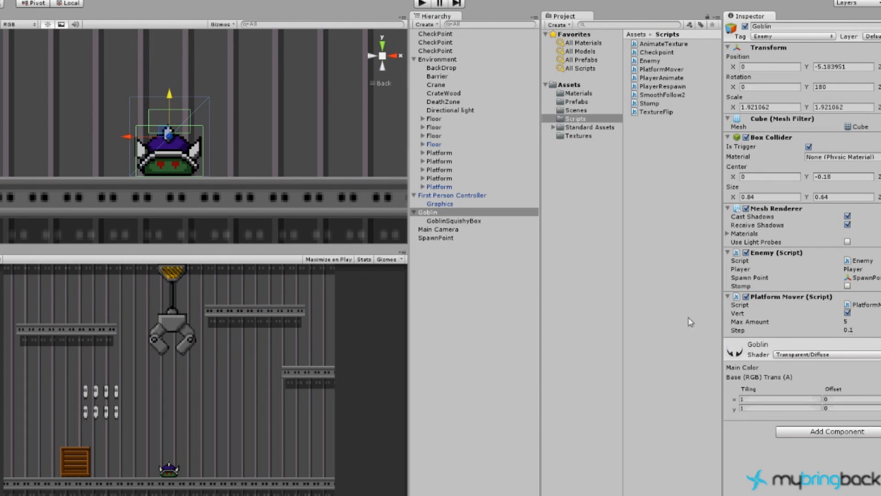
pyautogui.click(421, 3)
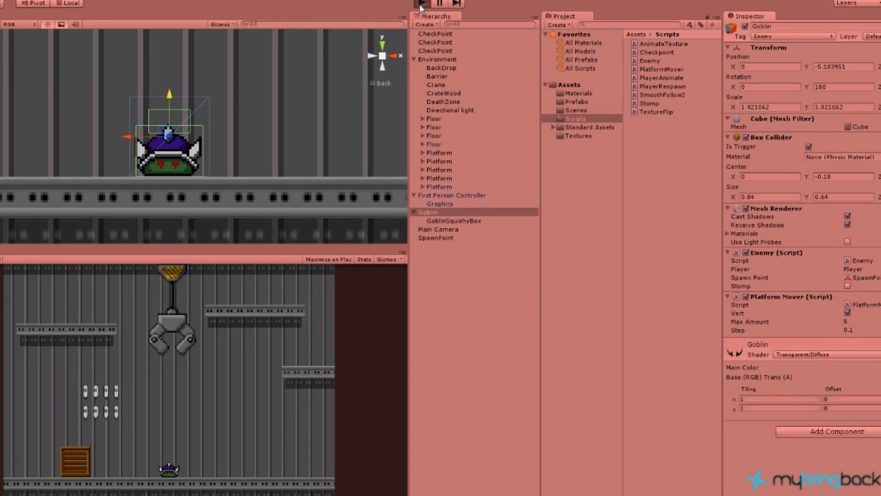
pyautogui.click(421, 4)
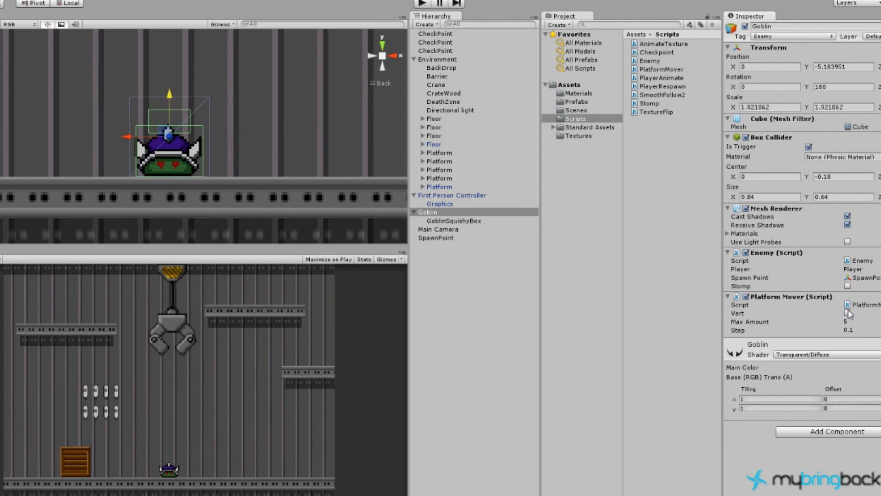
pyautogui.click(421, 3)
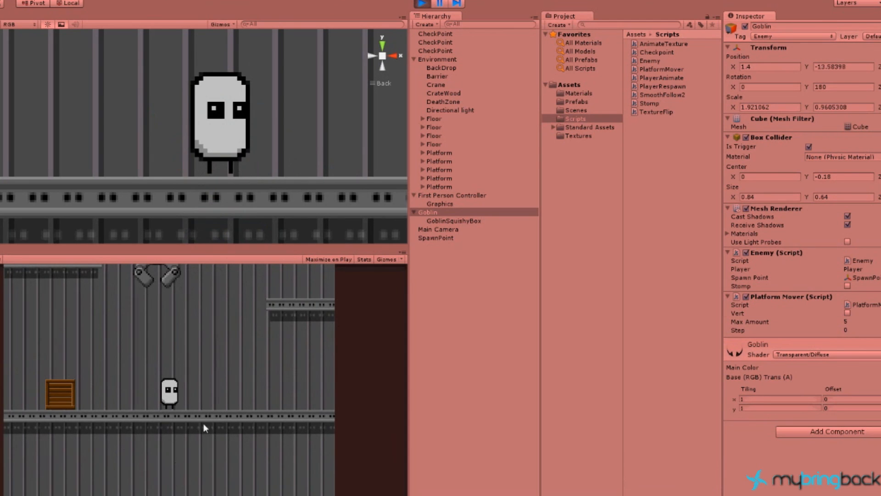
pyautogui.click(422, 4)
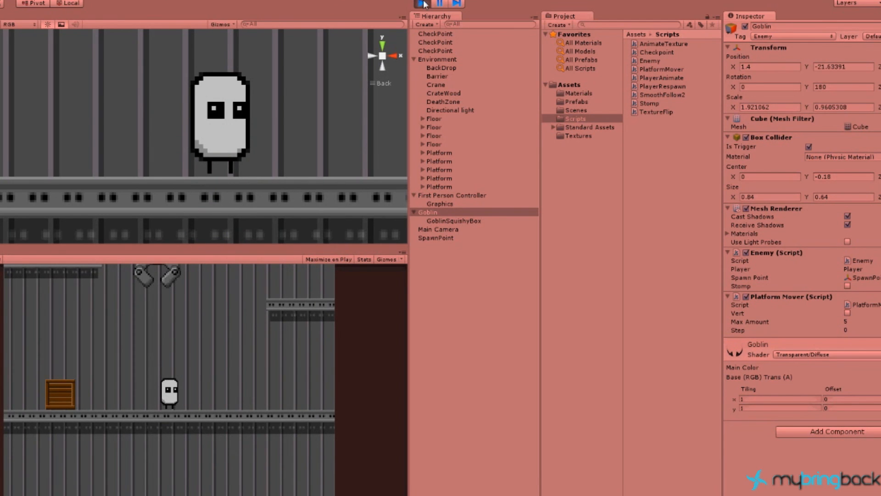